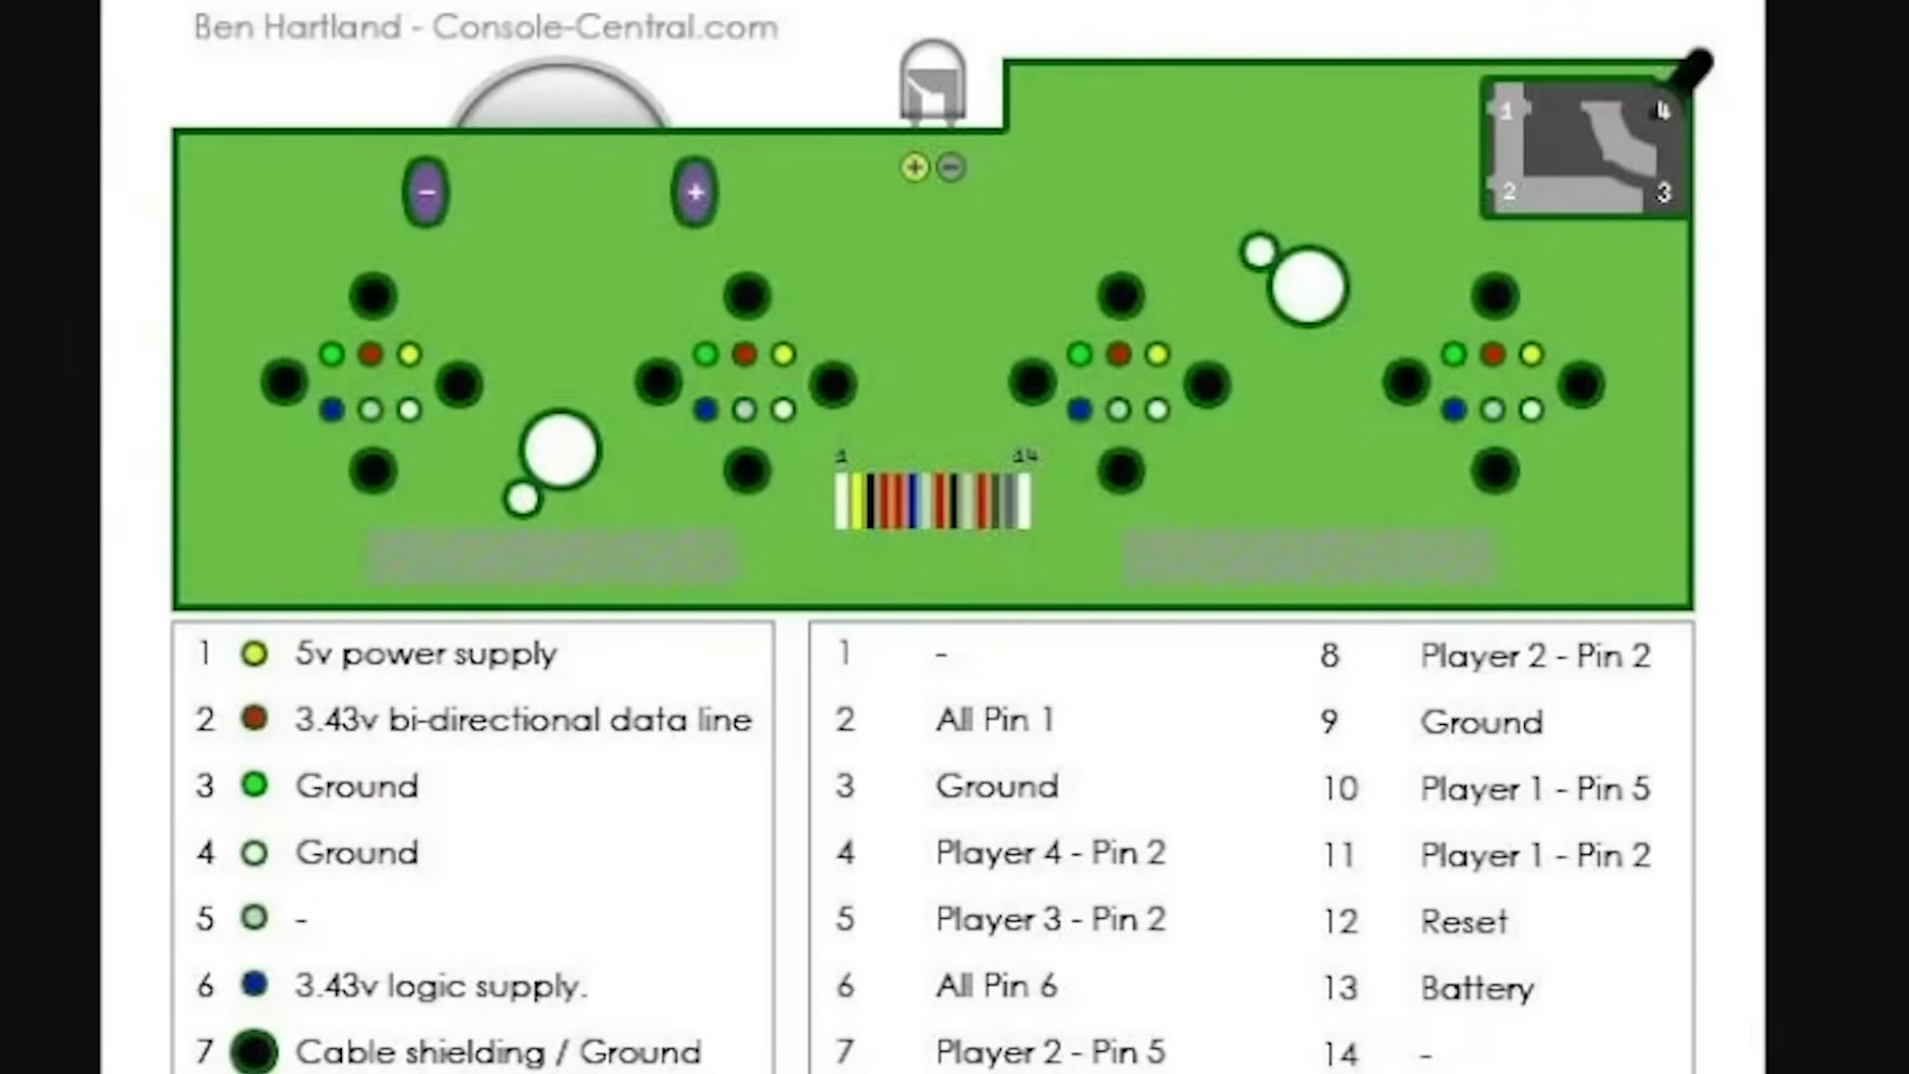
{"action": "mouse_move", "coordinate": [942, 962]}
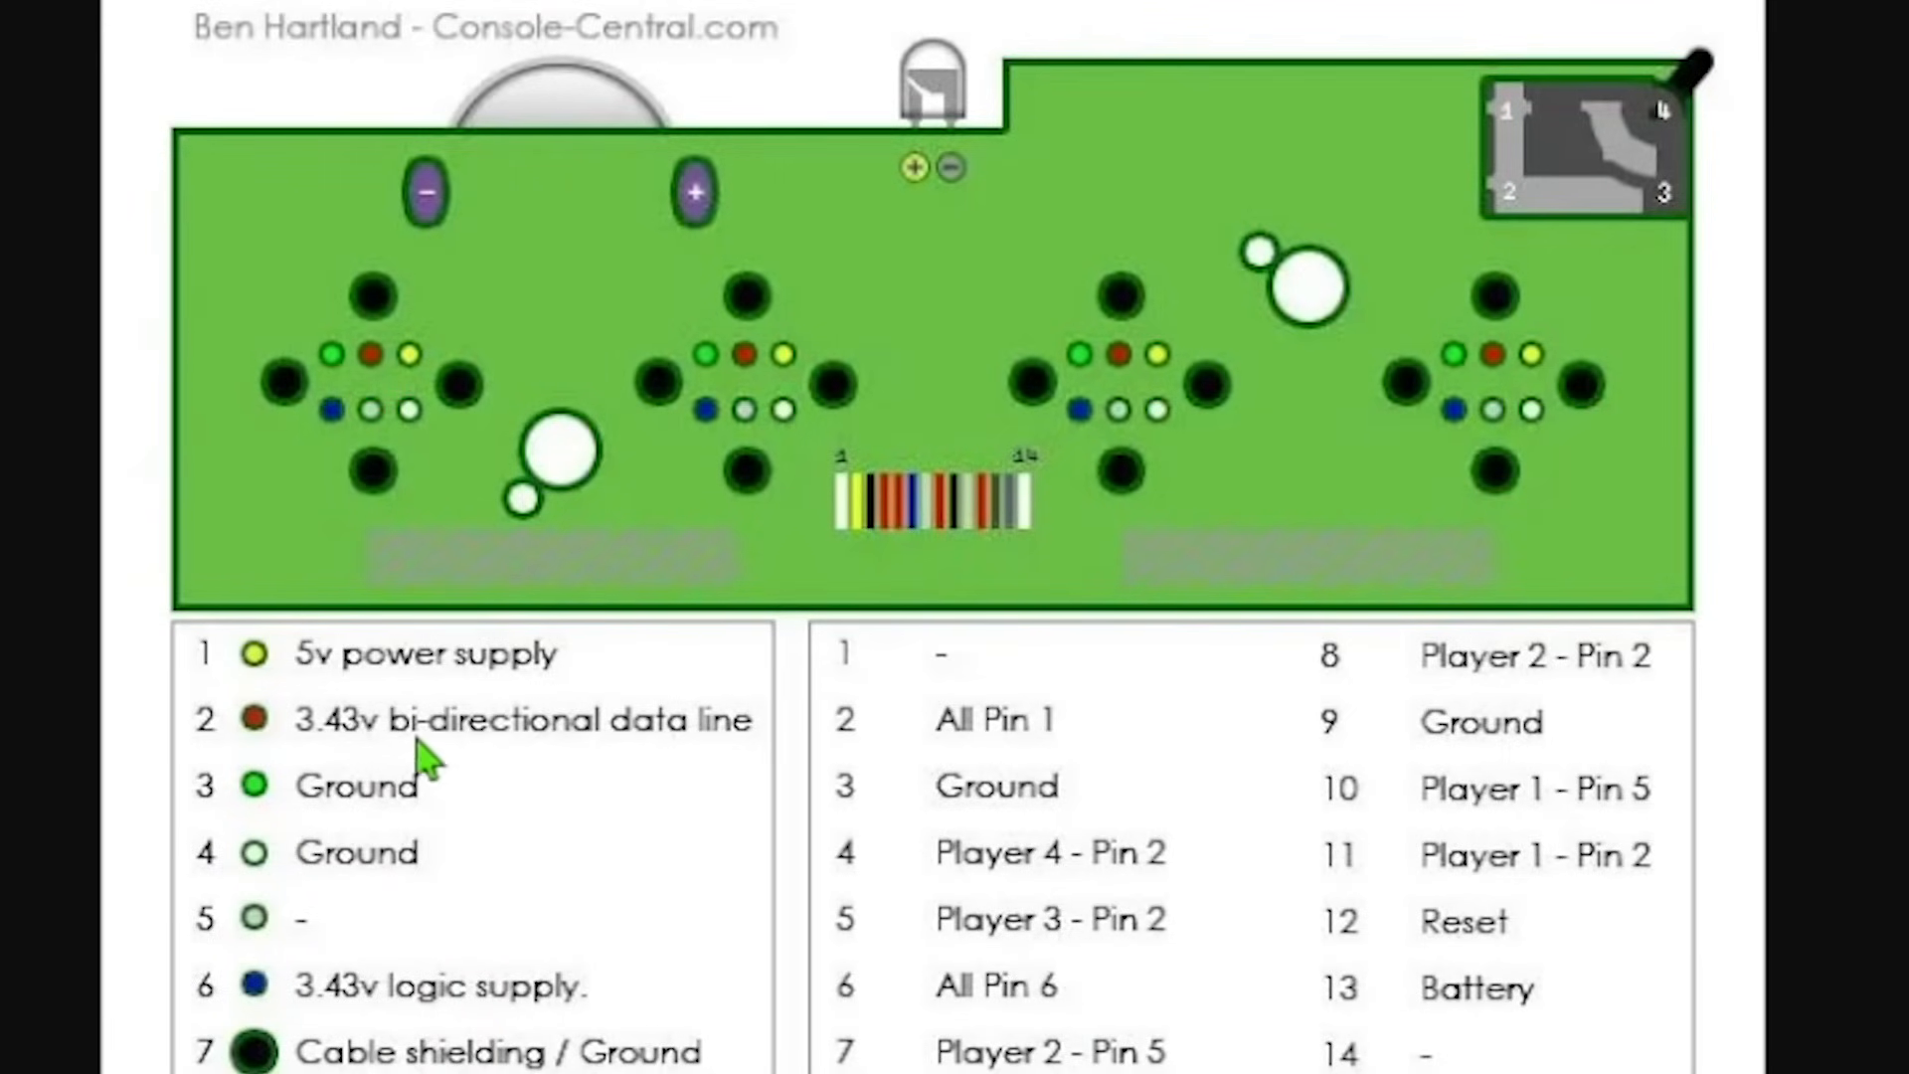
{"action": "mouse_move", "coordinate": [596, 682]}
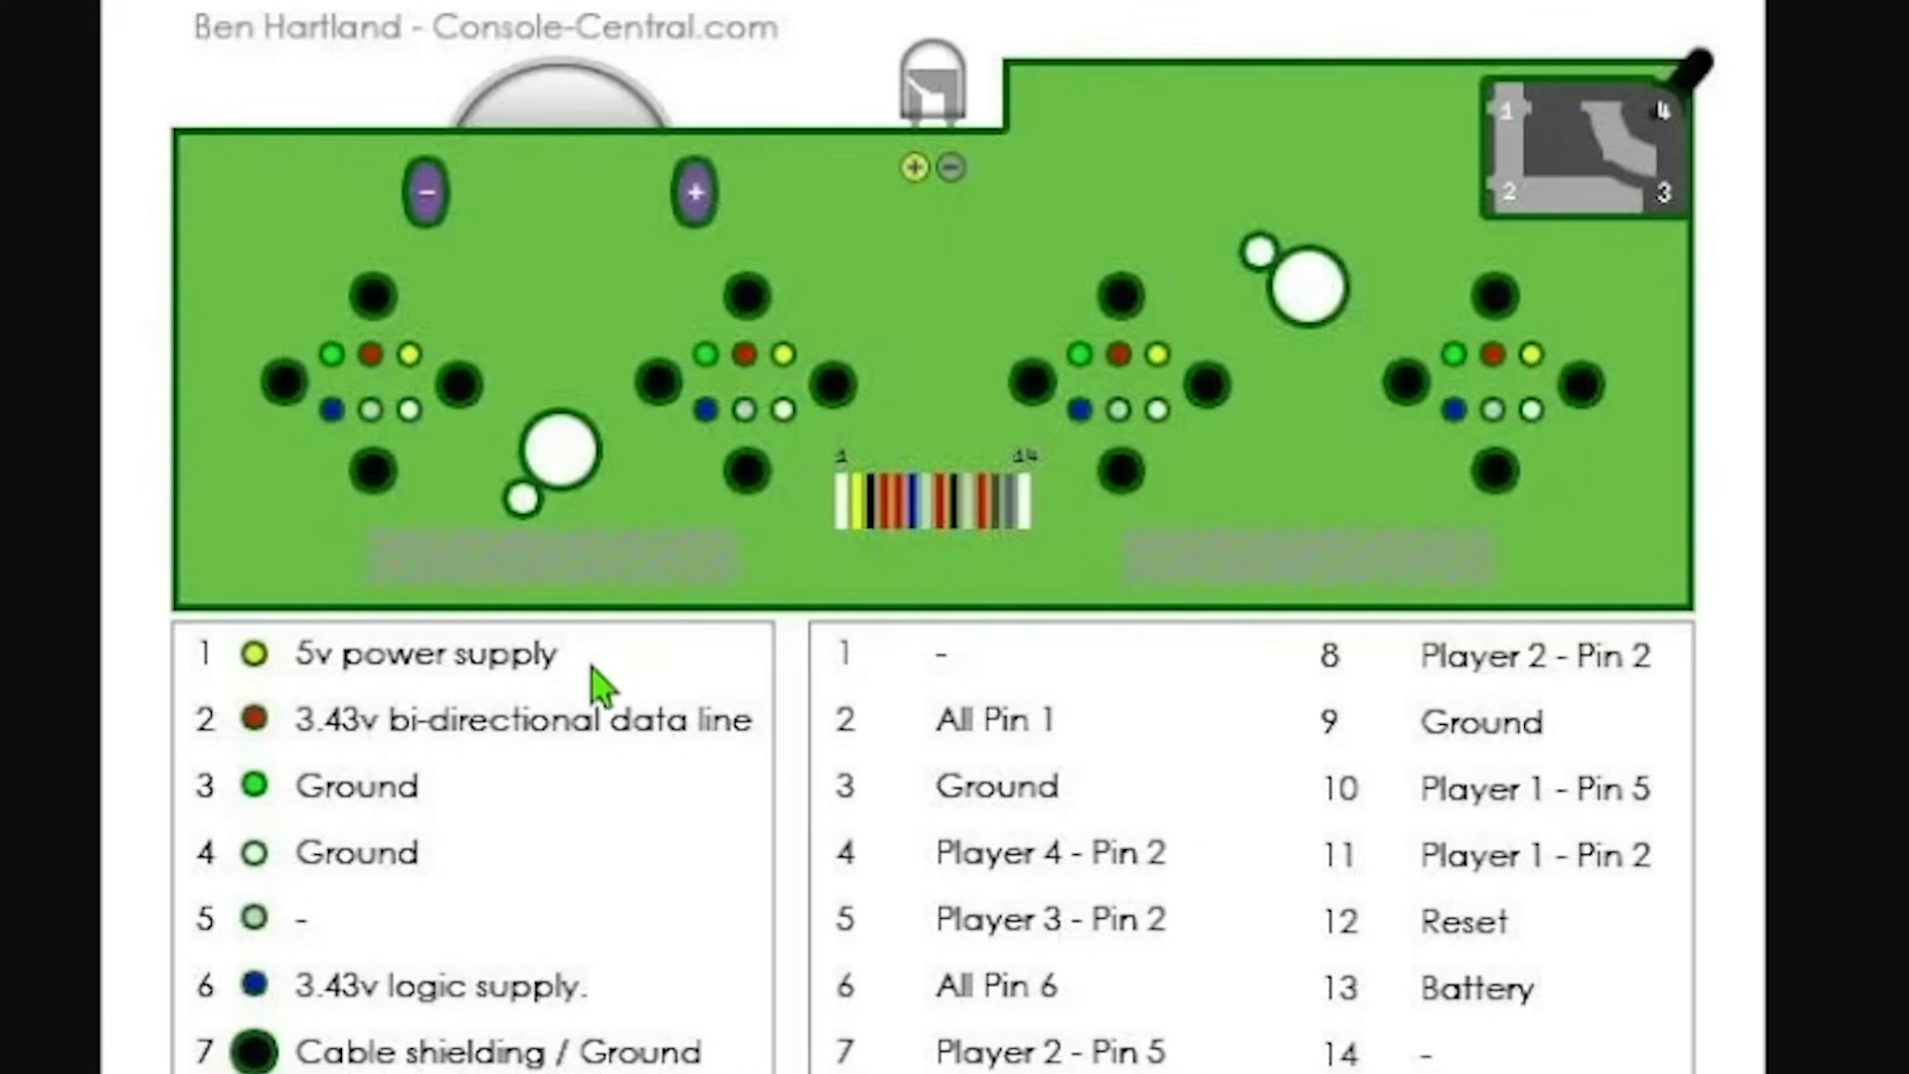
{"action": "mouse_move", "coordinate": [466, 376]}
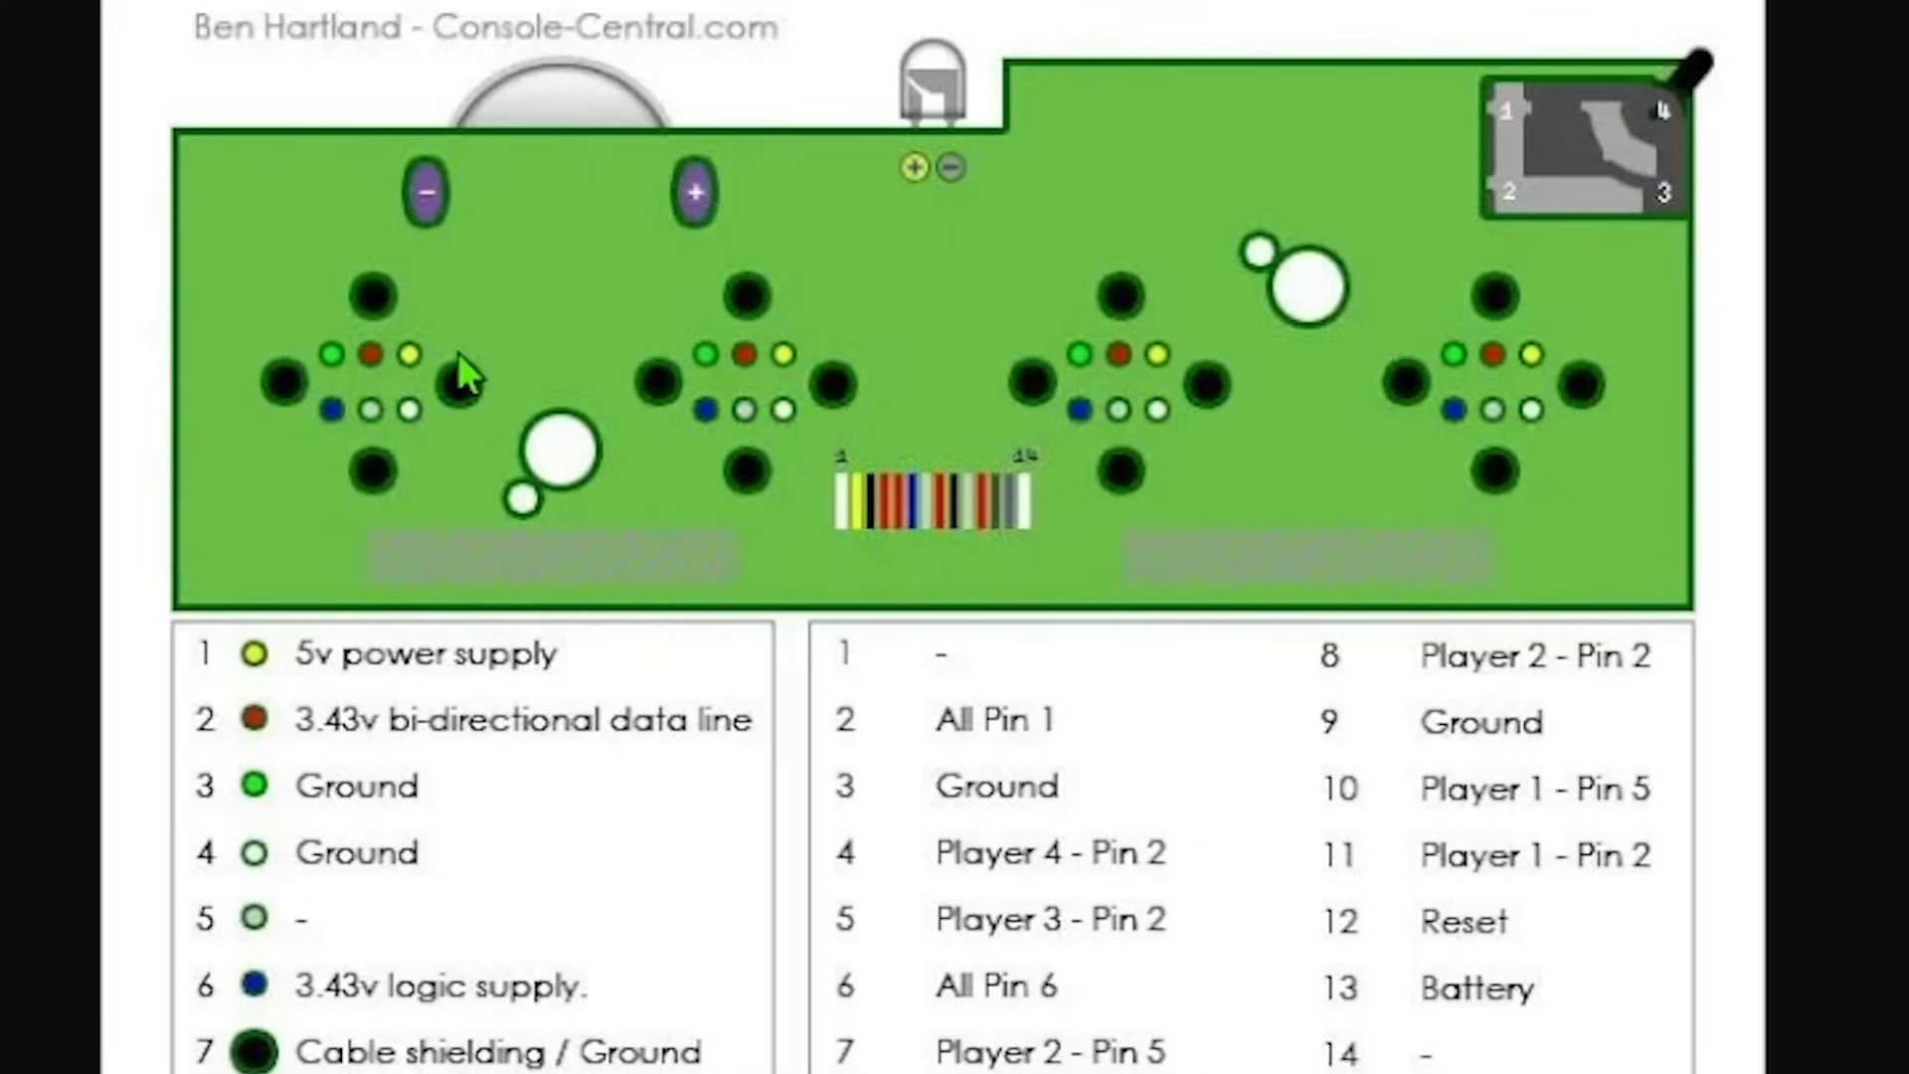
{"action": "mouse_move", "coordinate": [408, 372]}
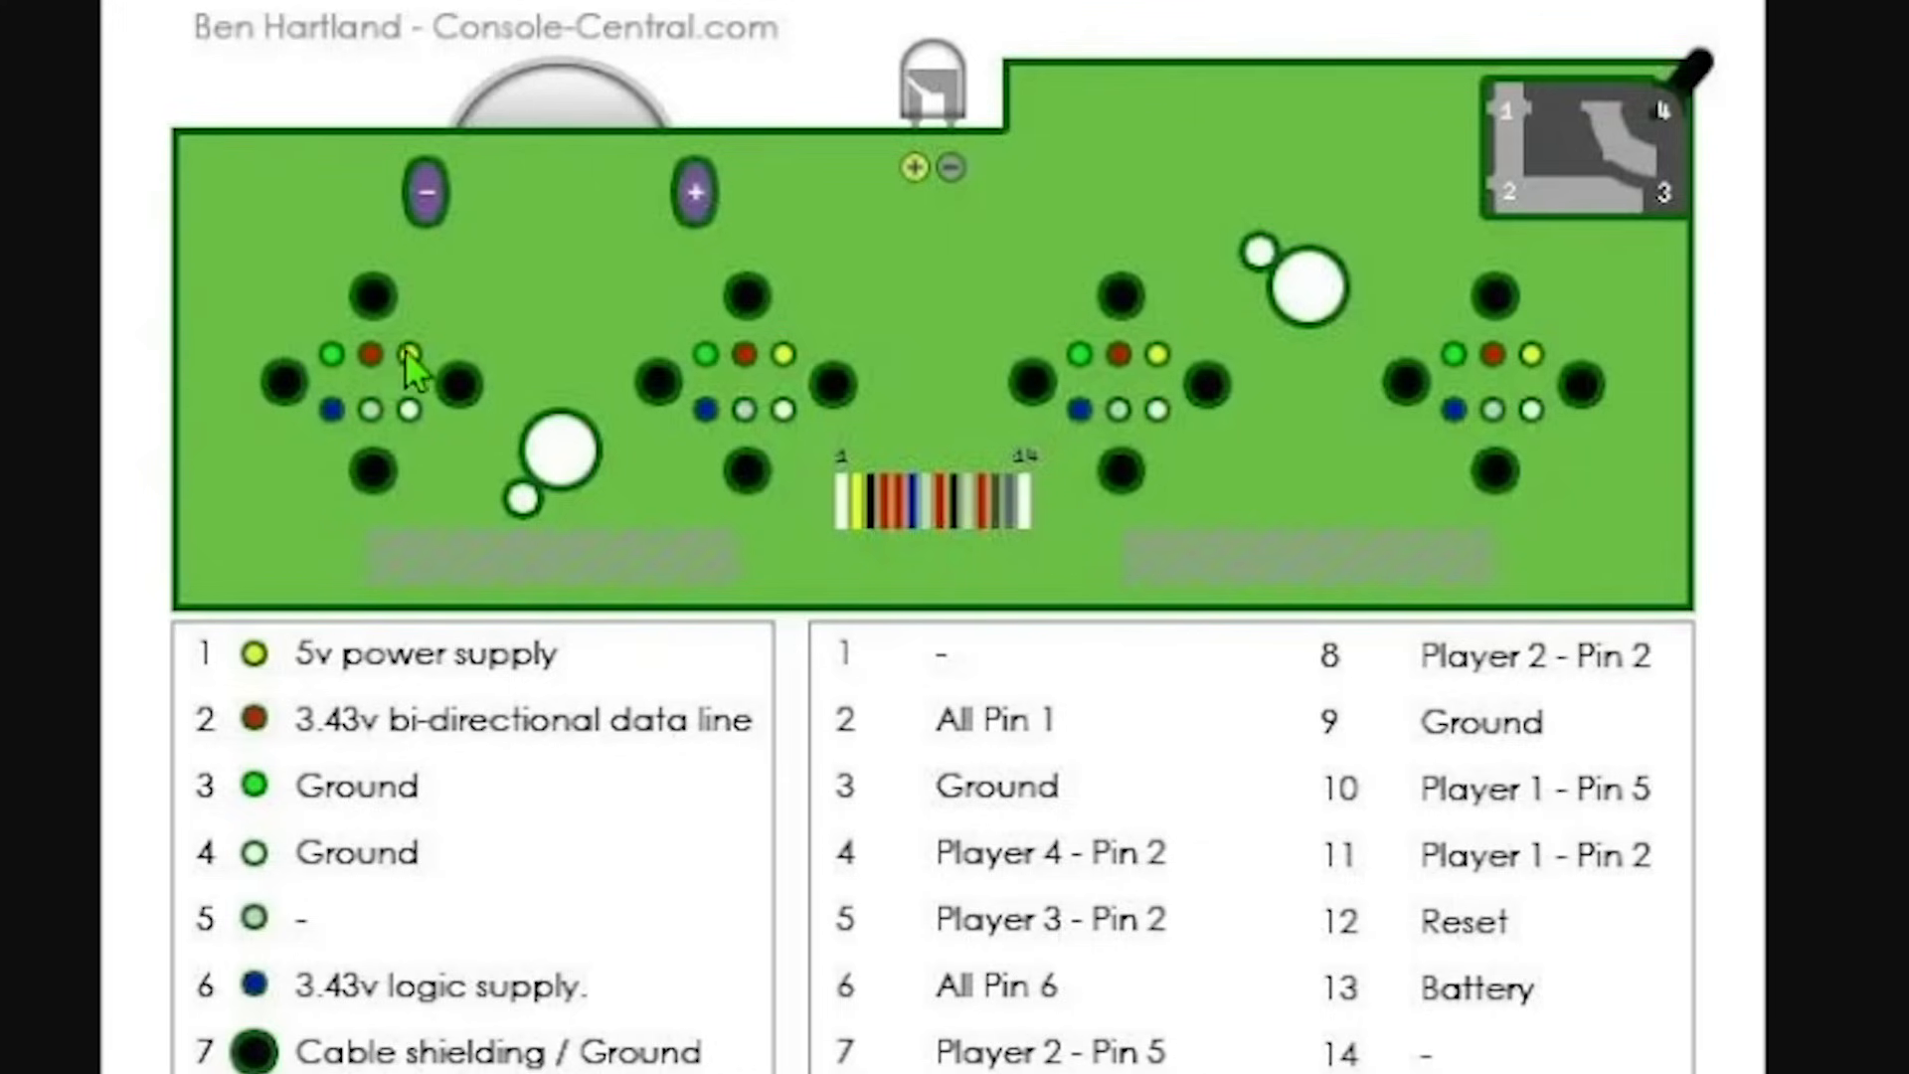
{"action": "mouse_move", "coordinate": [366, 458]}
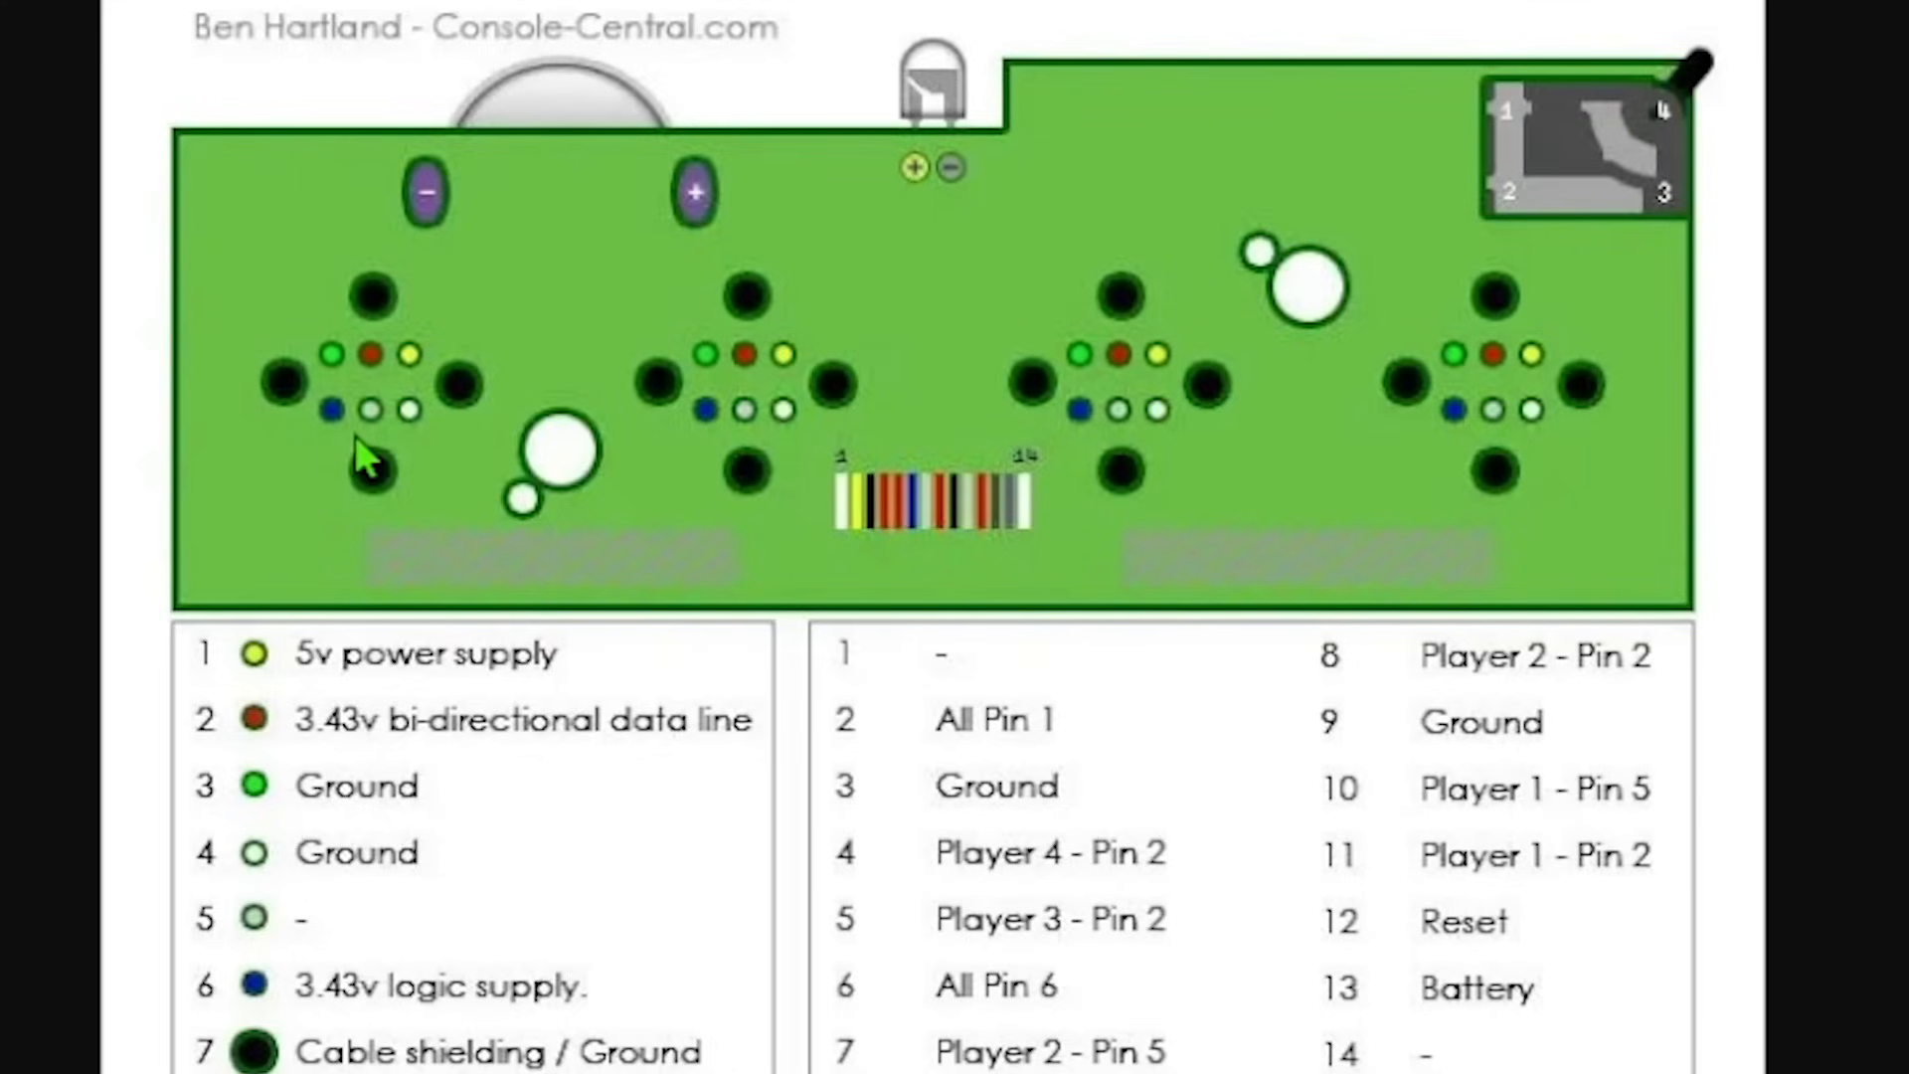
{"action": "mouse_move", "coordinate": [368, 360]}
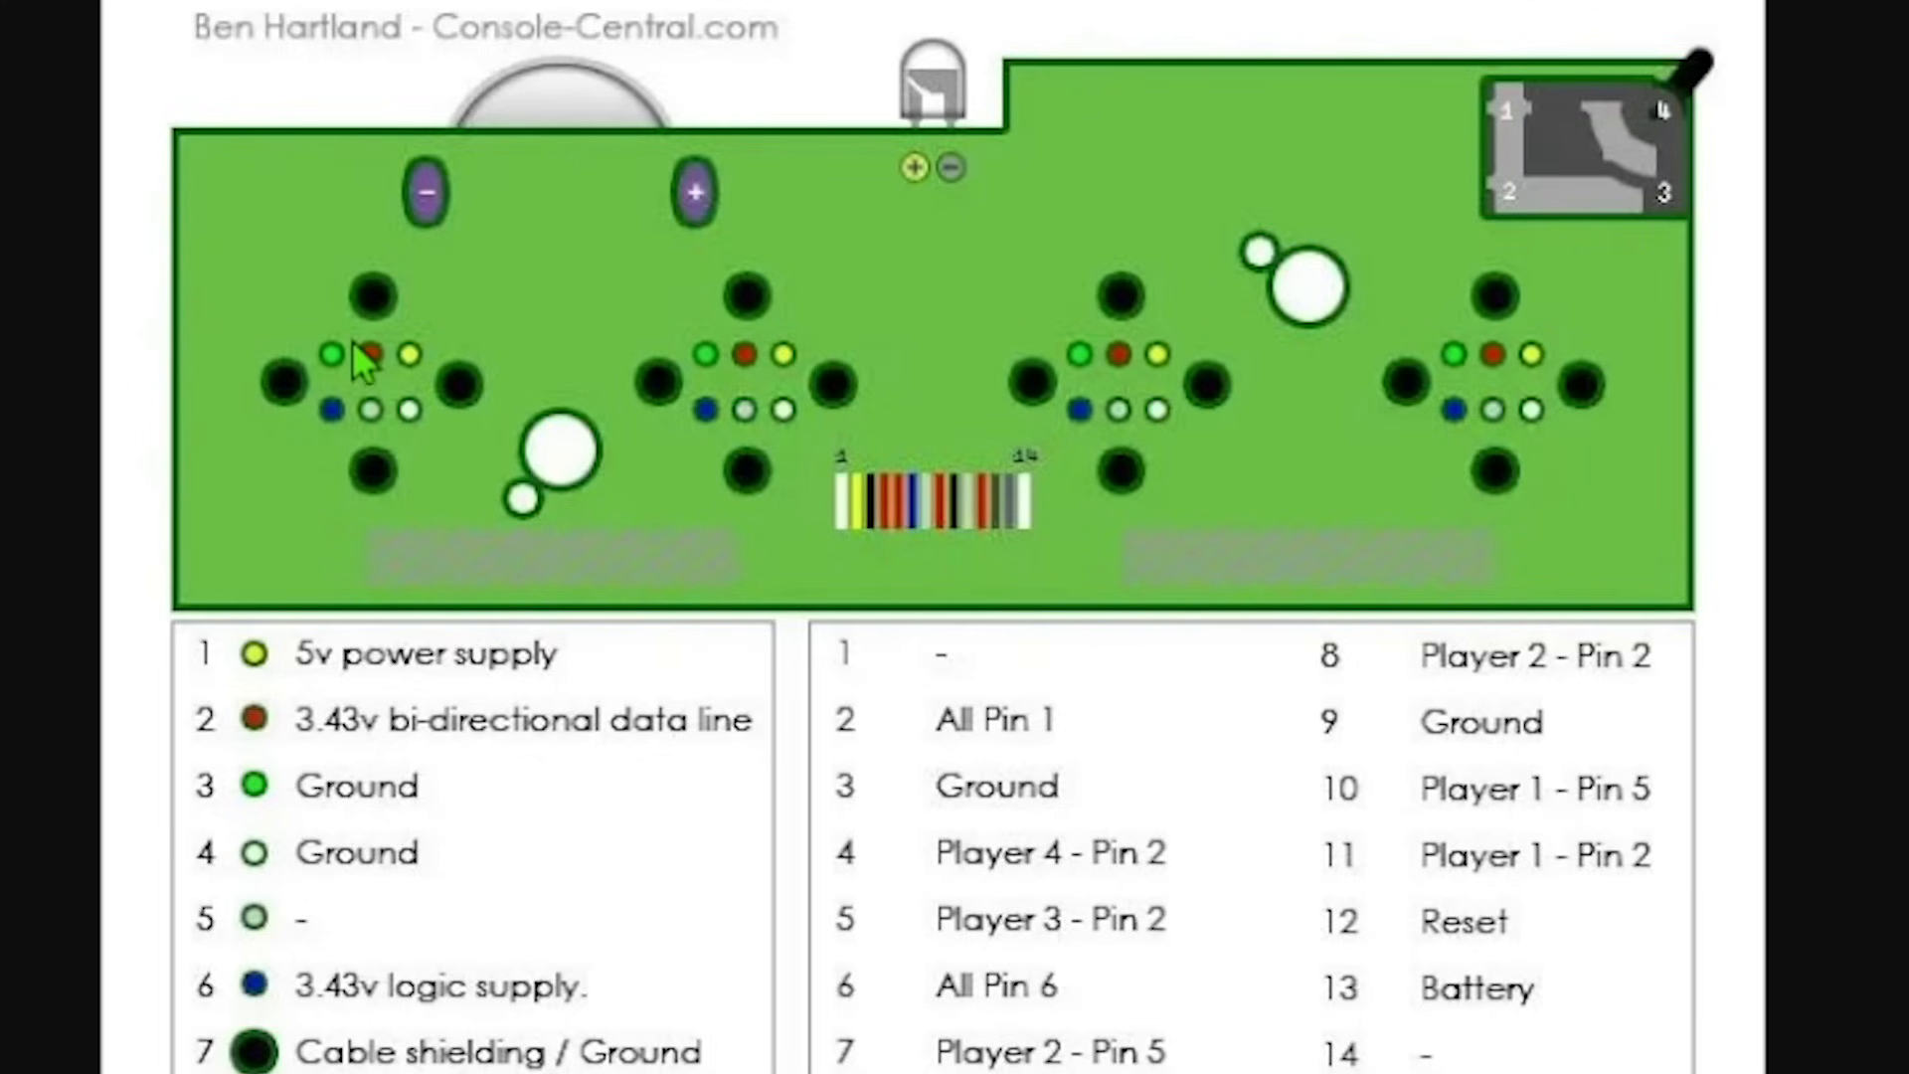
{"action": "mouse_move", "coordinate": [338, 432]}
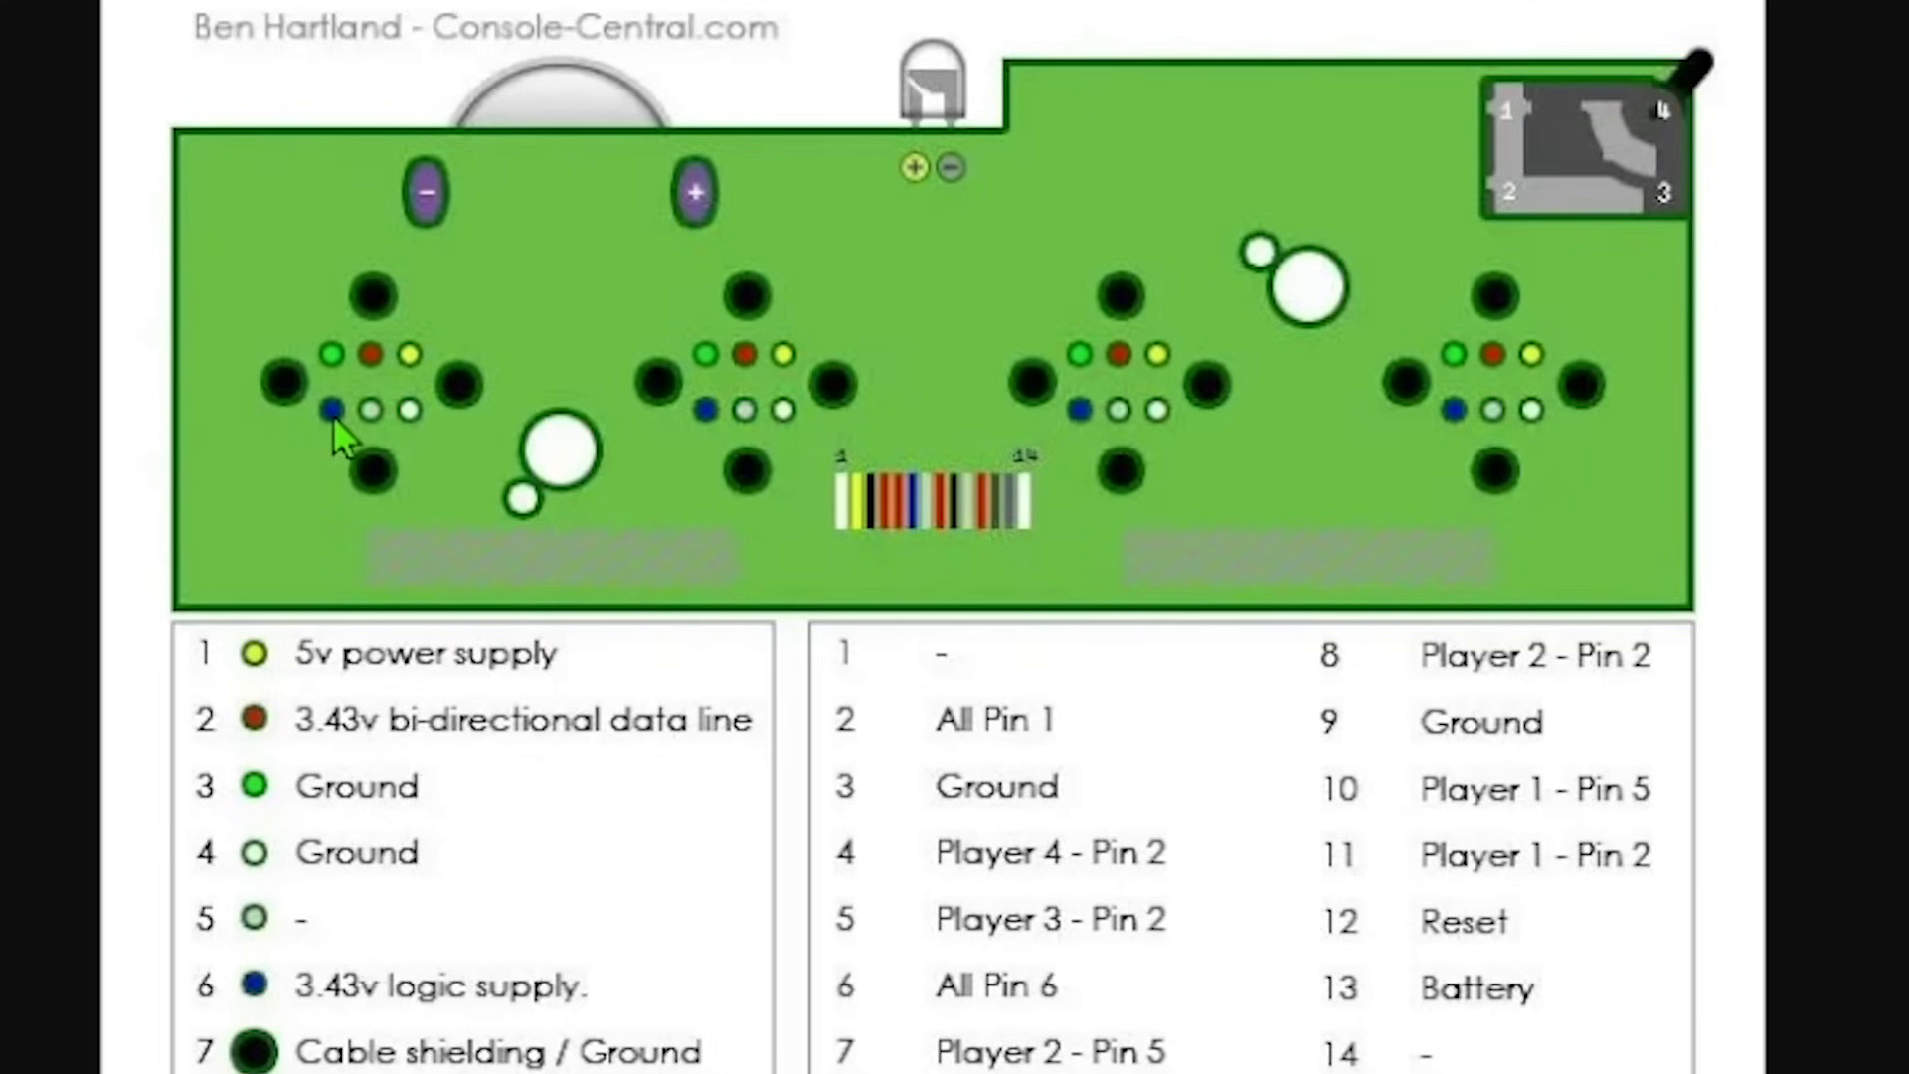
{"action": "mouse_move", "coordinate": [437, 458]}
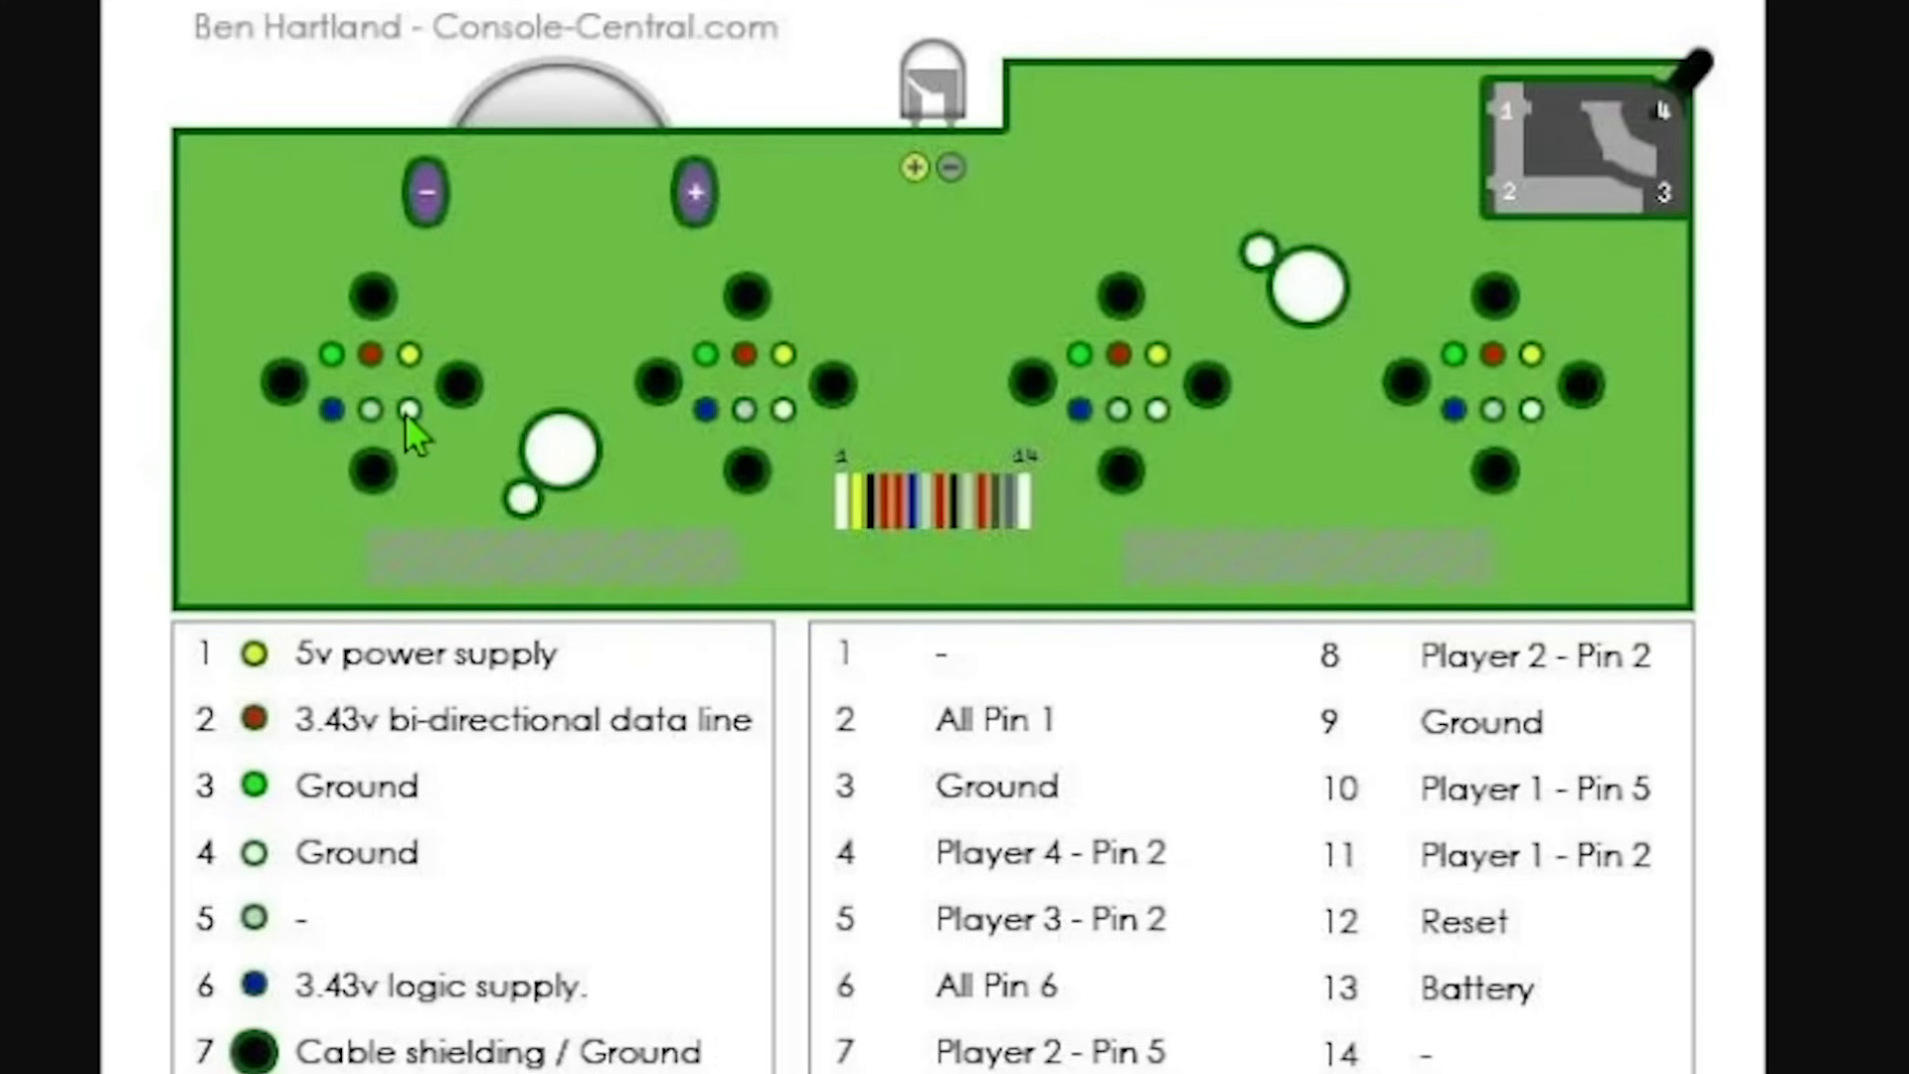
{"action": "mouse_move", "coordinate": [415, 437]}
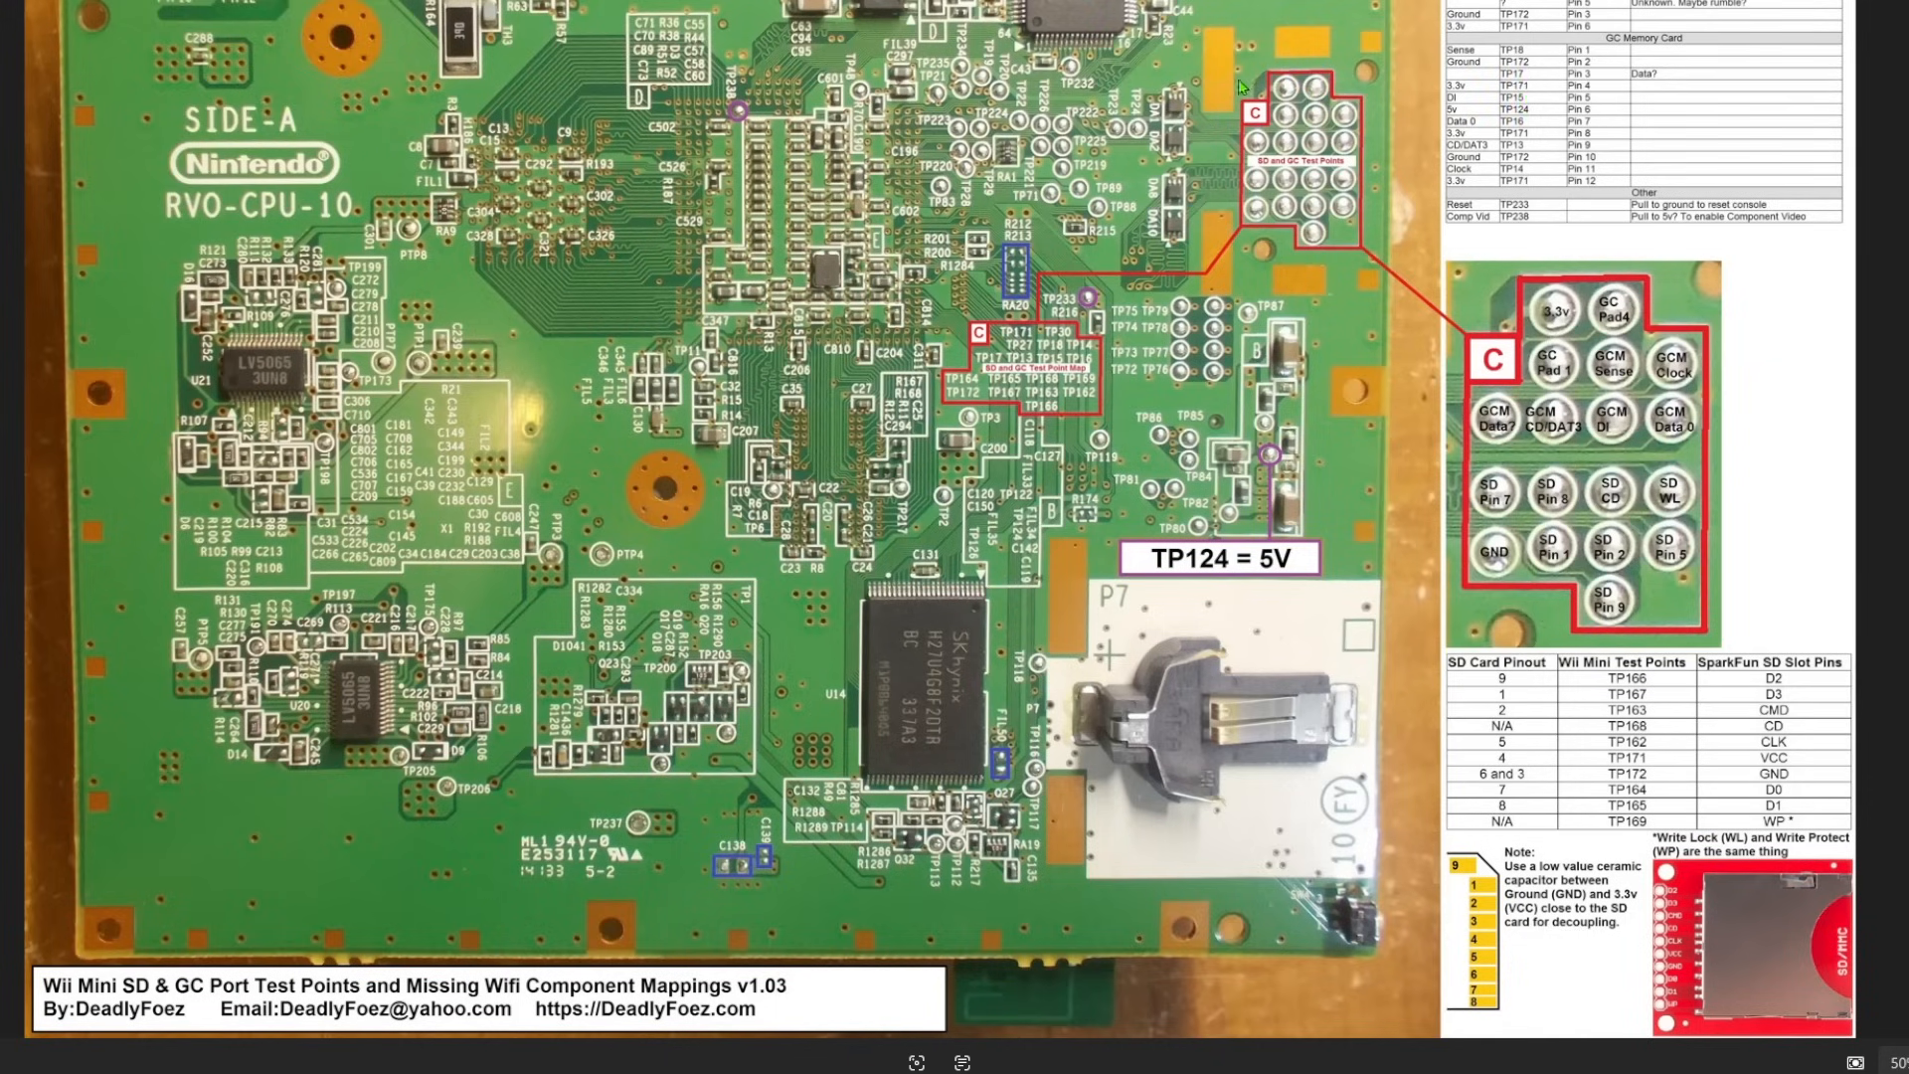
{"action": "mouse_move", "coordinate": [1221, 118]}
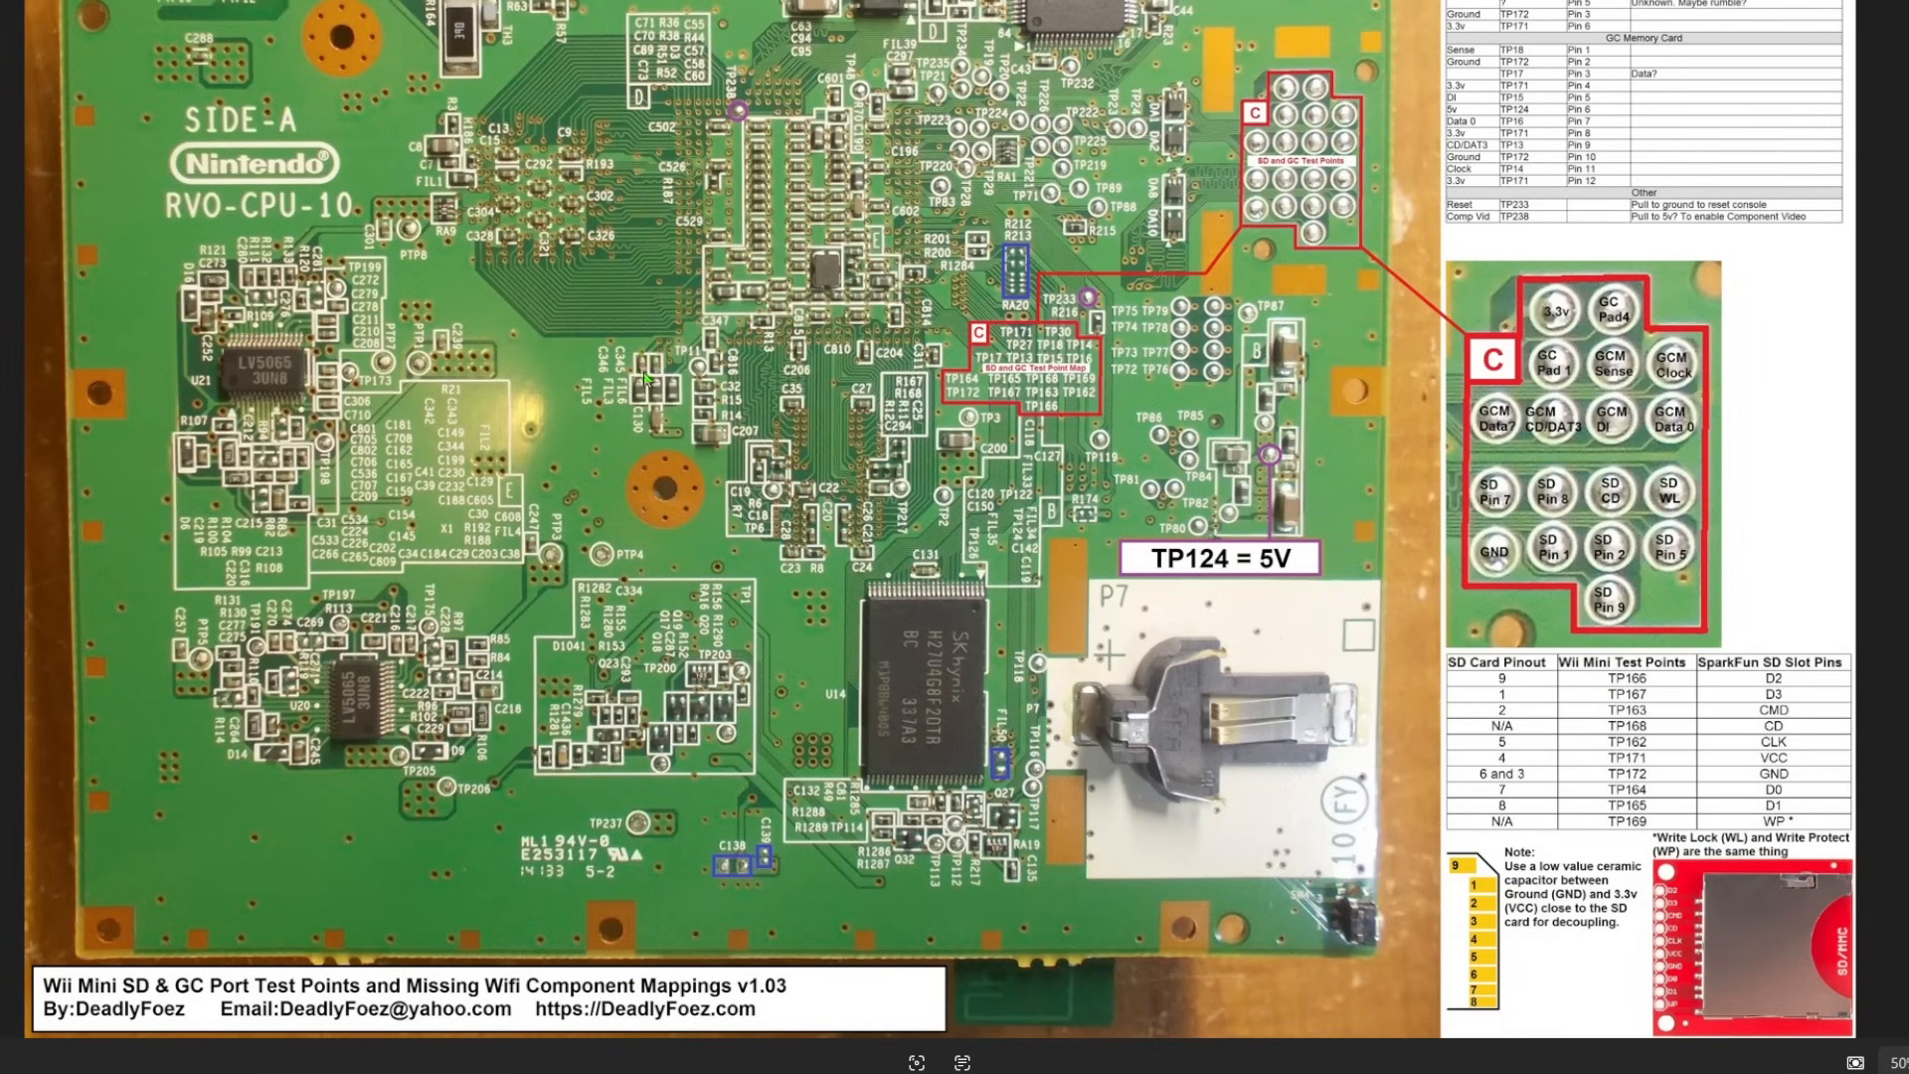
{"action": "mouse_move", "coordinate": [620, 457]}
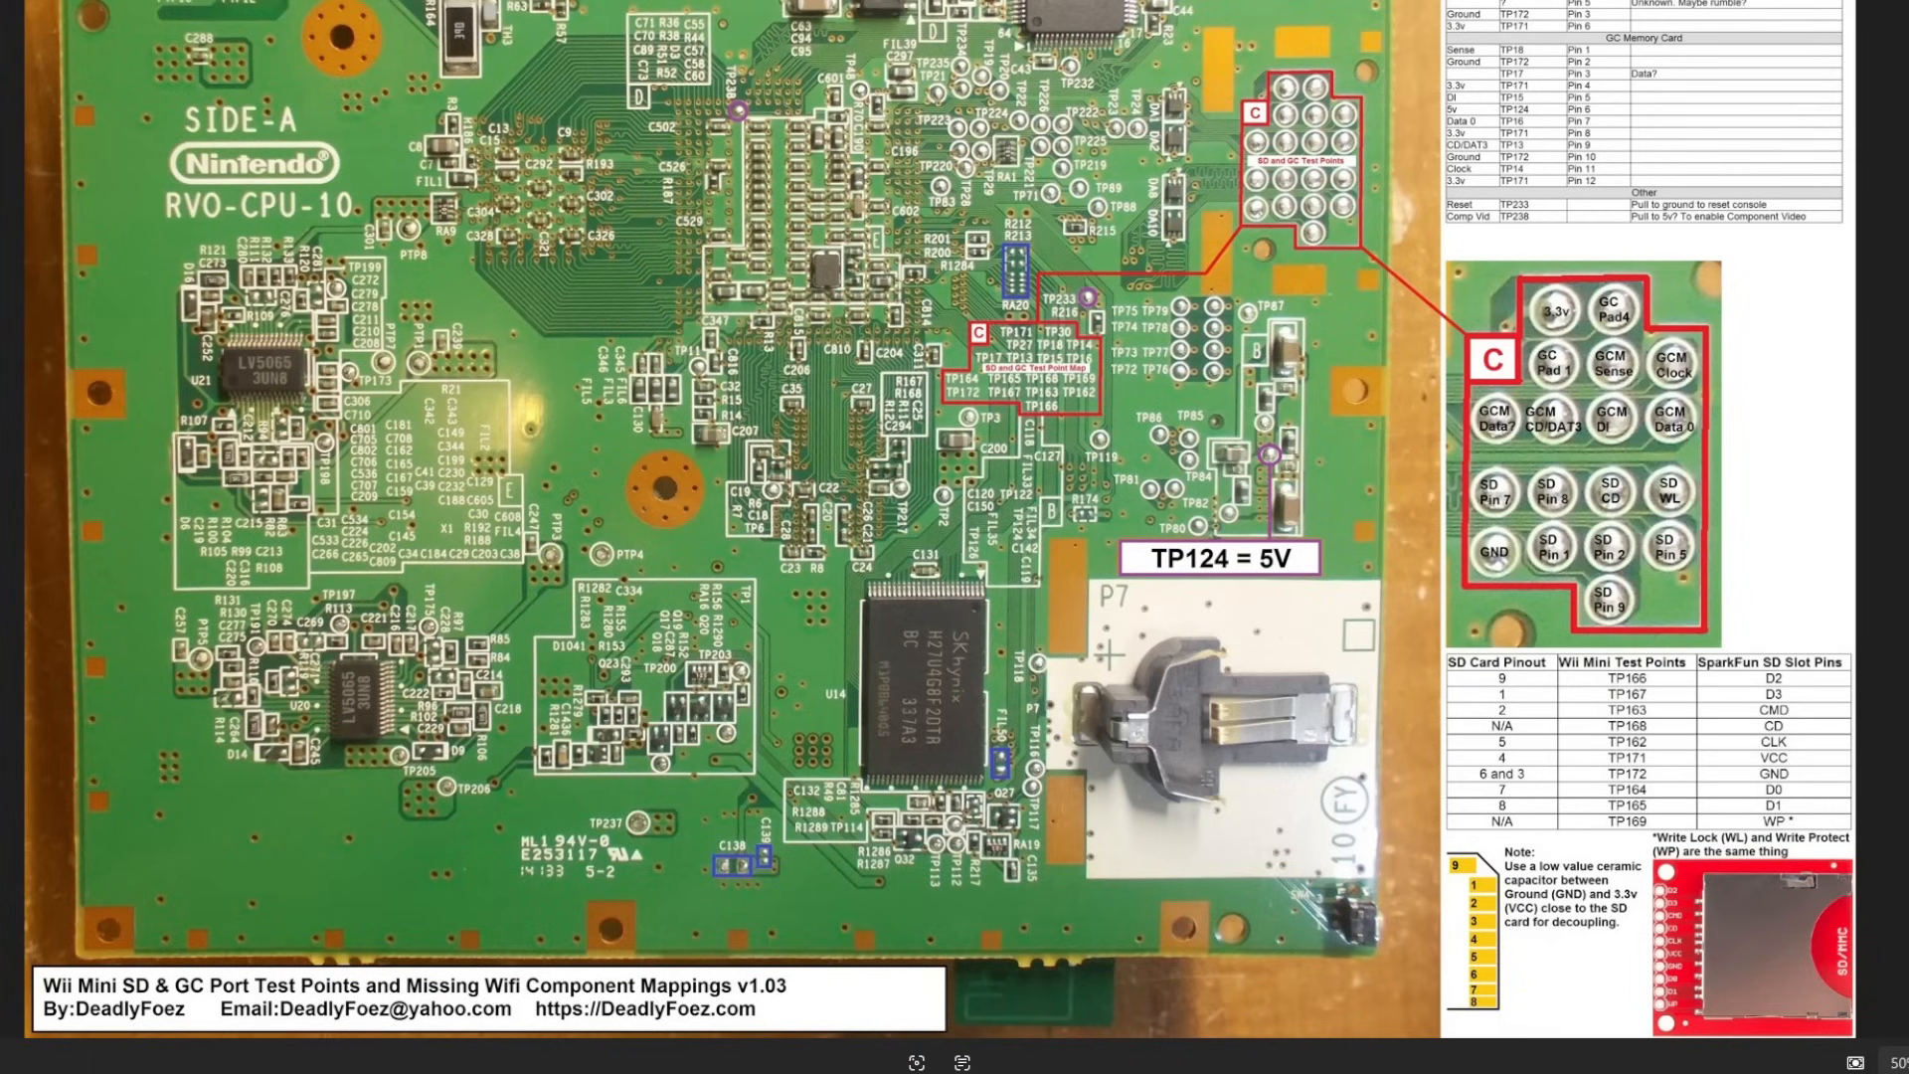
{"action": "mouse_move", "coordinate": [441, 859]}
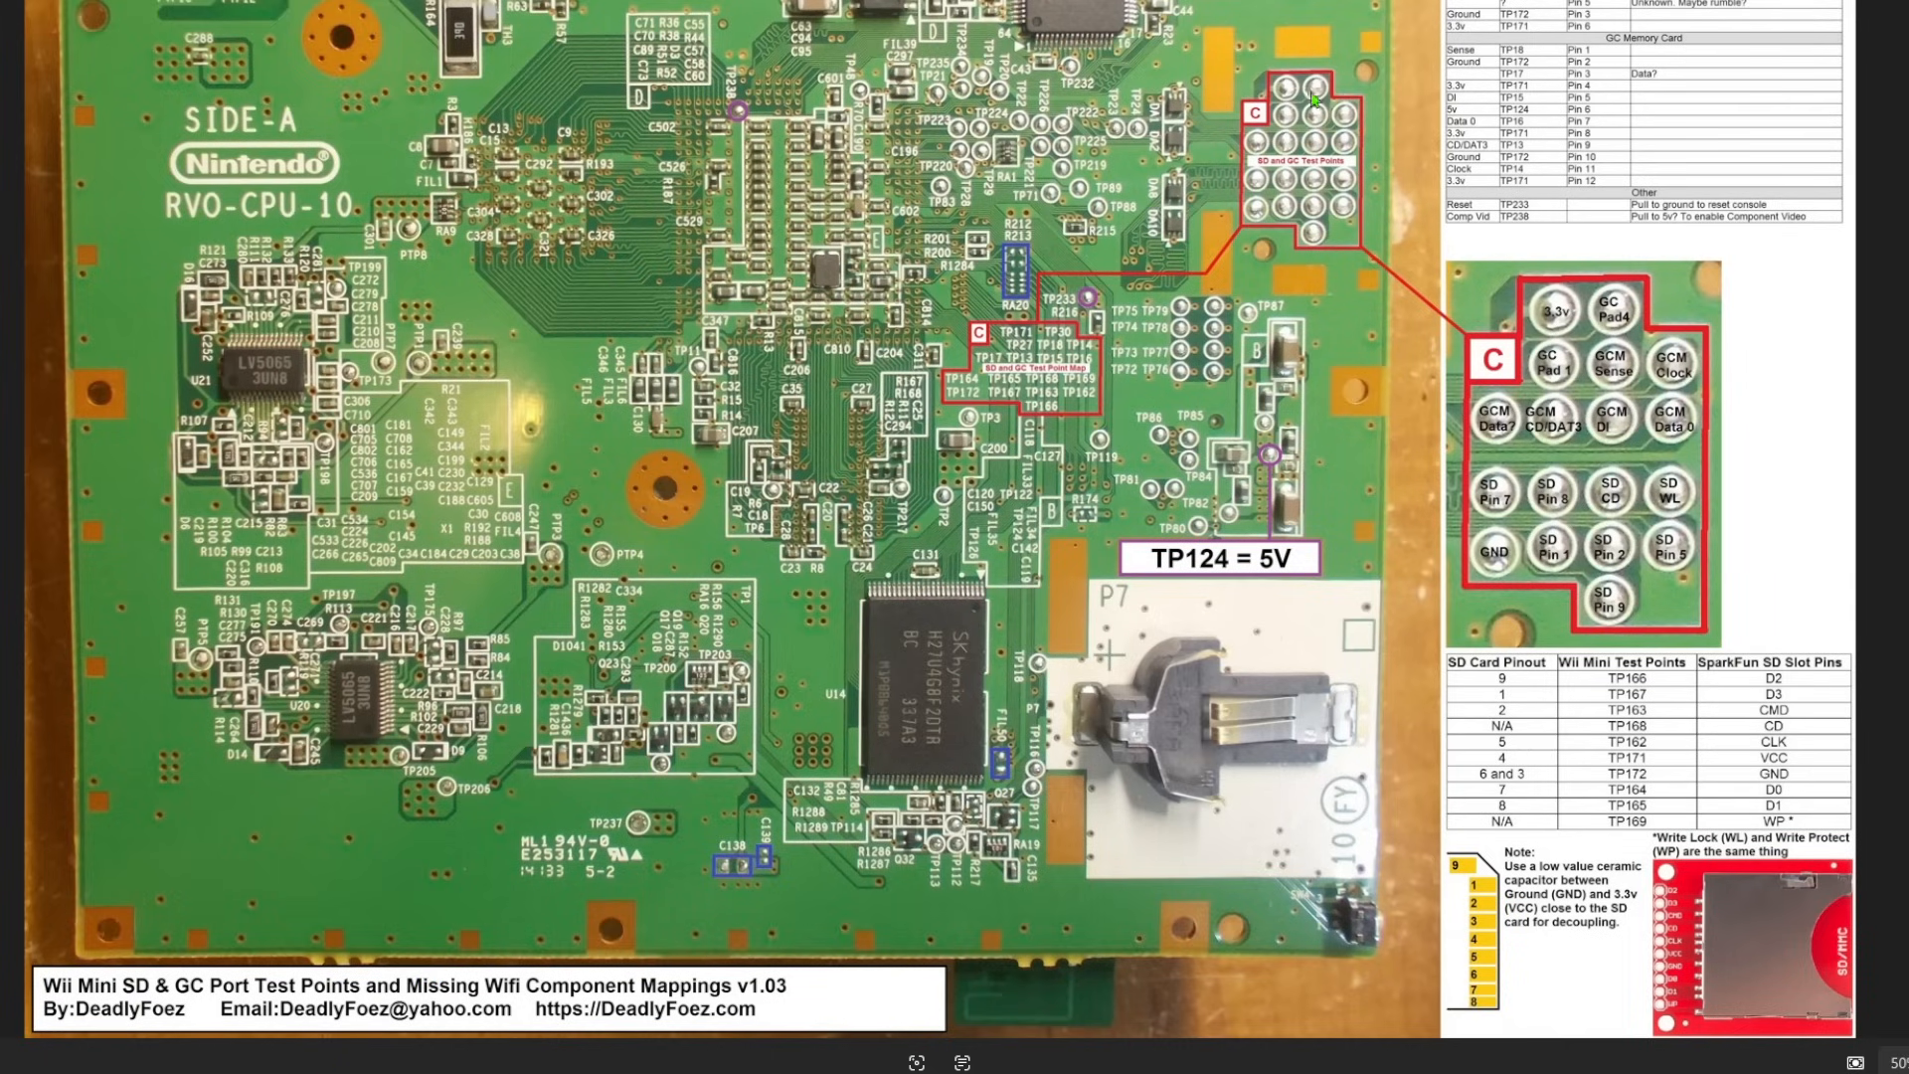
{"action": "mouse_move", "coordinate": [1239, 54]}
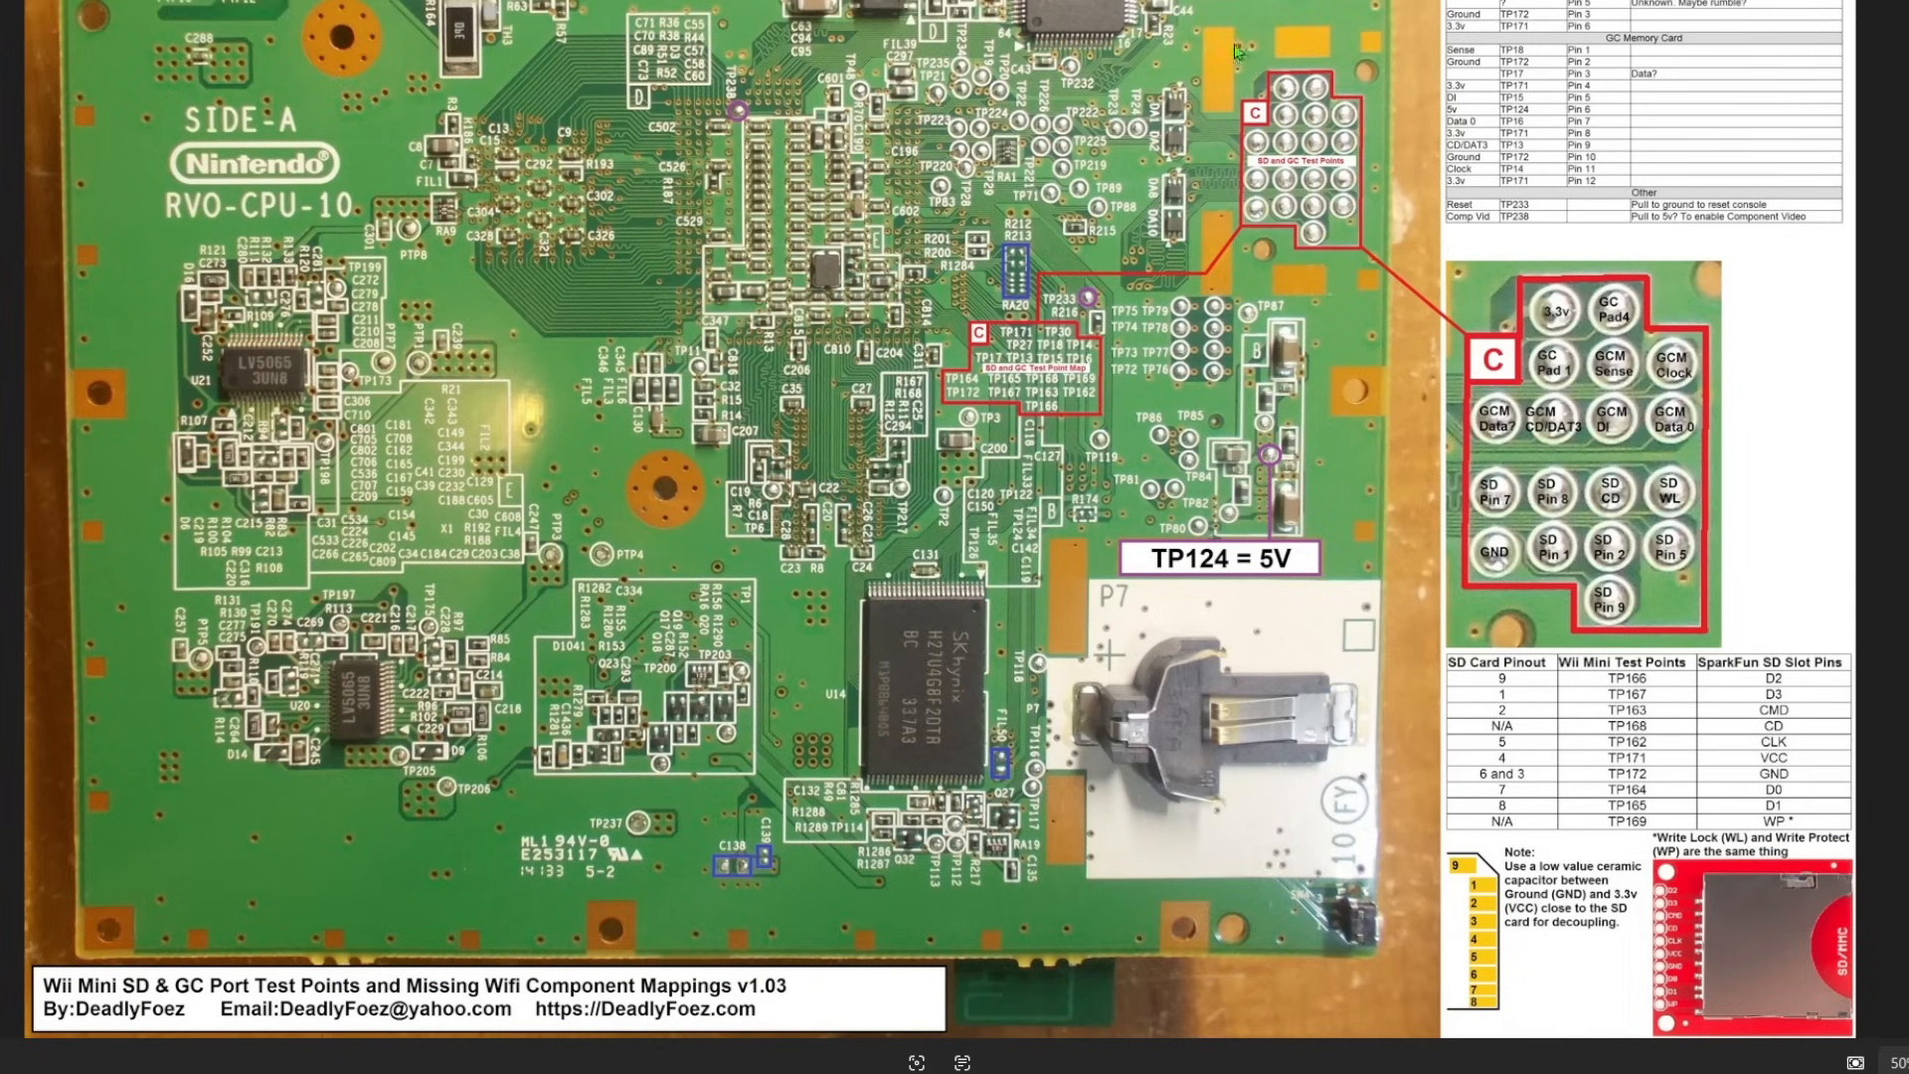
{"action": "mouse_move", "coordinate": [1277, 159]}
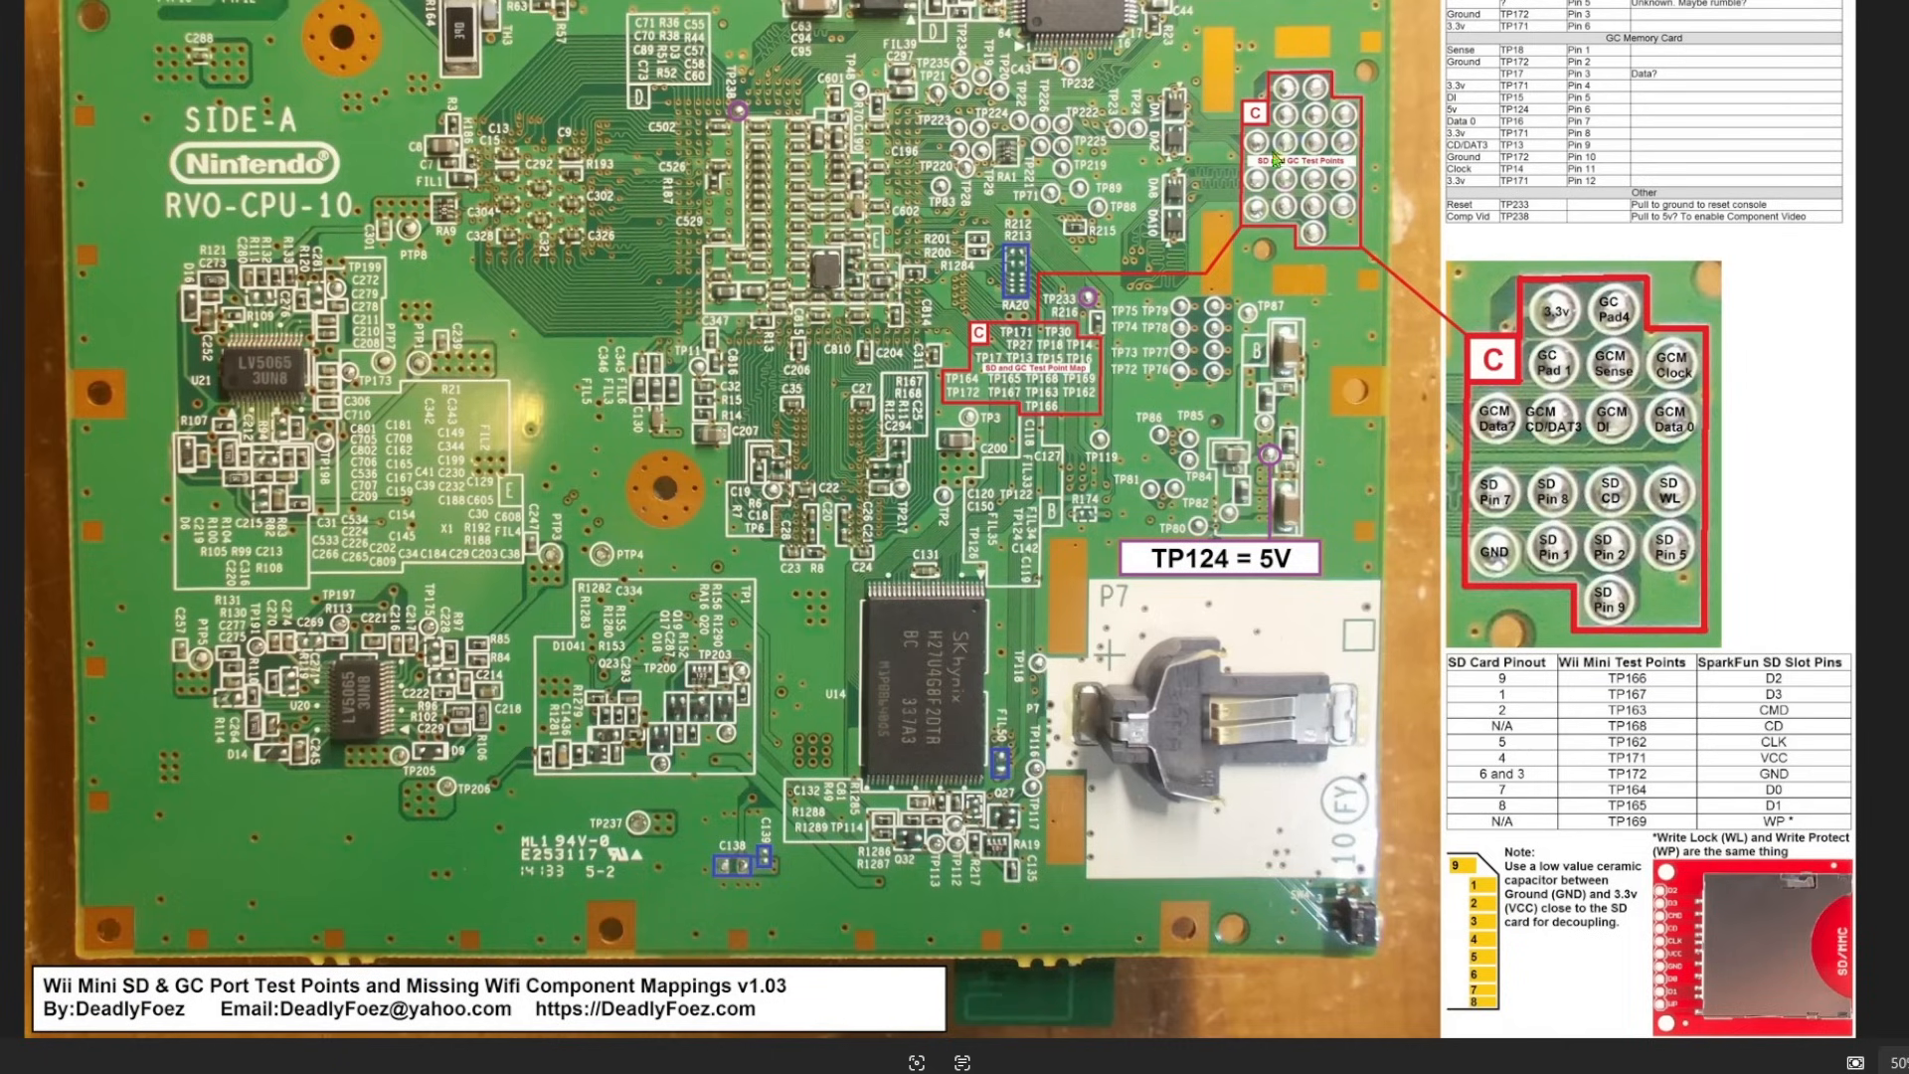
{"action": "mouse_move", "coordinate": [1563, 319]}
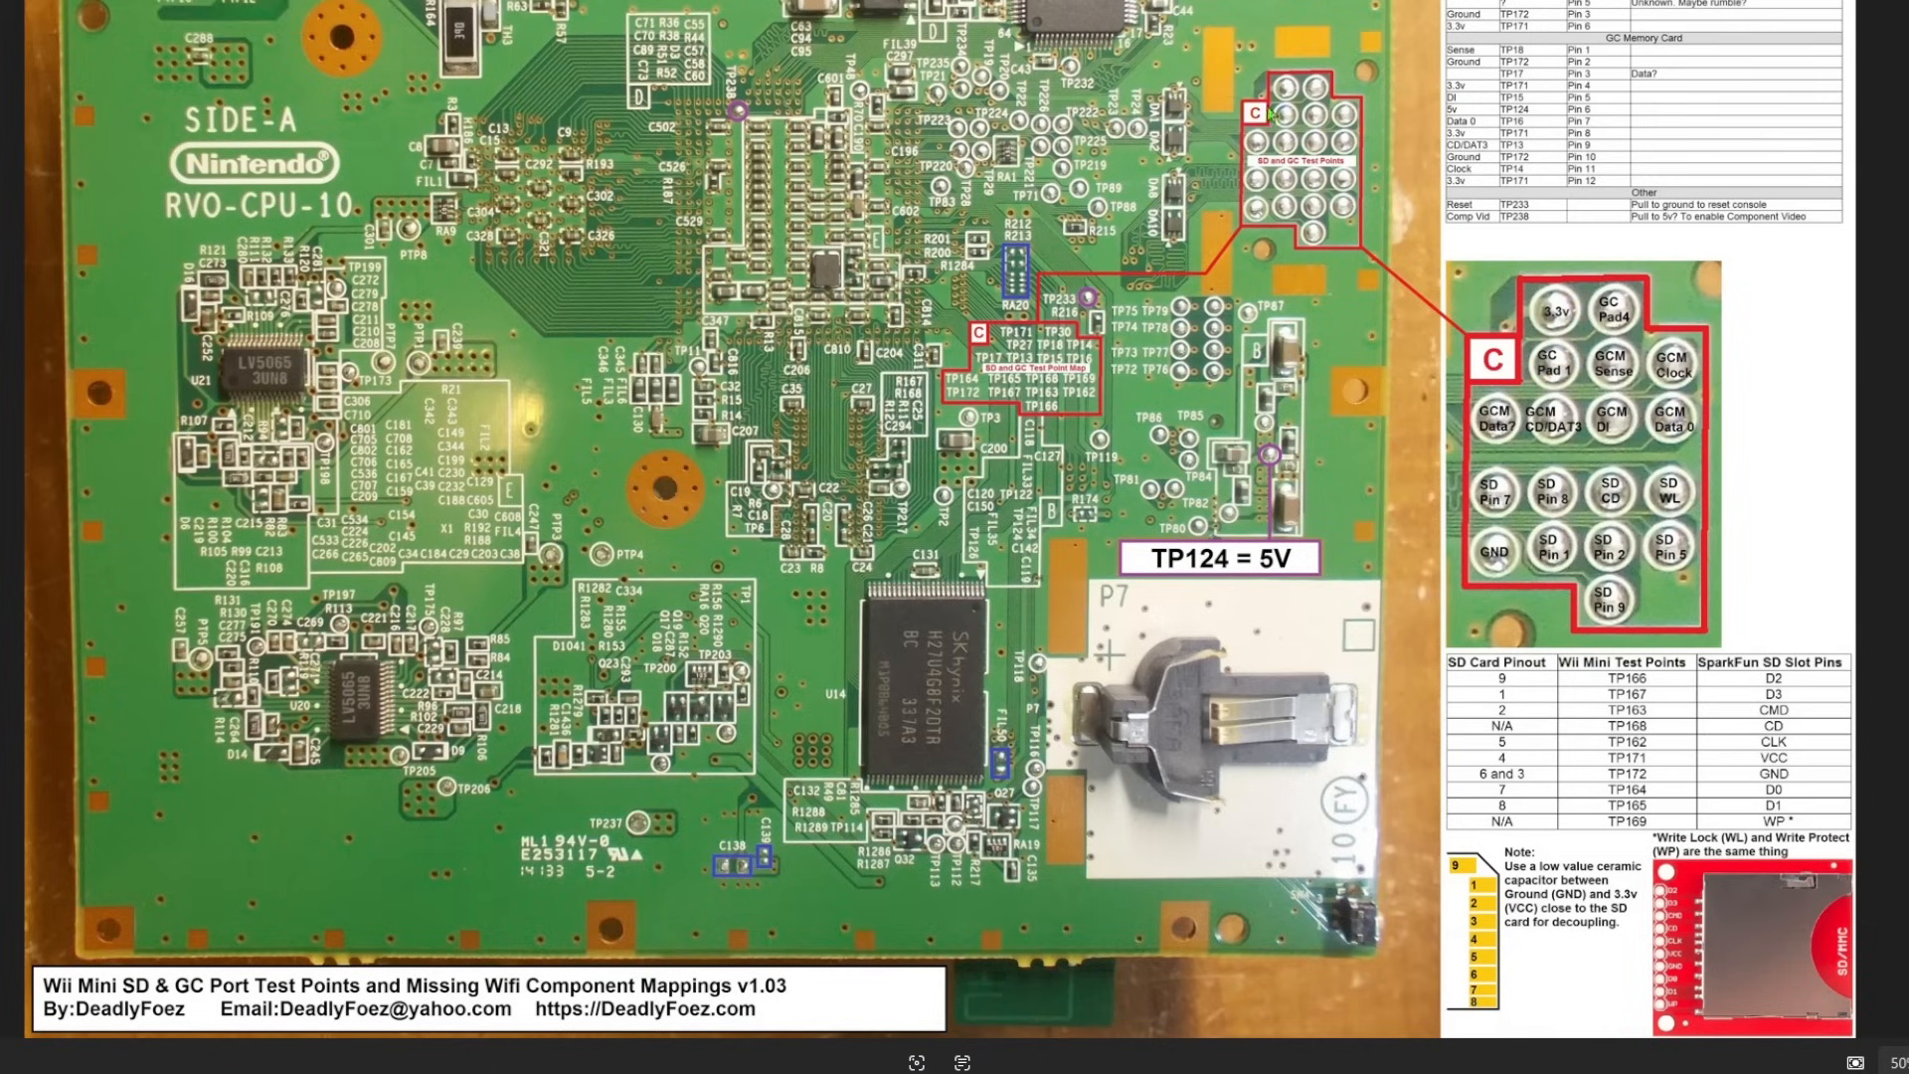
{"action": "mouse_move", "coordinate": [1284, 96]}
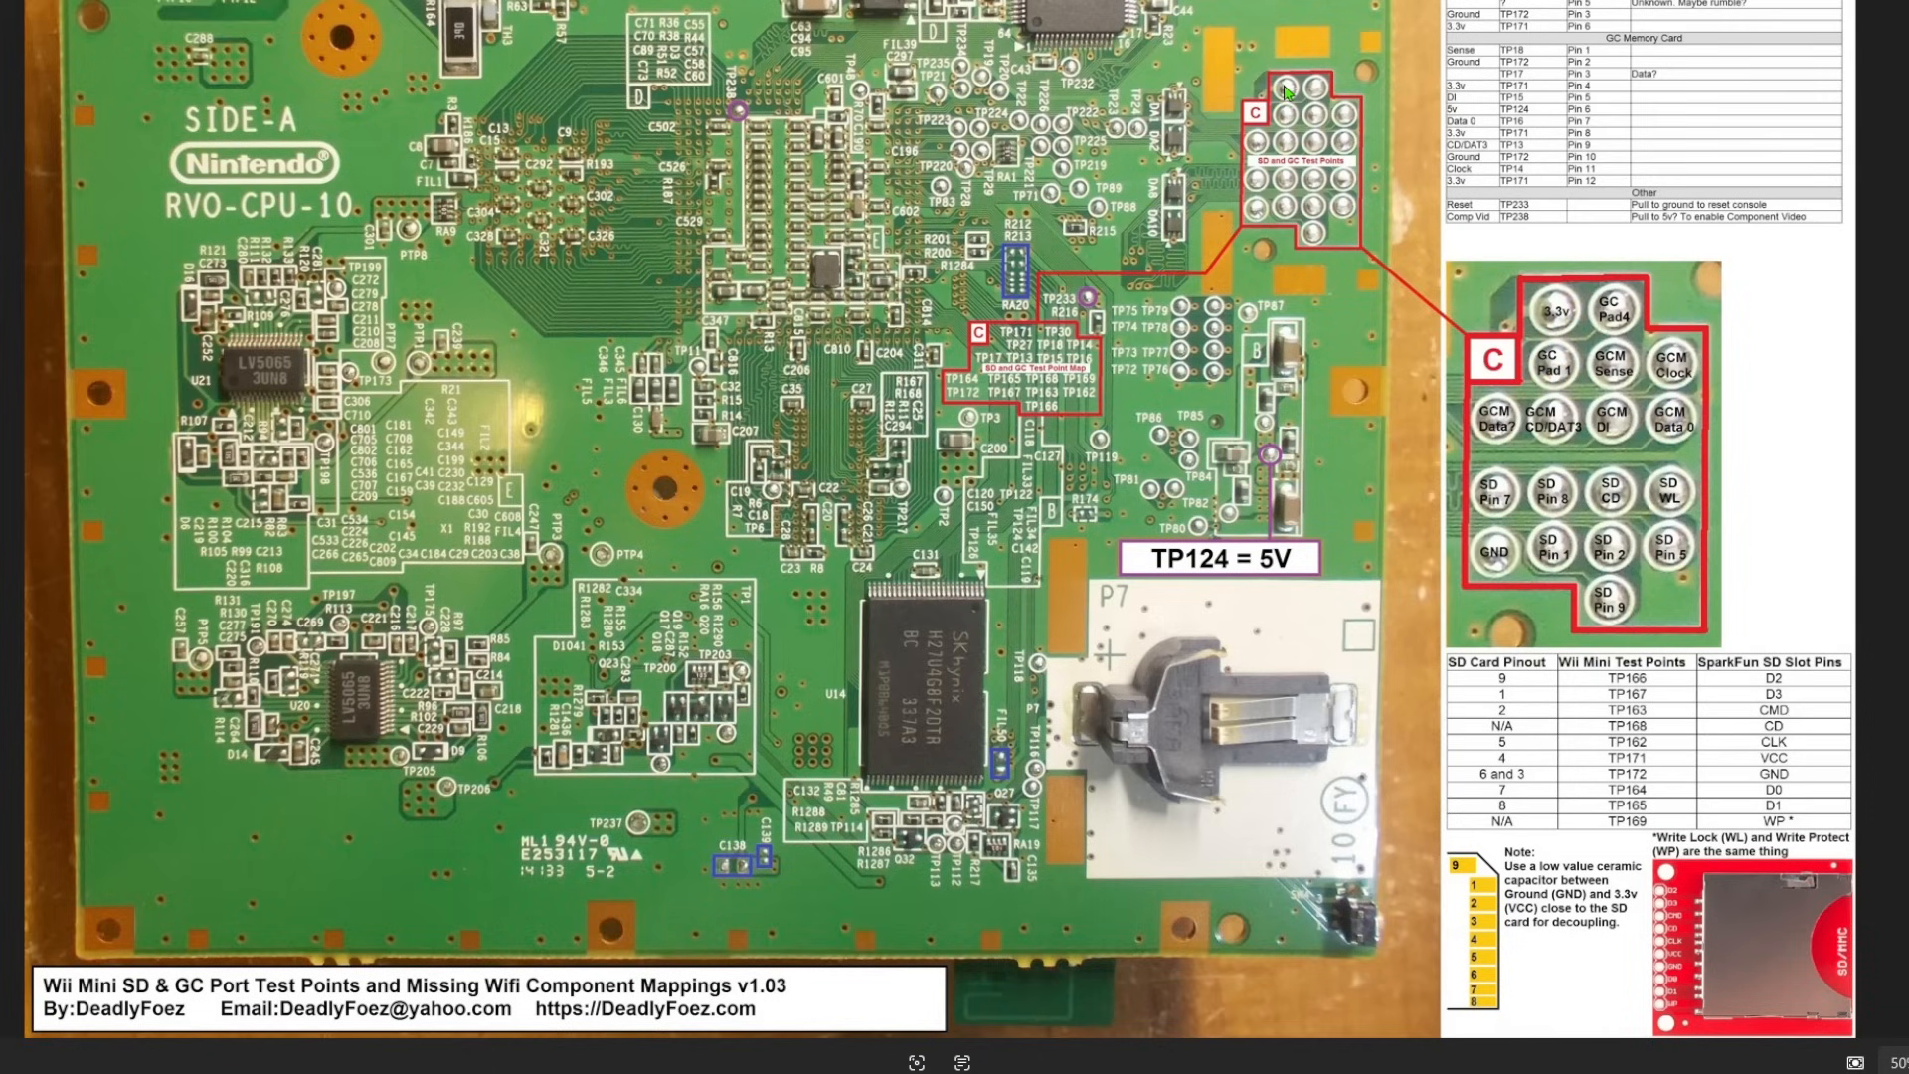
{"action": "mouse_move", "coordinate": [1289, 127]}
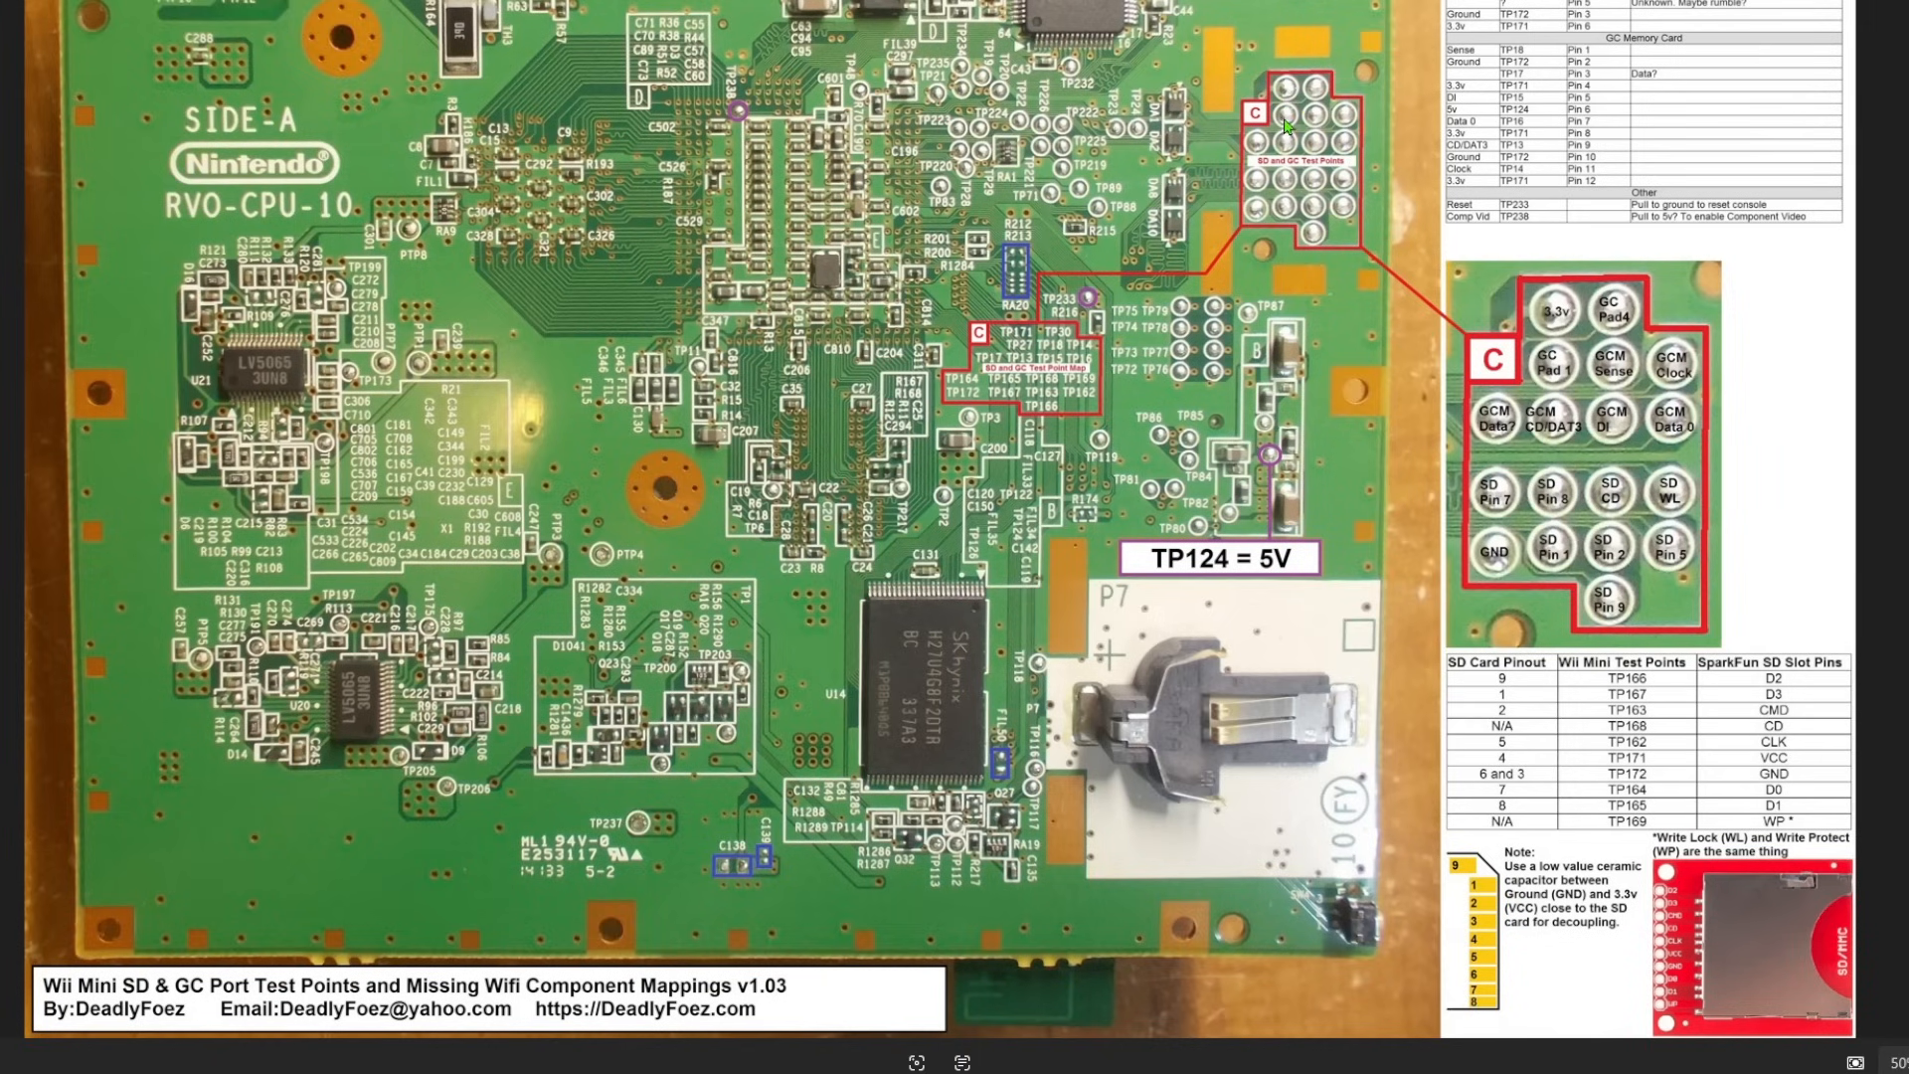
{"action": "mouse_move", "coordinate": [1630, 423]}
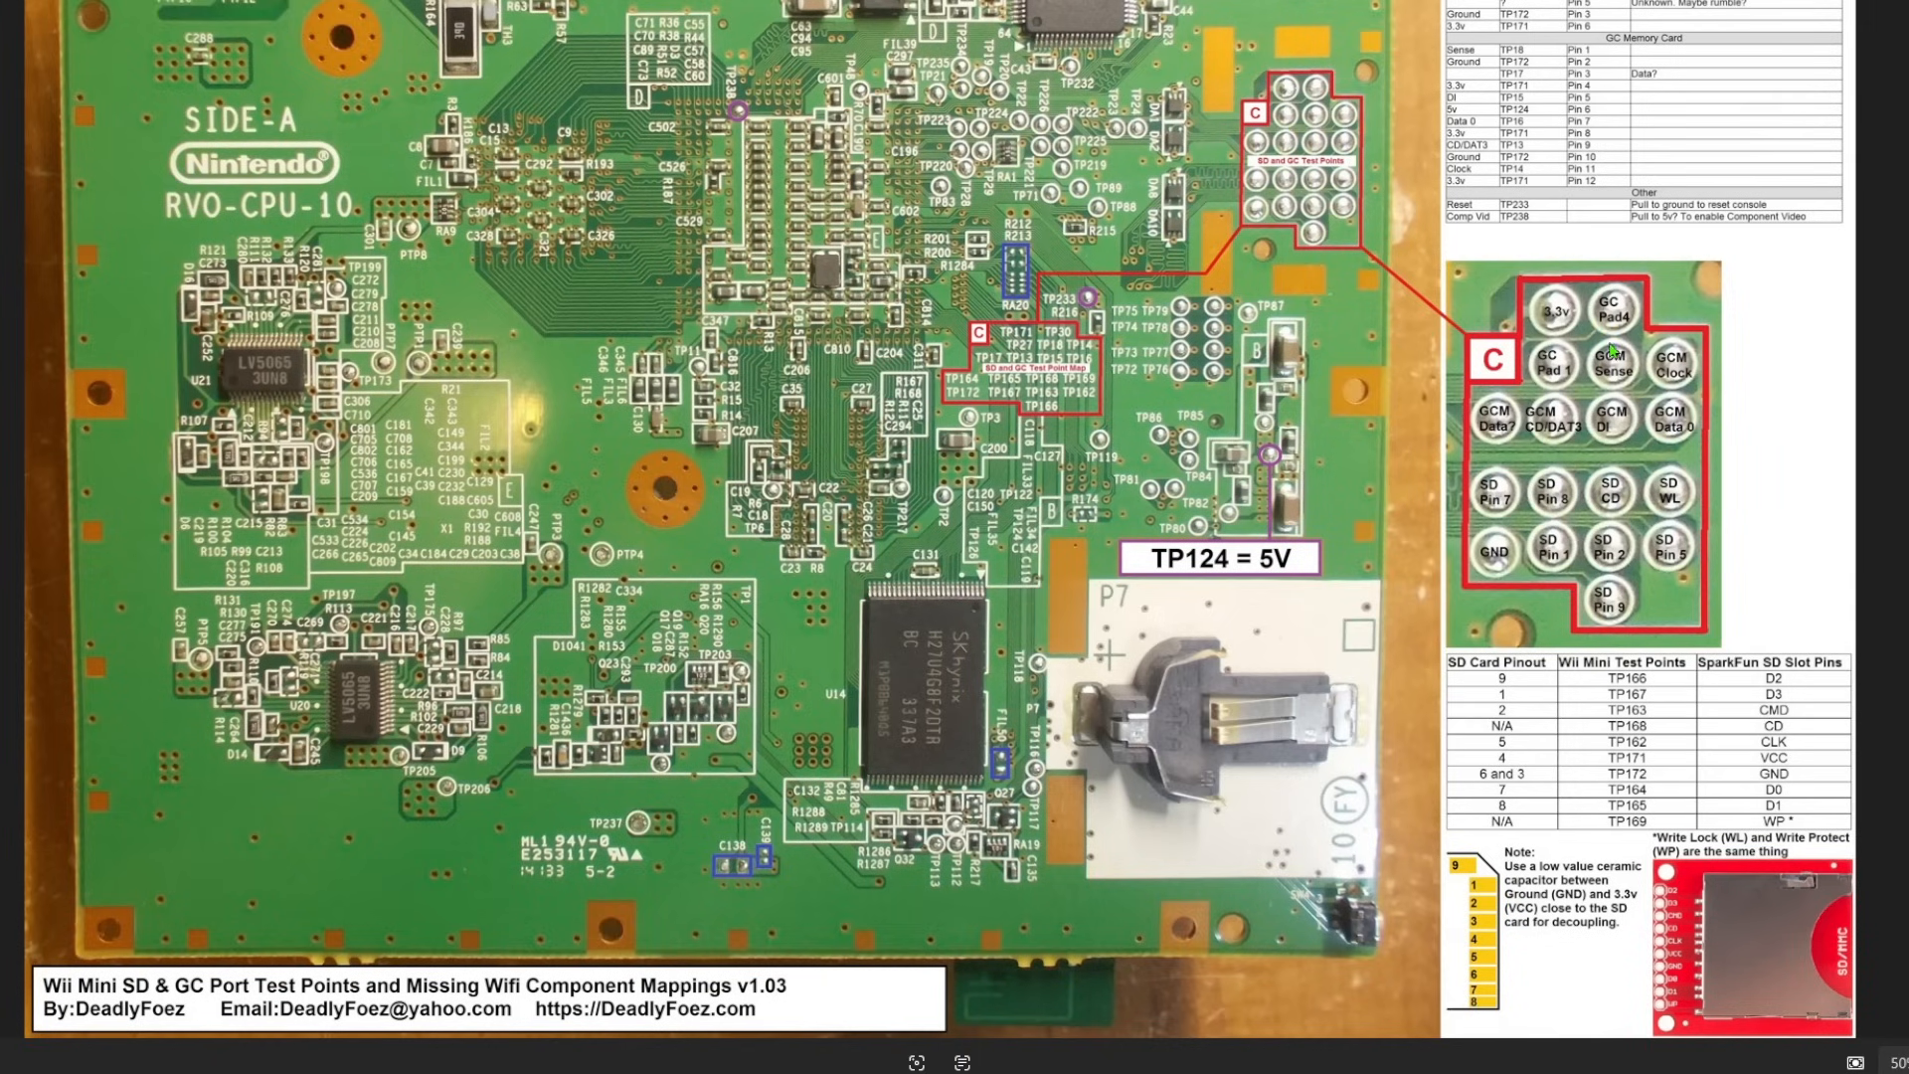
{"action": "mouse_move", "coordinate": [1677, 424]}
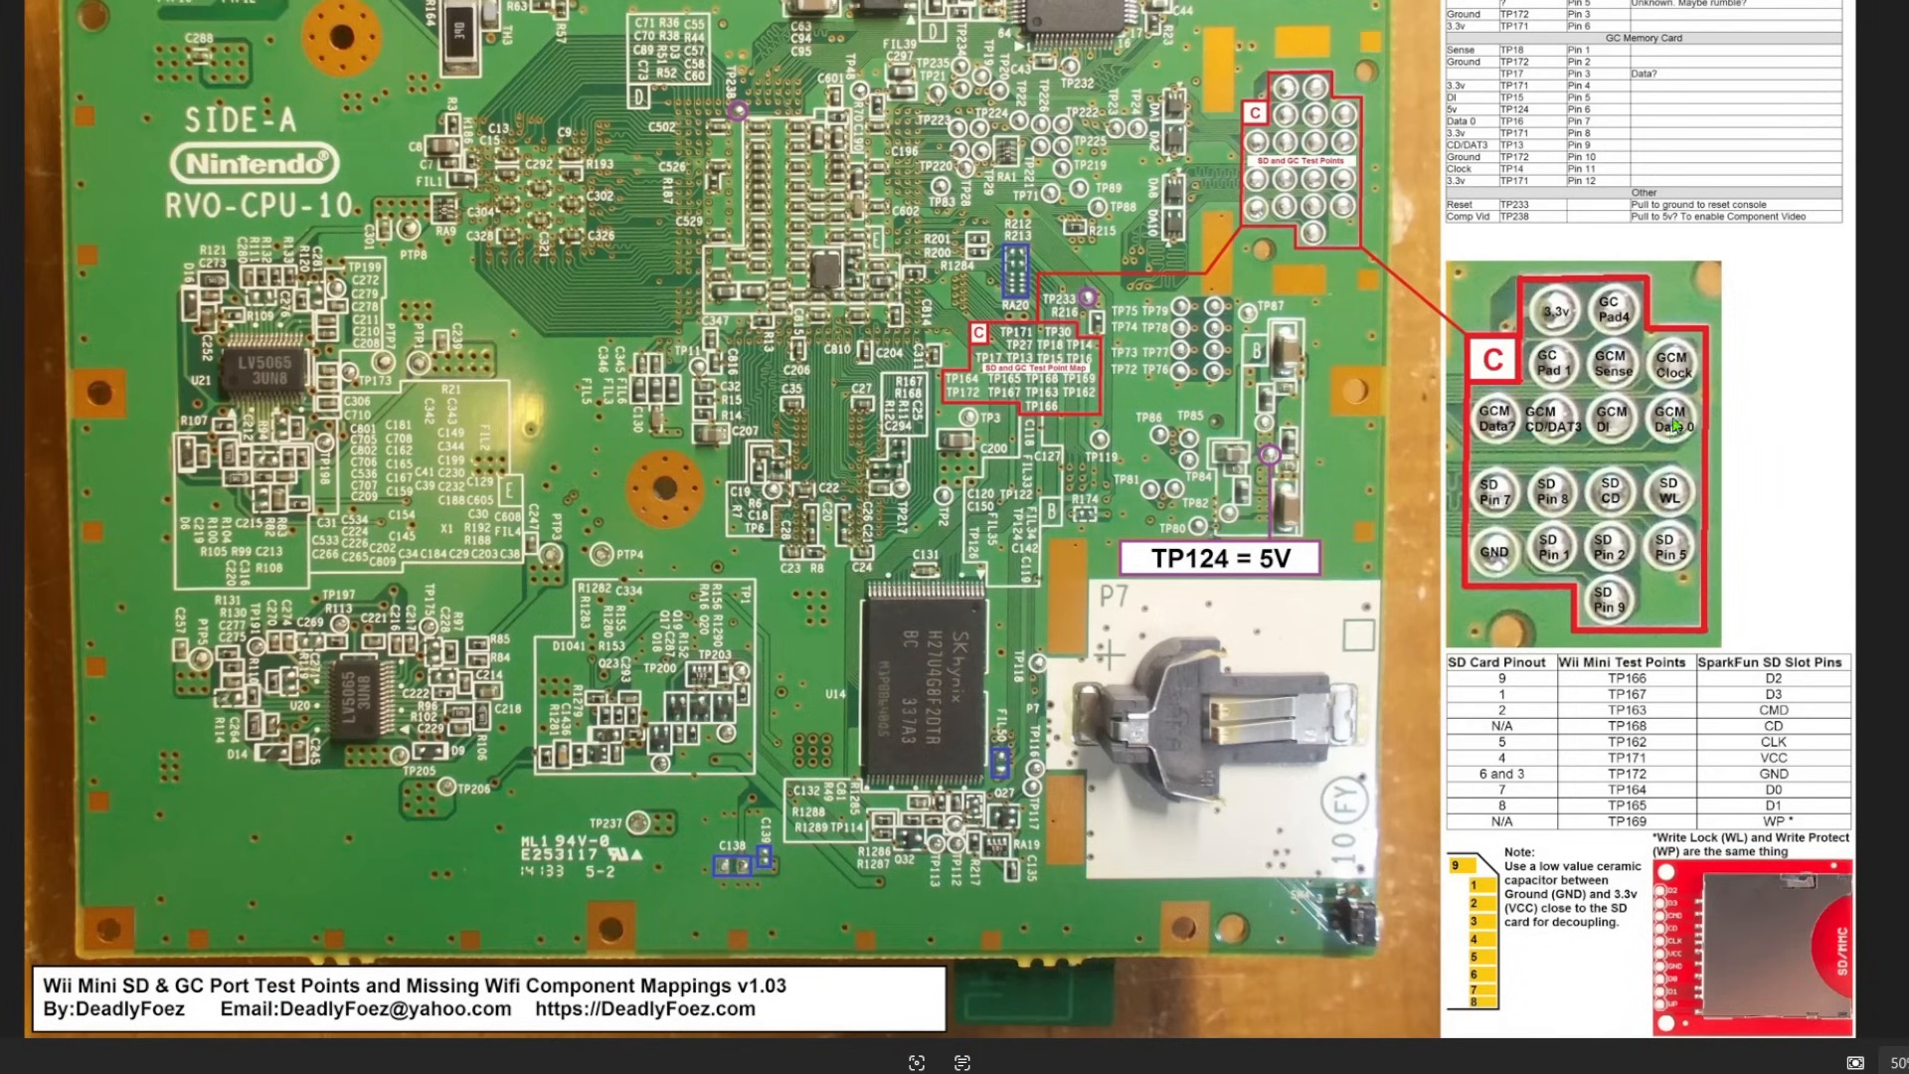
{"action": "mouse_move", "coordinate": [1651, 326]}
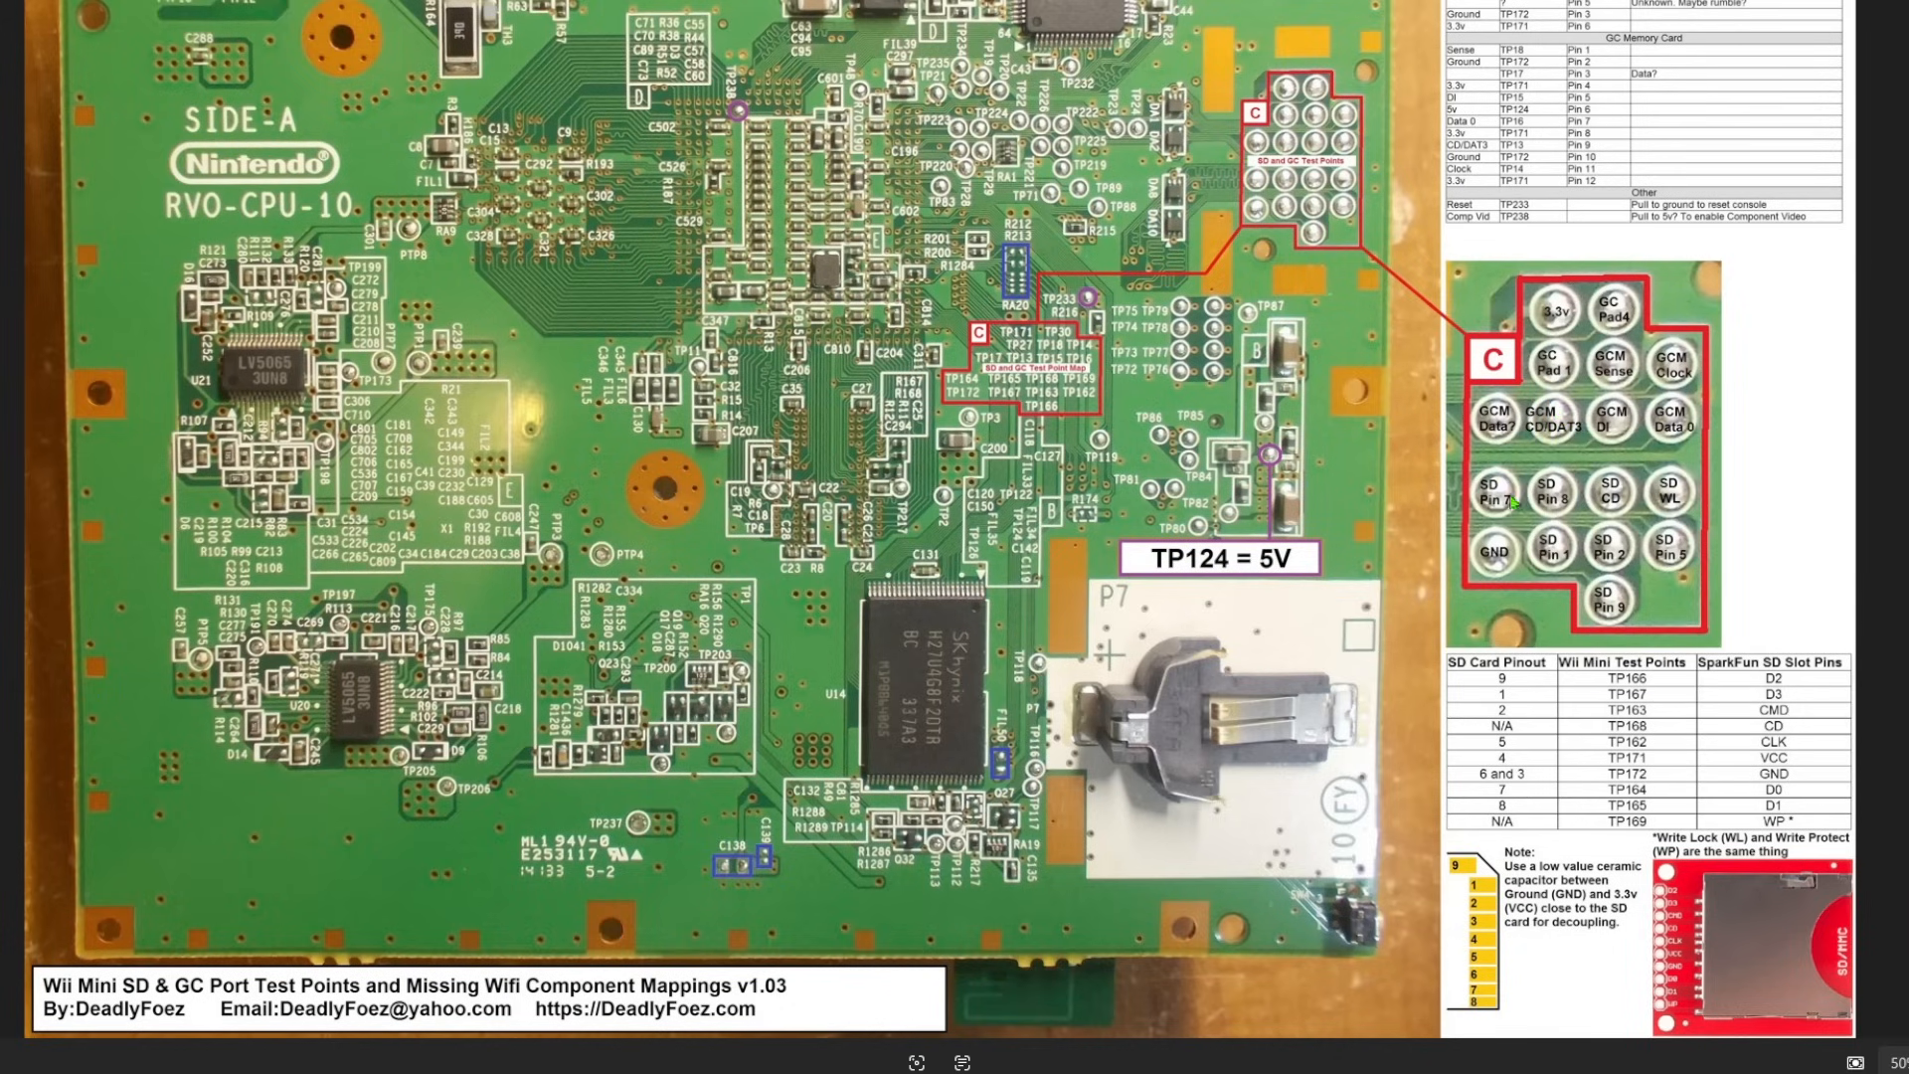
{"action": "mouse_move", "coordinate": [1445, 256]}
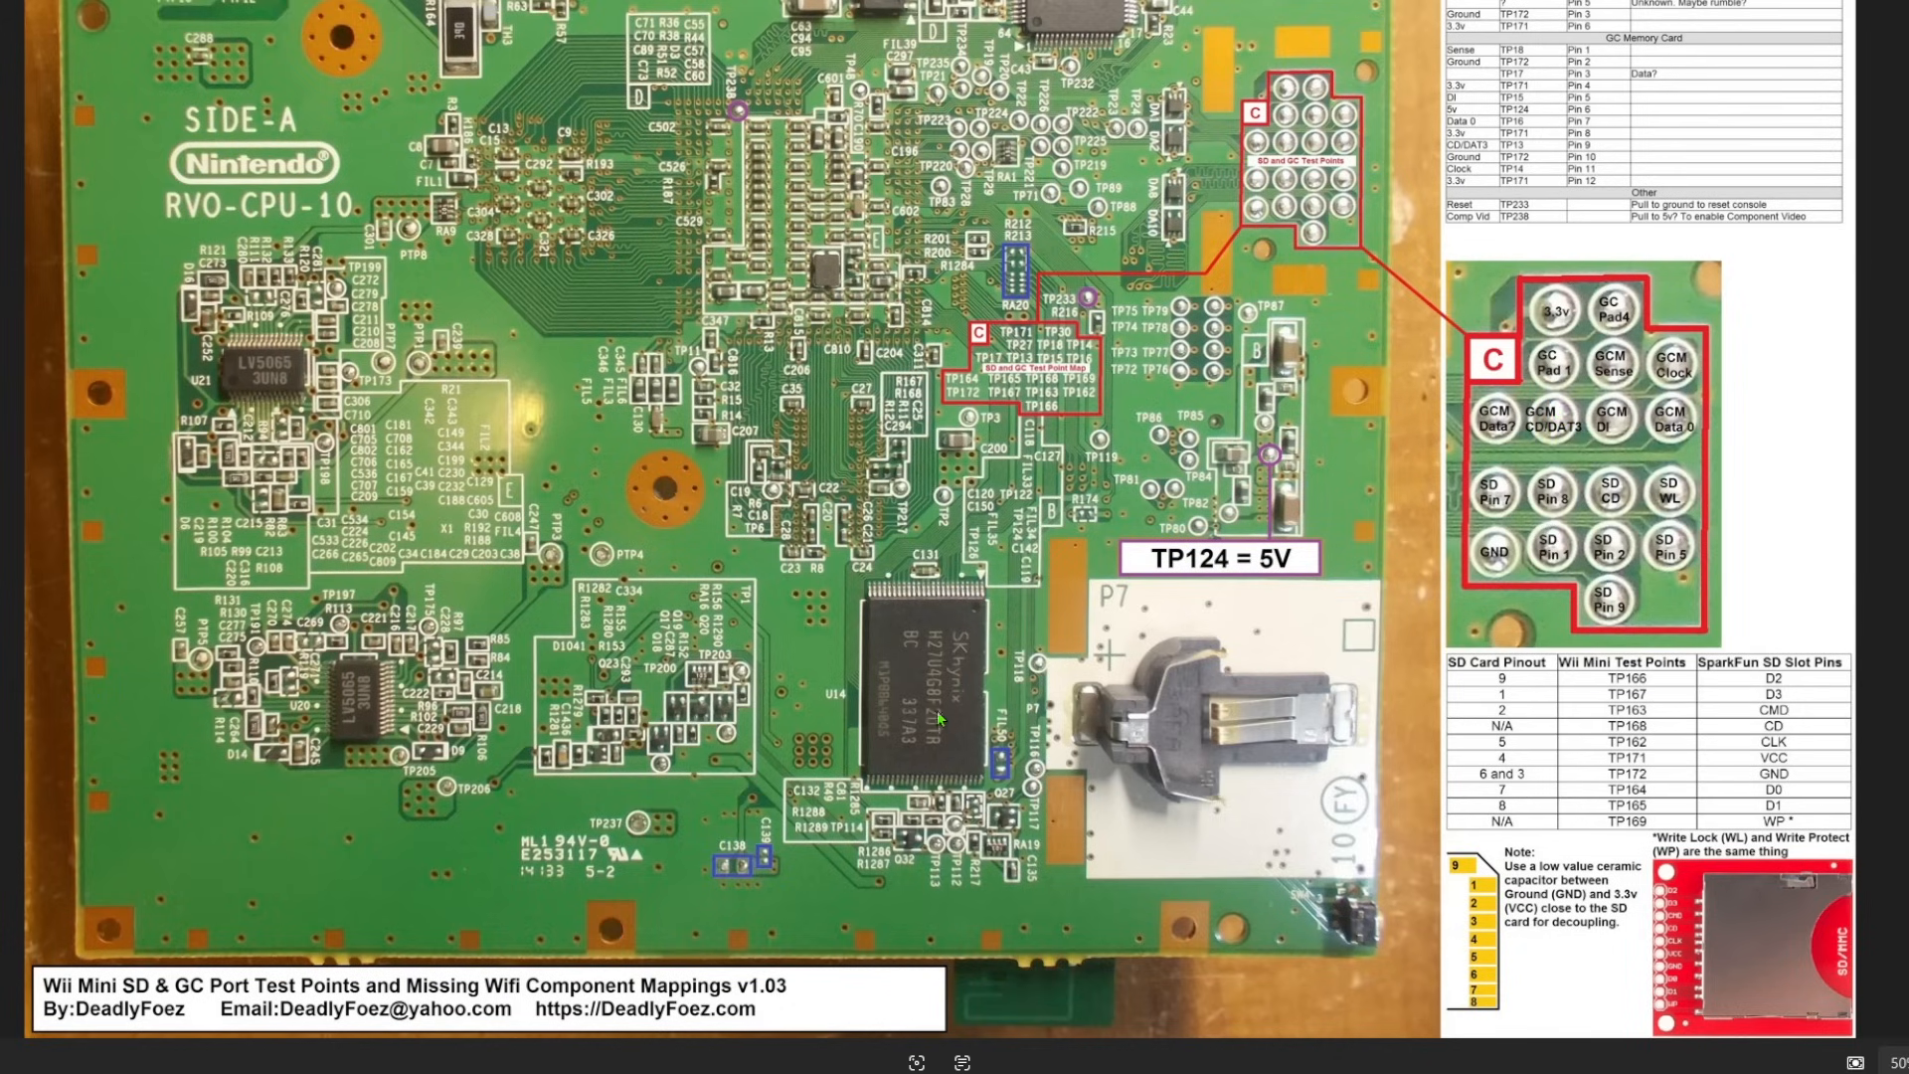
{"action": "mouse_move", "coordinate": [1332, 167]}
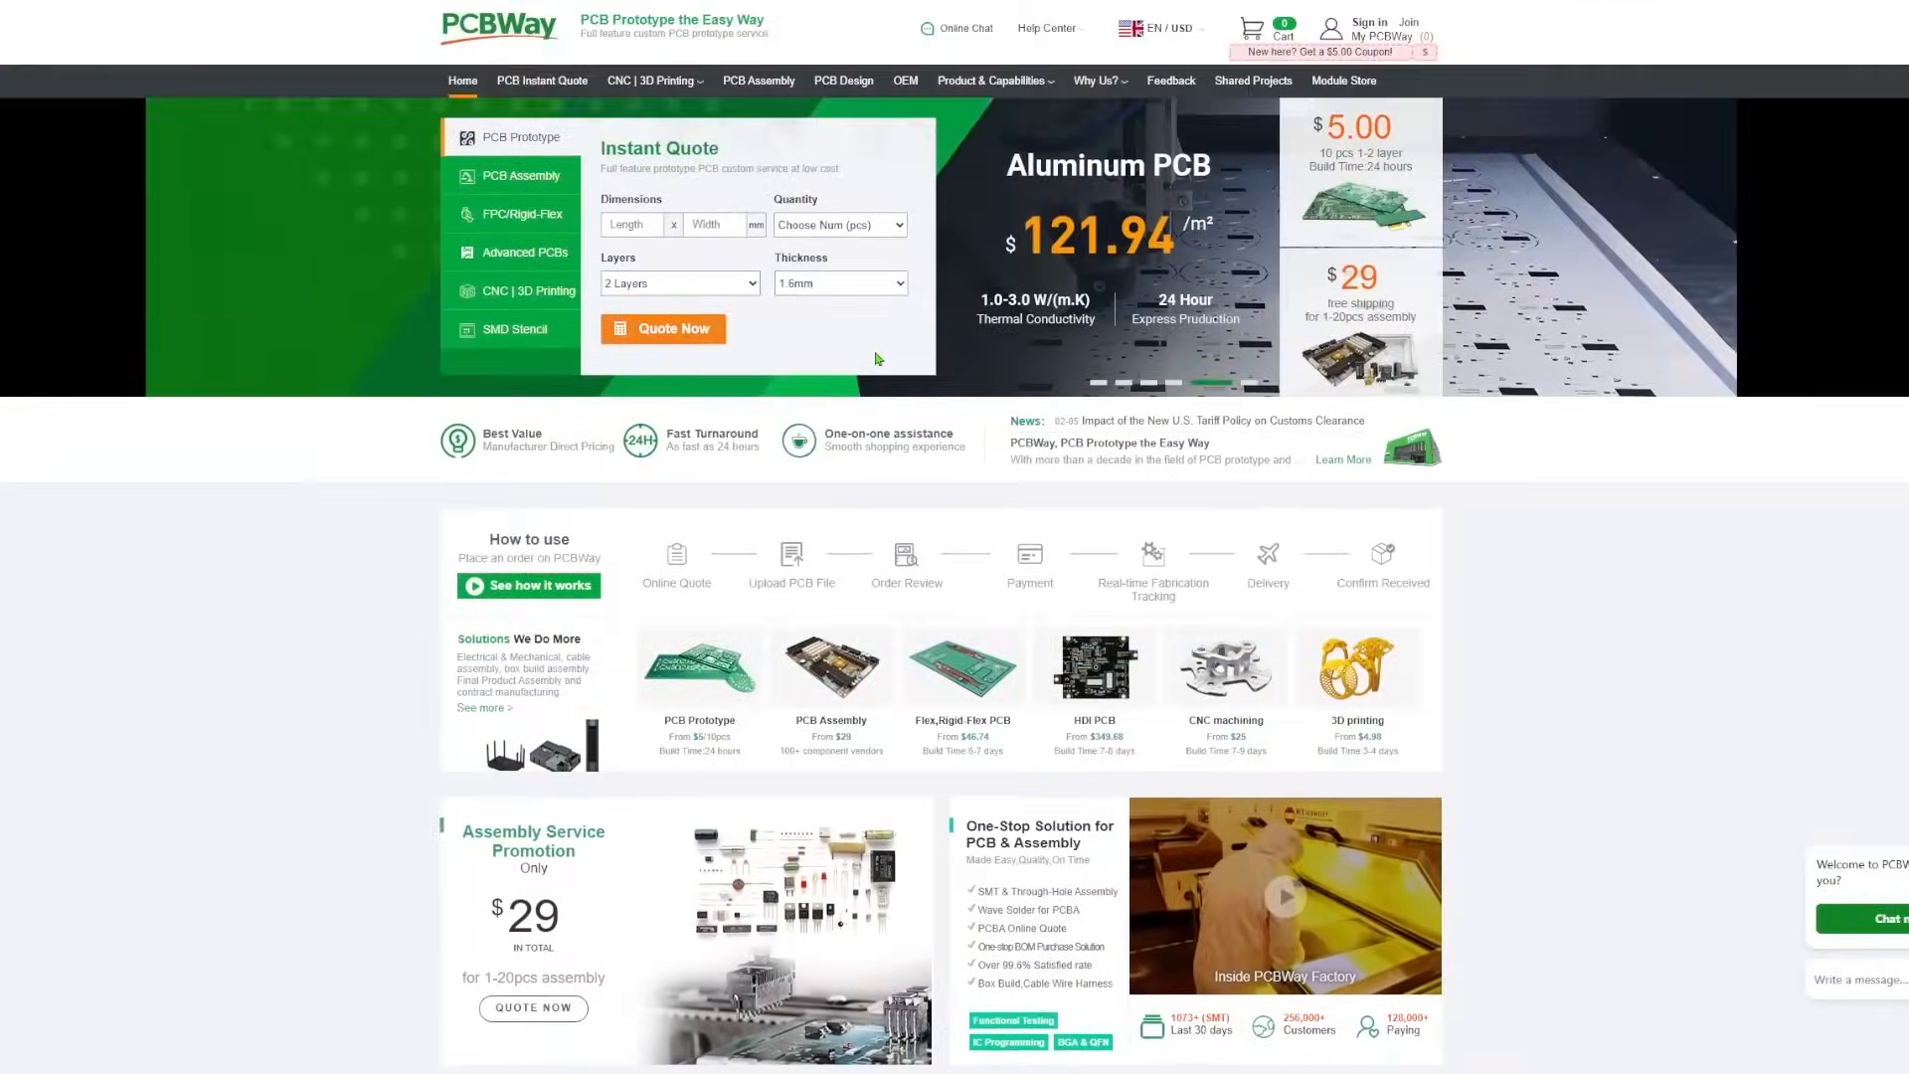
Step: Scroll down through the PCBWay community page to the CNC | 3D Printing entry
{"action": "scroll", "scroll_direction": "down", "scroll_amount": 3}
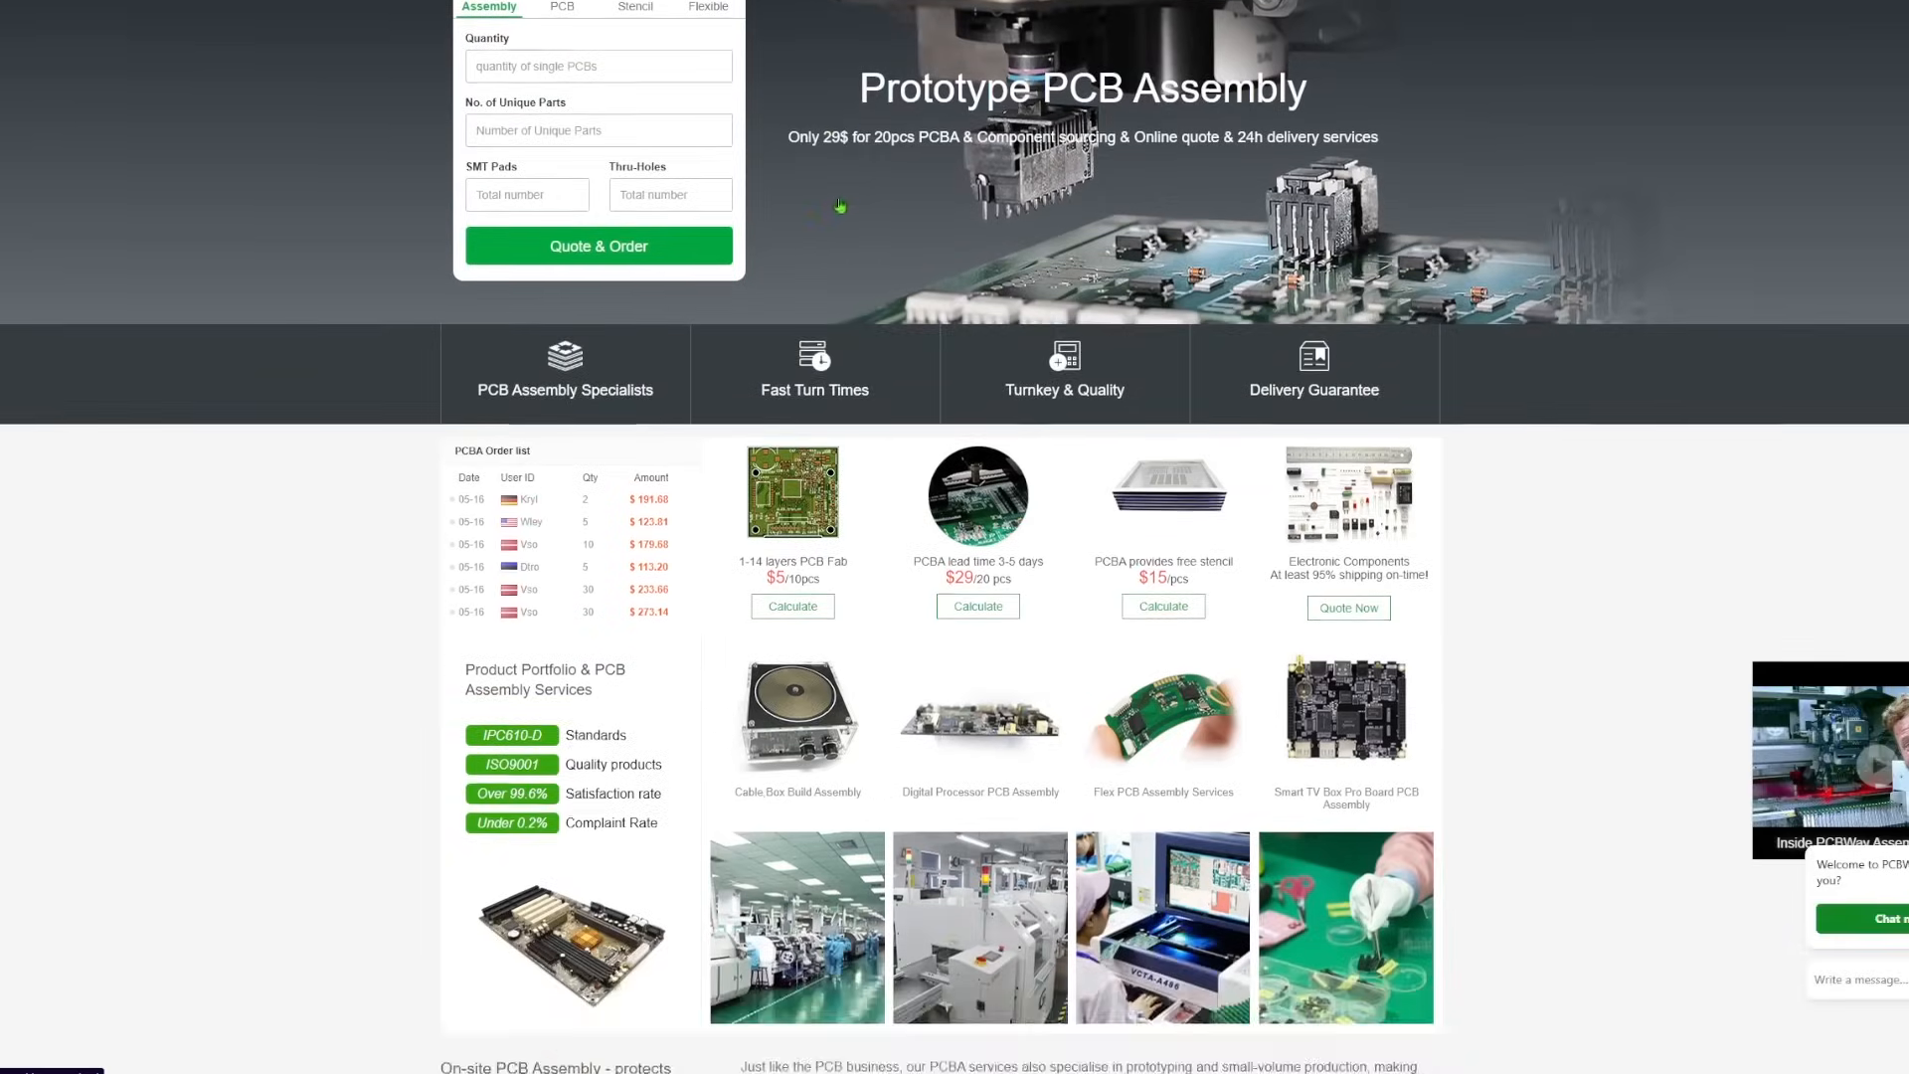
{"action": "scroll", "scroll_direction": "down", "scroll_amount": 3}
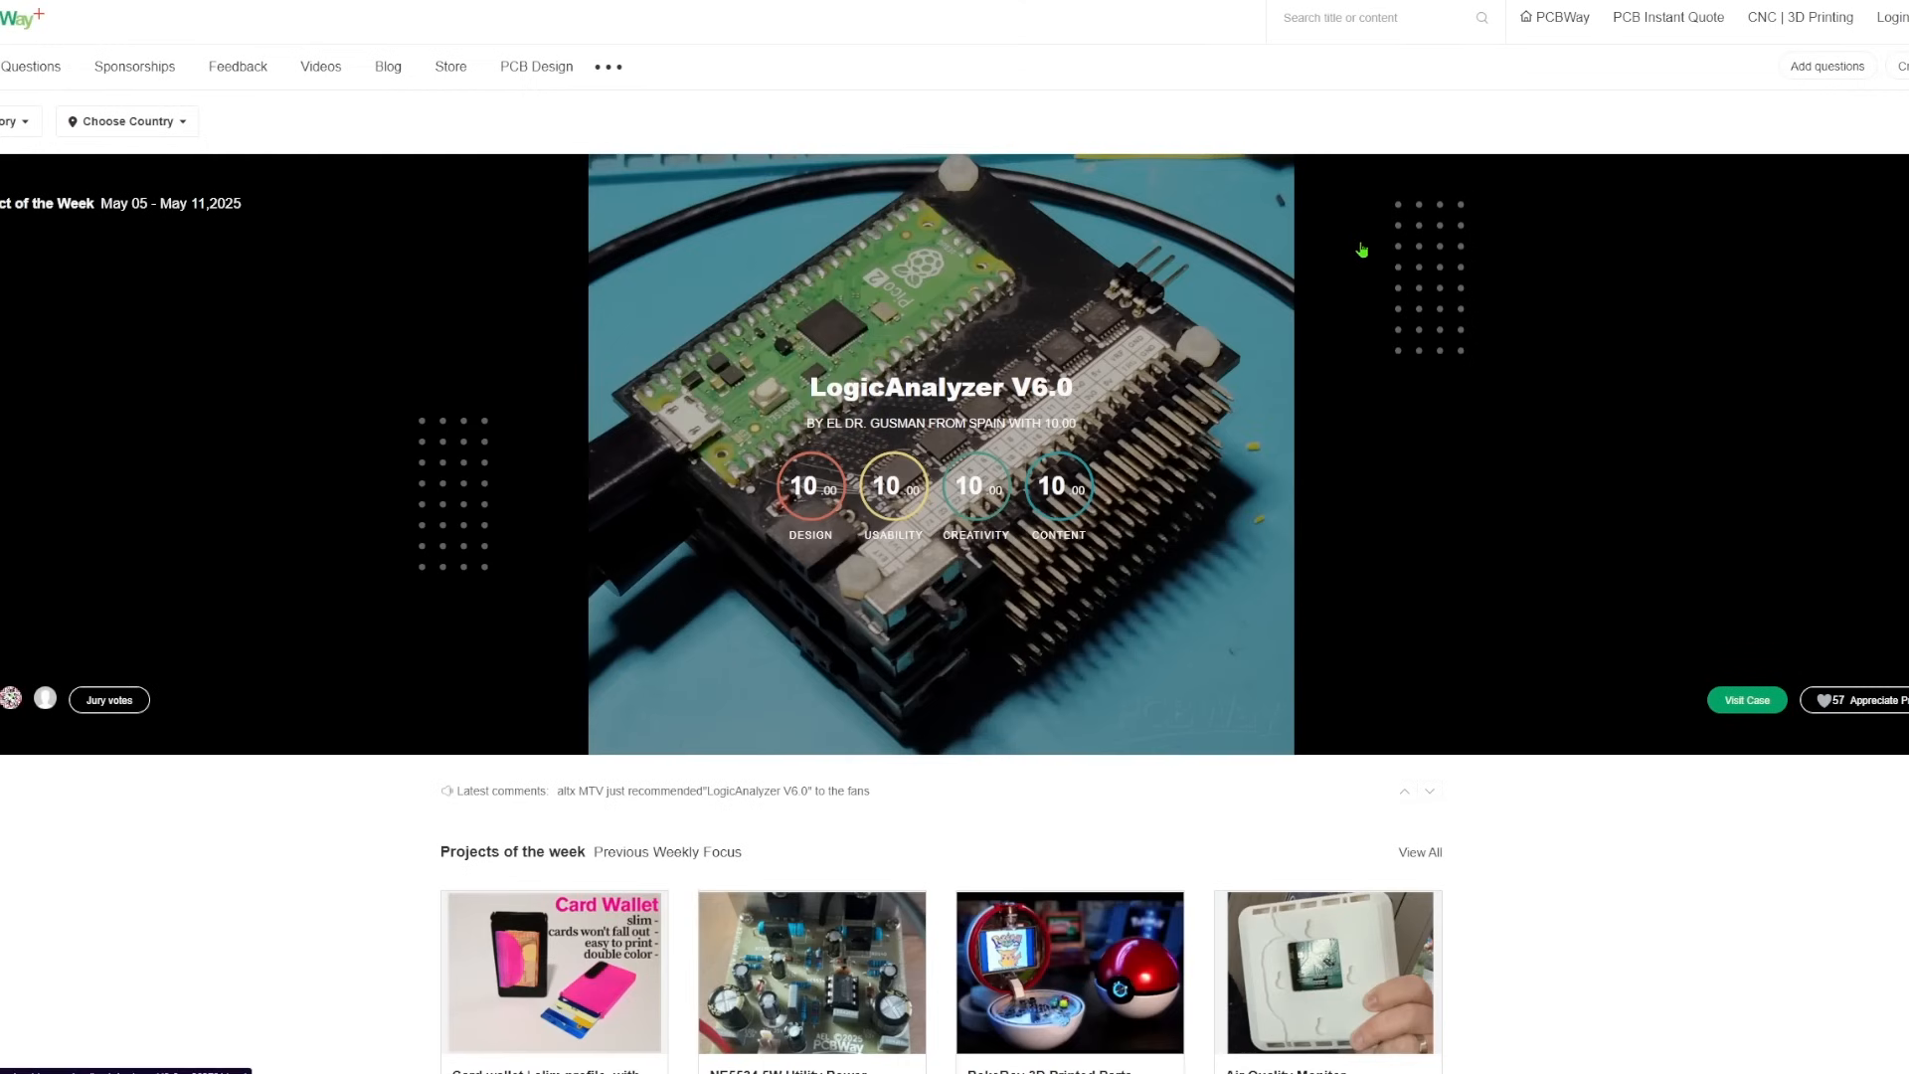
{"action": "scroll", "scroll_direction": "down", "scroll_amount": 3}
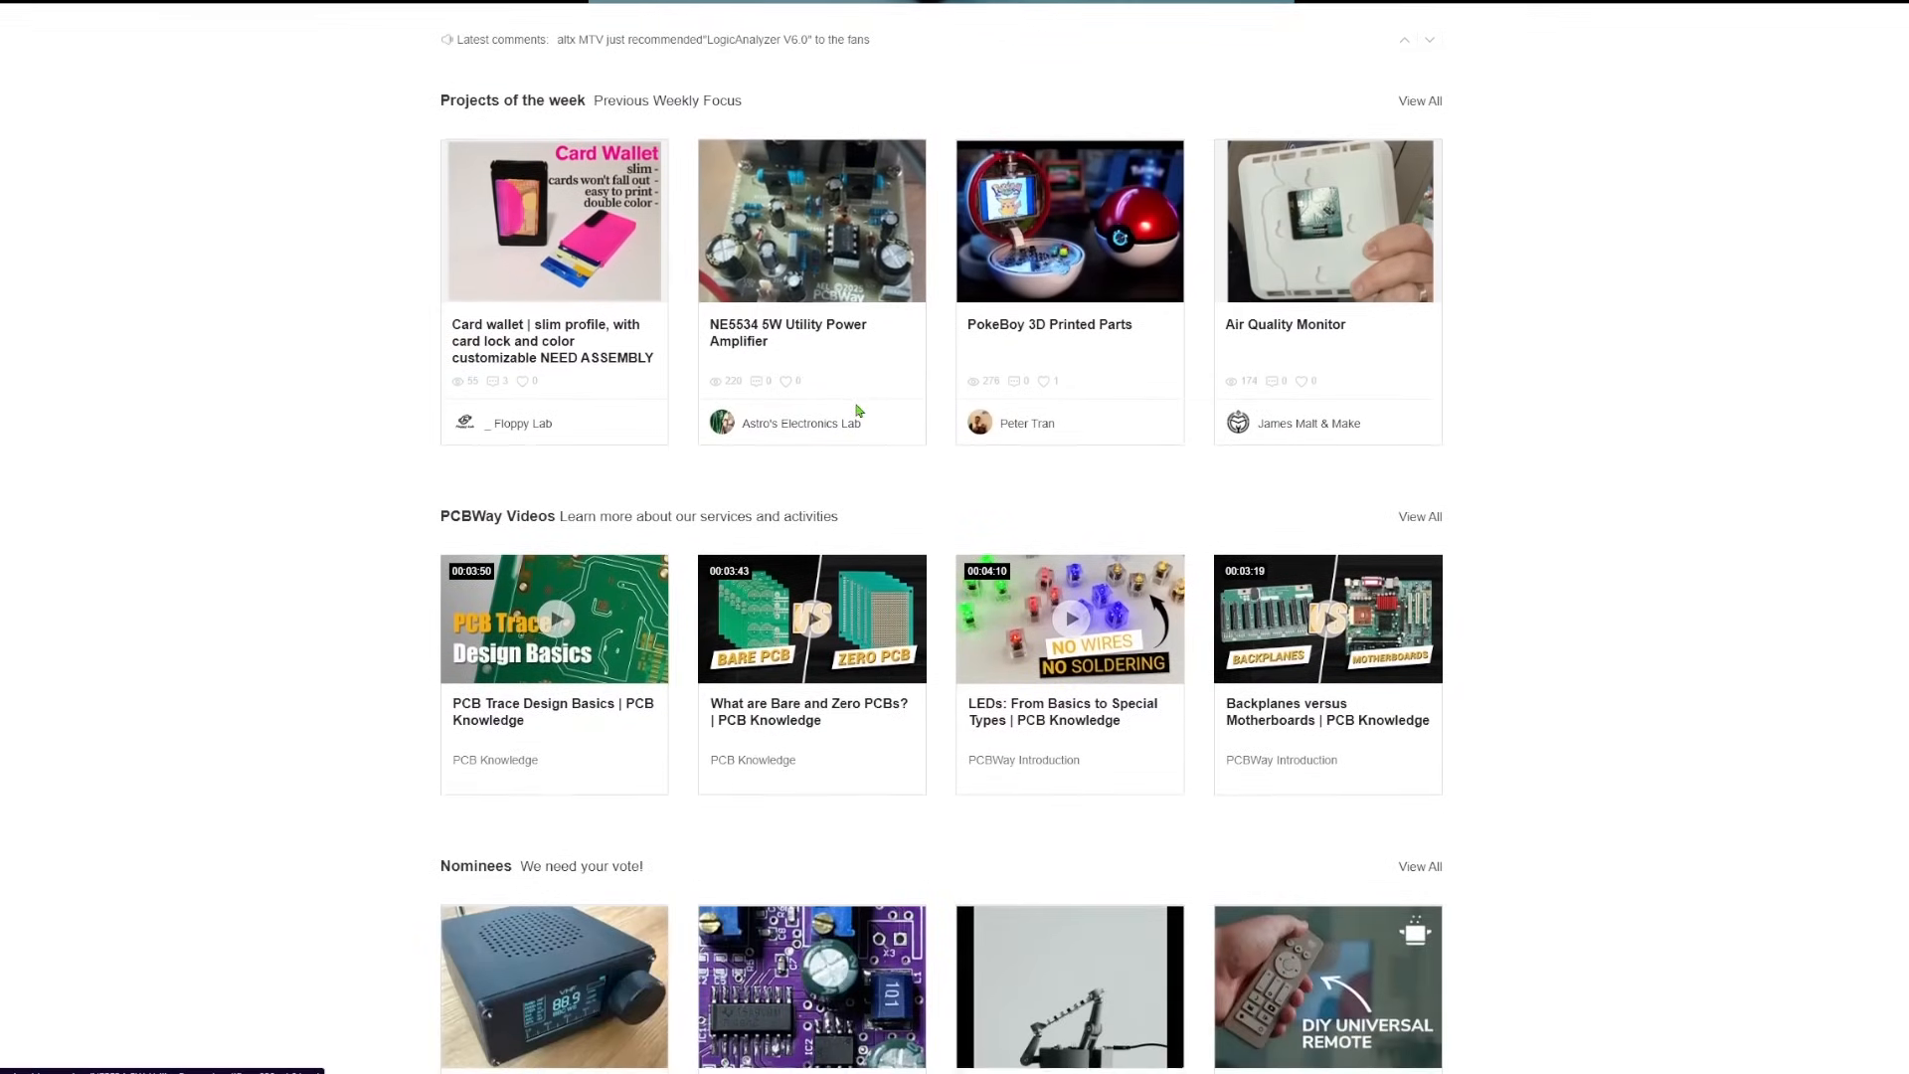
{"action": "scroll", "scroll_direction": "down", "scroll_amount": 3}
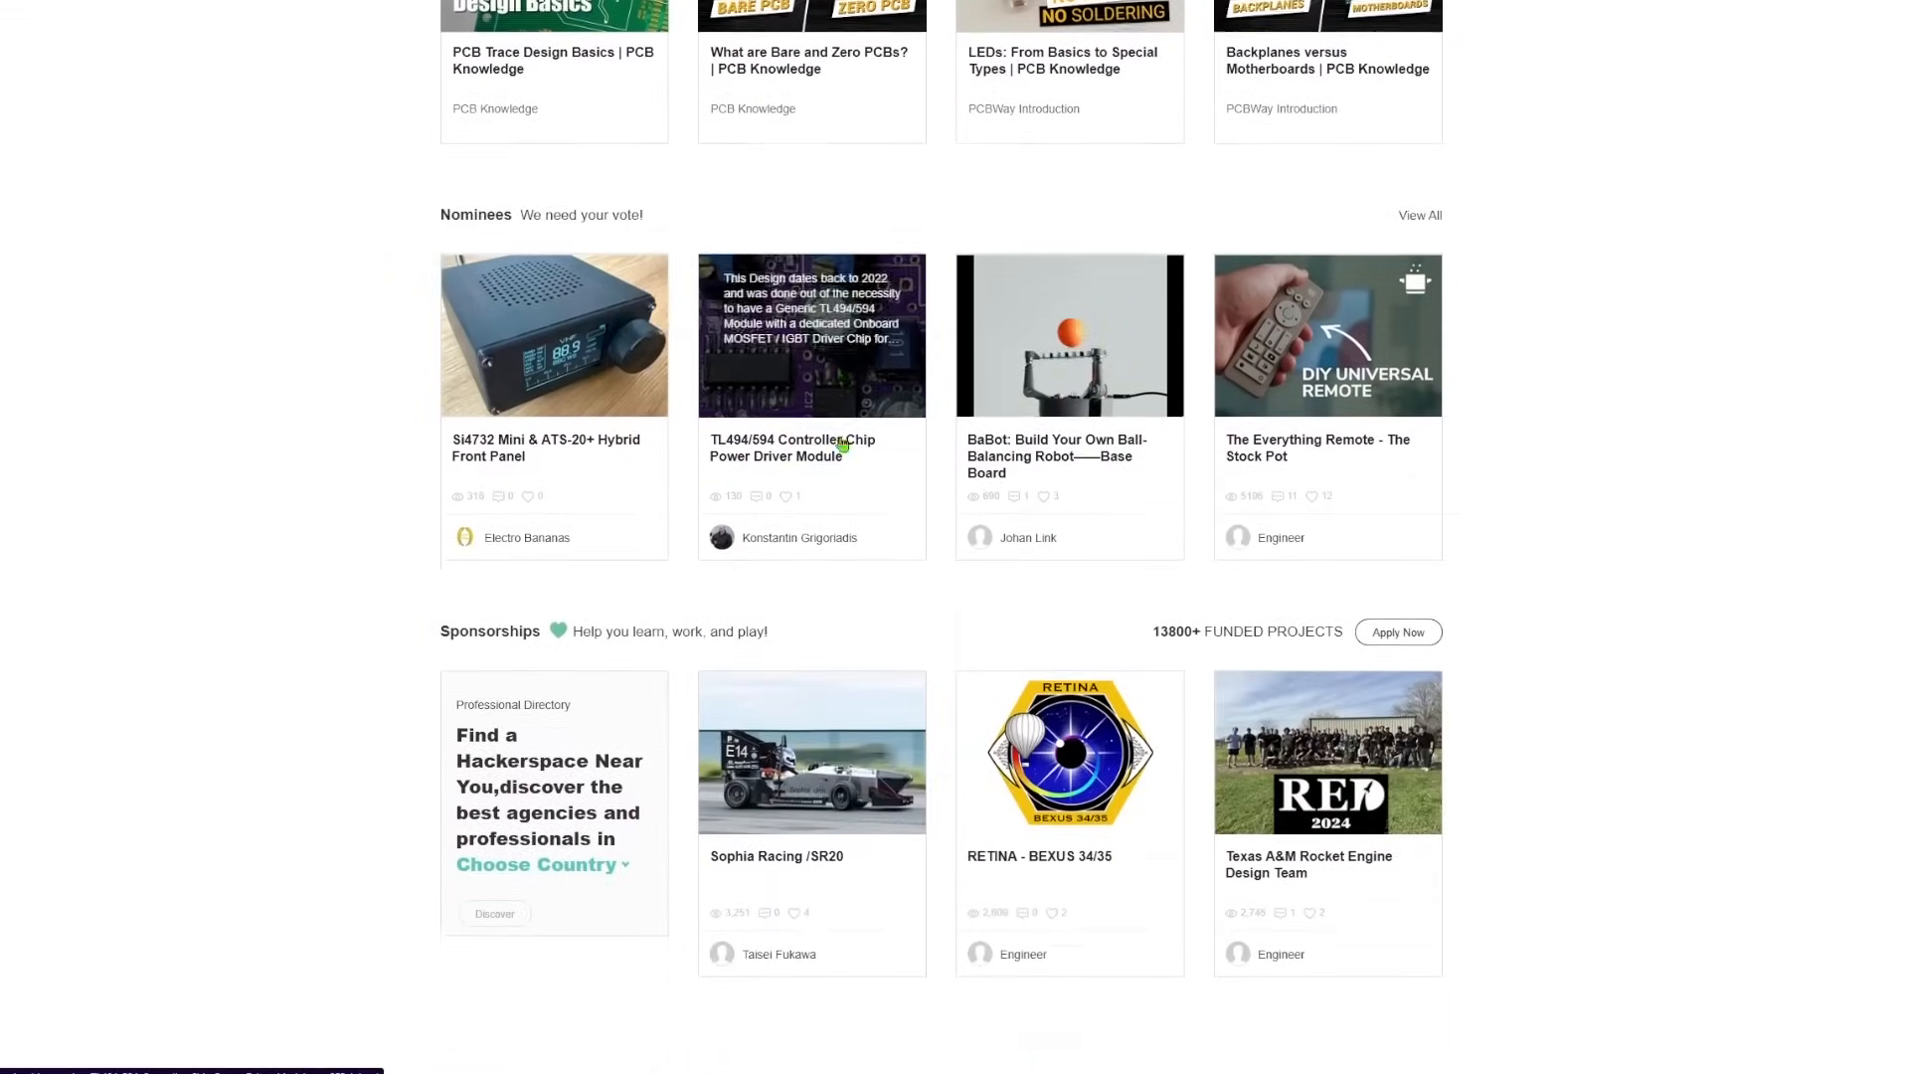
{"action": "scroll", "scroll_direction": "down", "scroll_amount": 3}
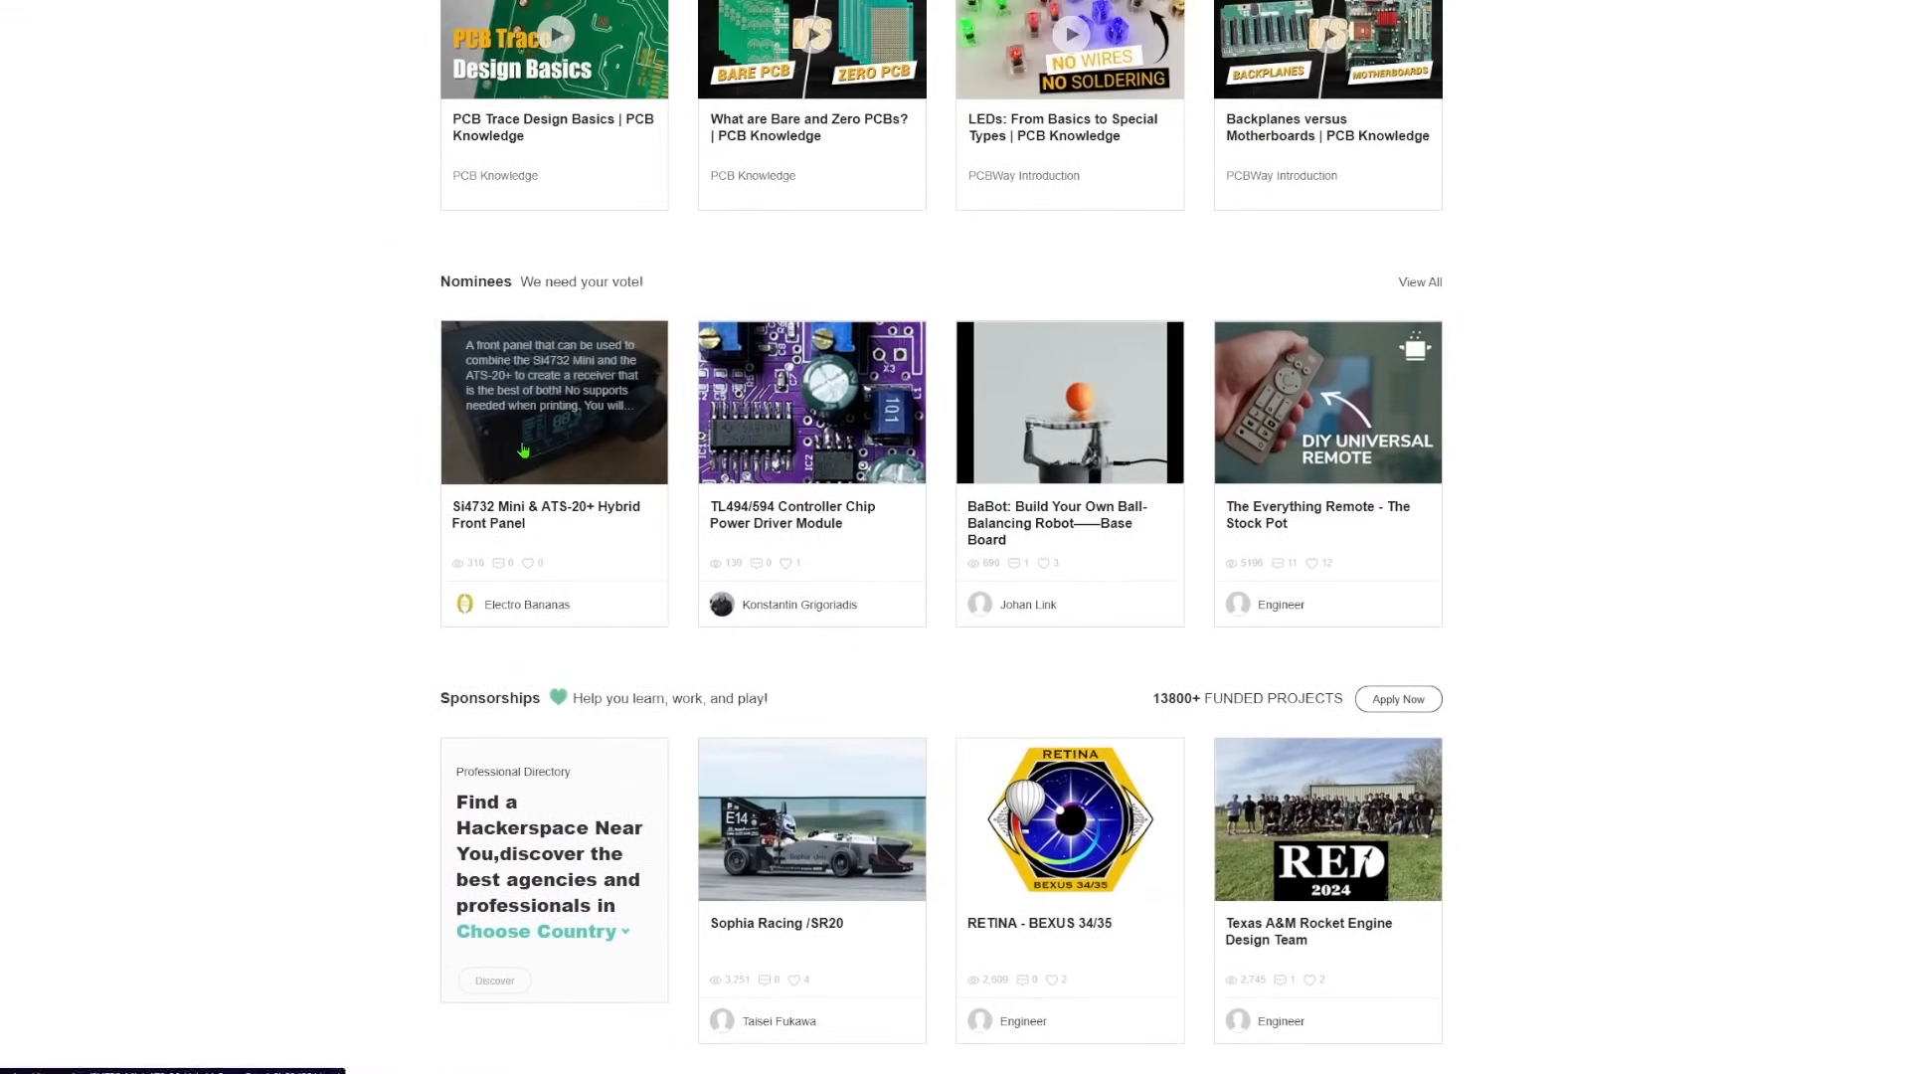
Step: Bring up the resin 3D printing quote form and review its options
{"action": "left_click", "coordinate": [553, 402]}
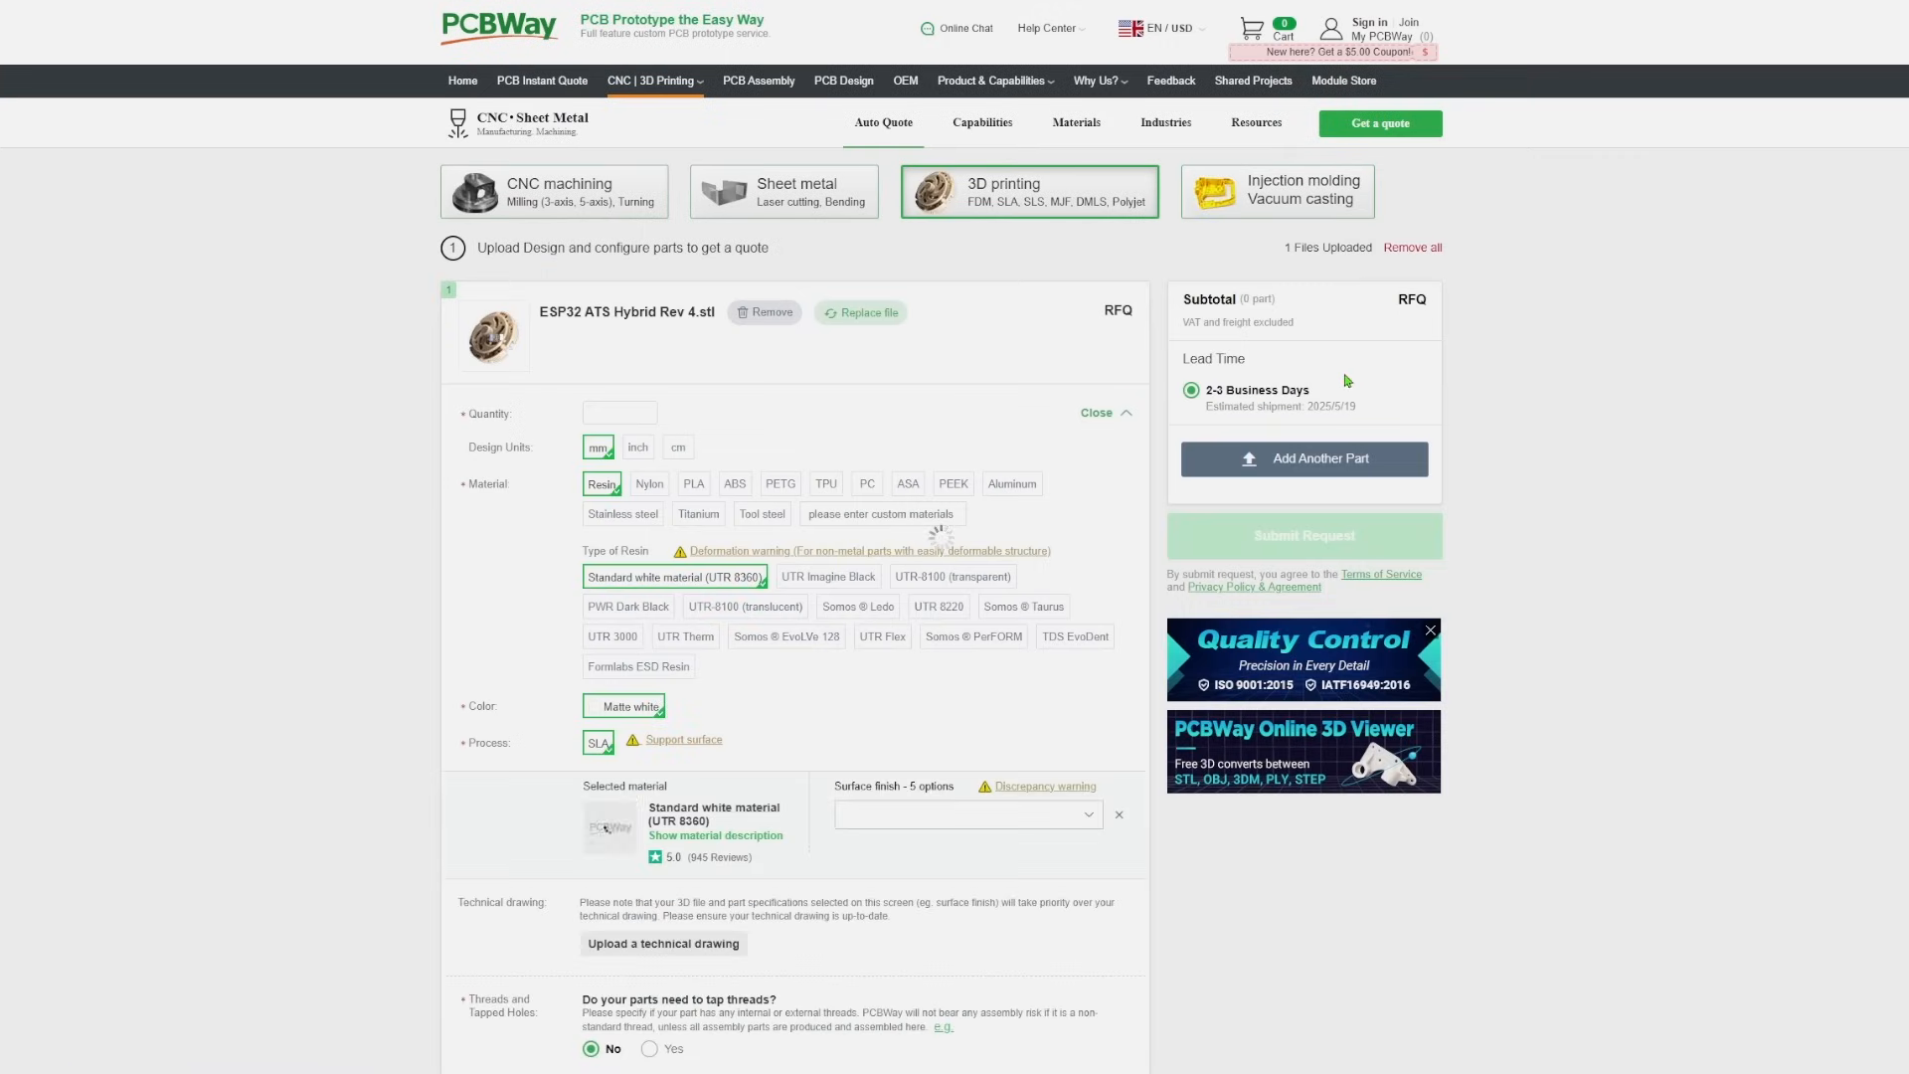
{"action": "scroll", "scroll_direction": "down", "scroll_amount": 3}
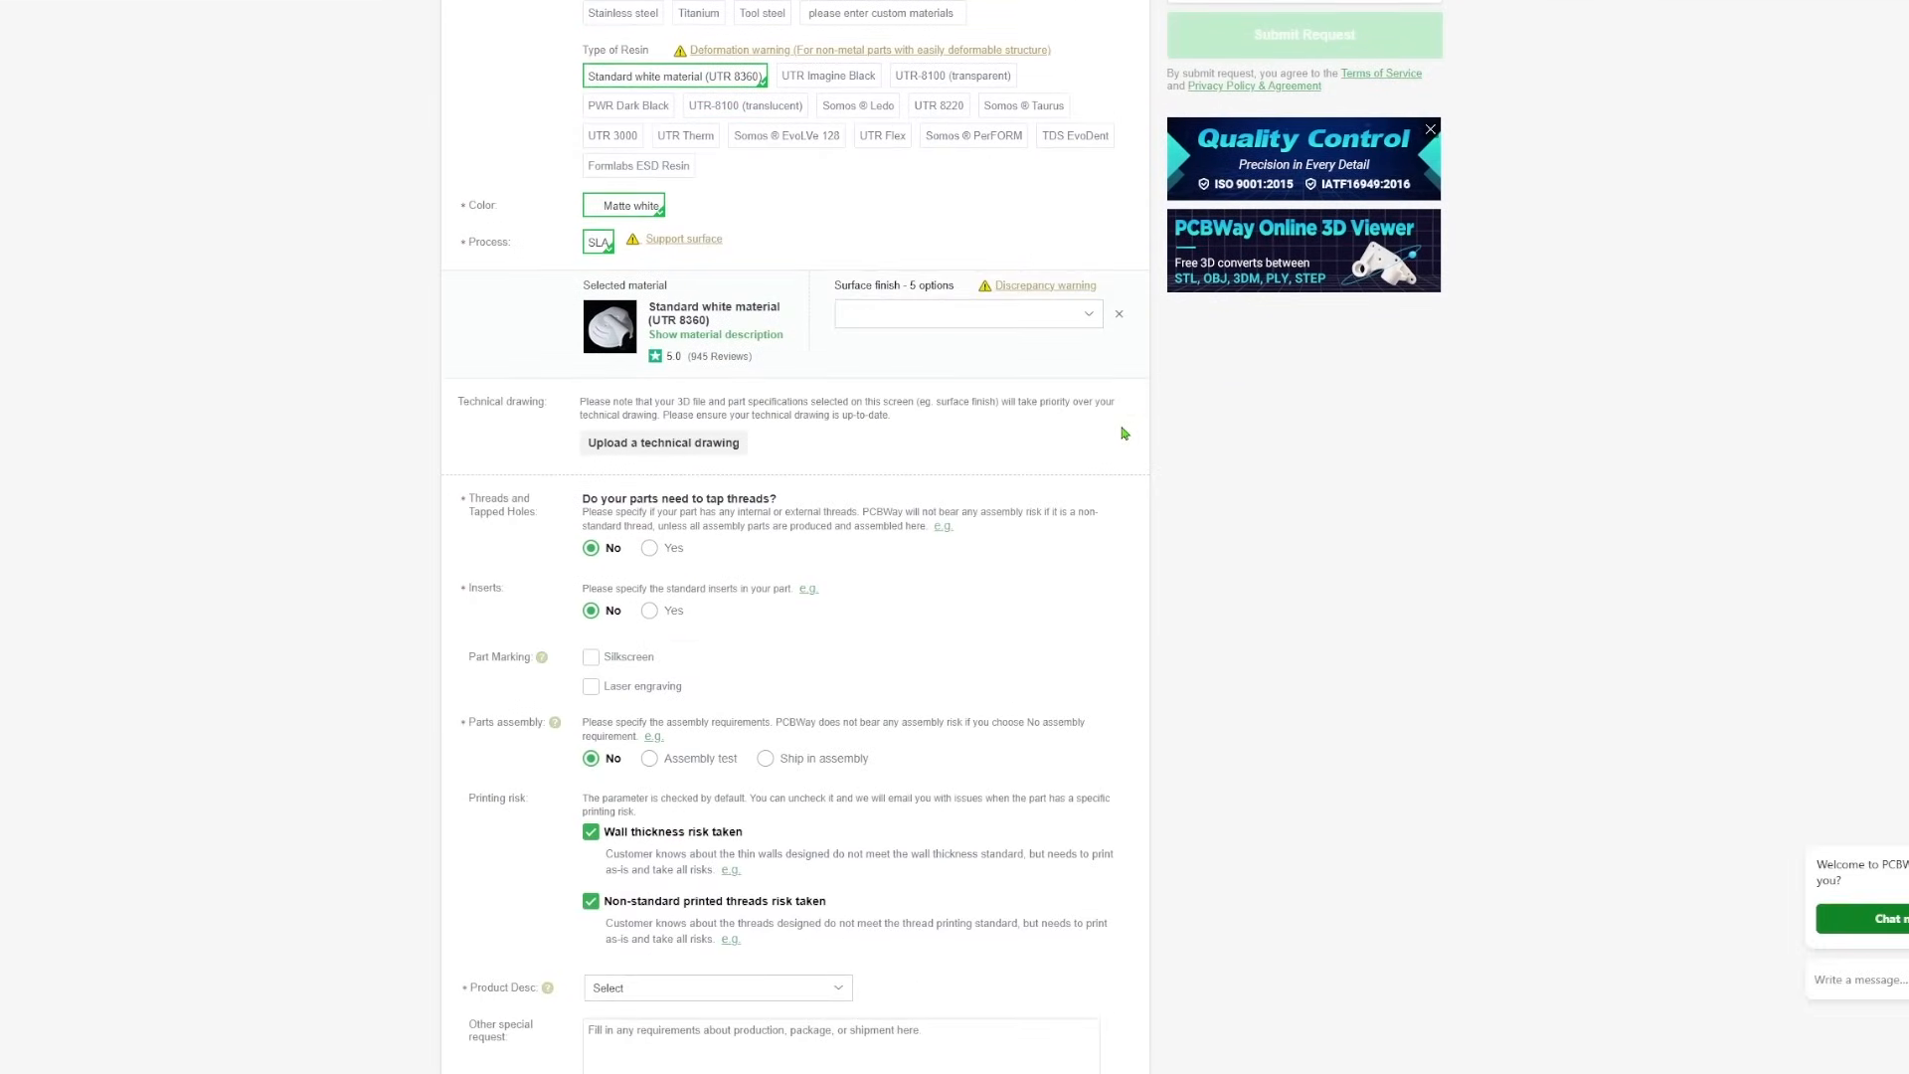
{"action": "scroll", "scroll_direction": "down", "scroll_amount": 3}
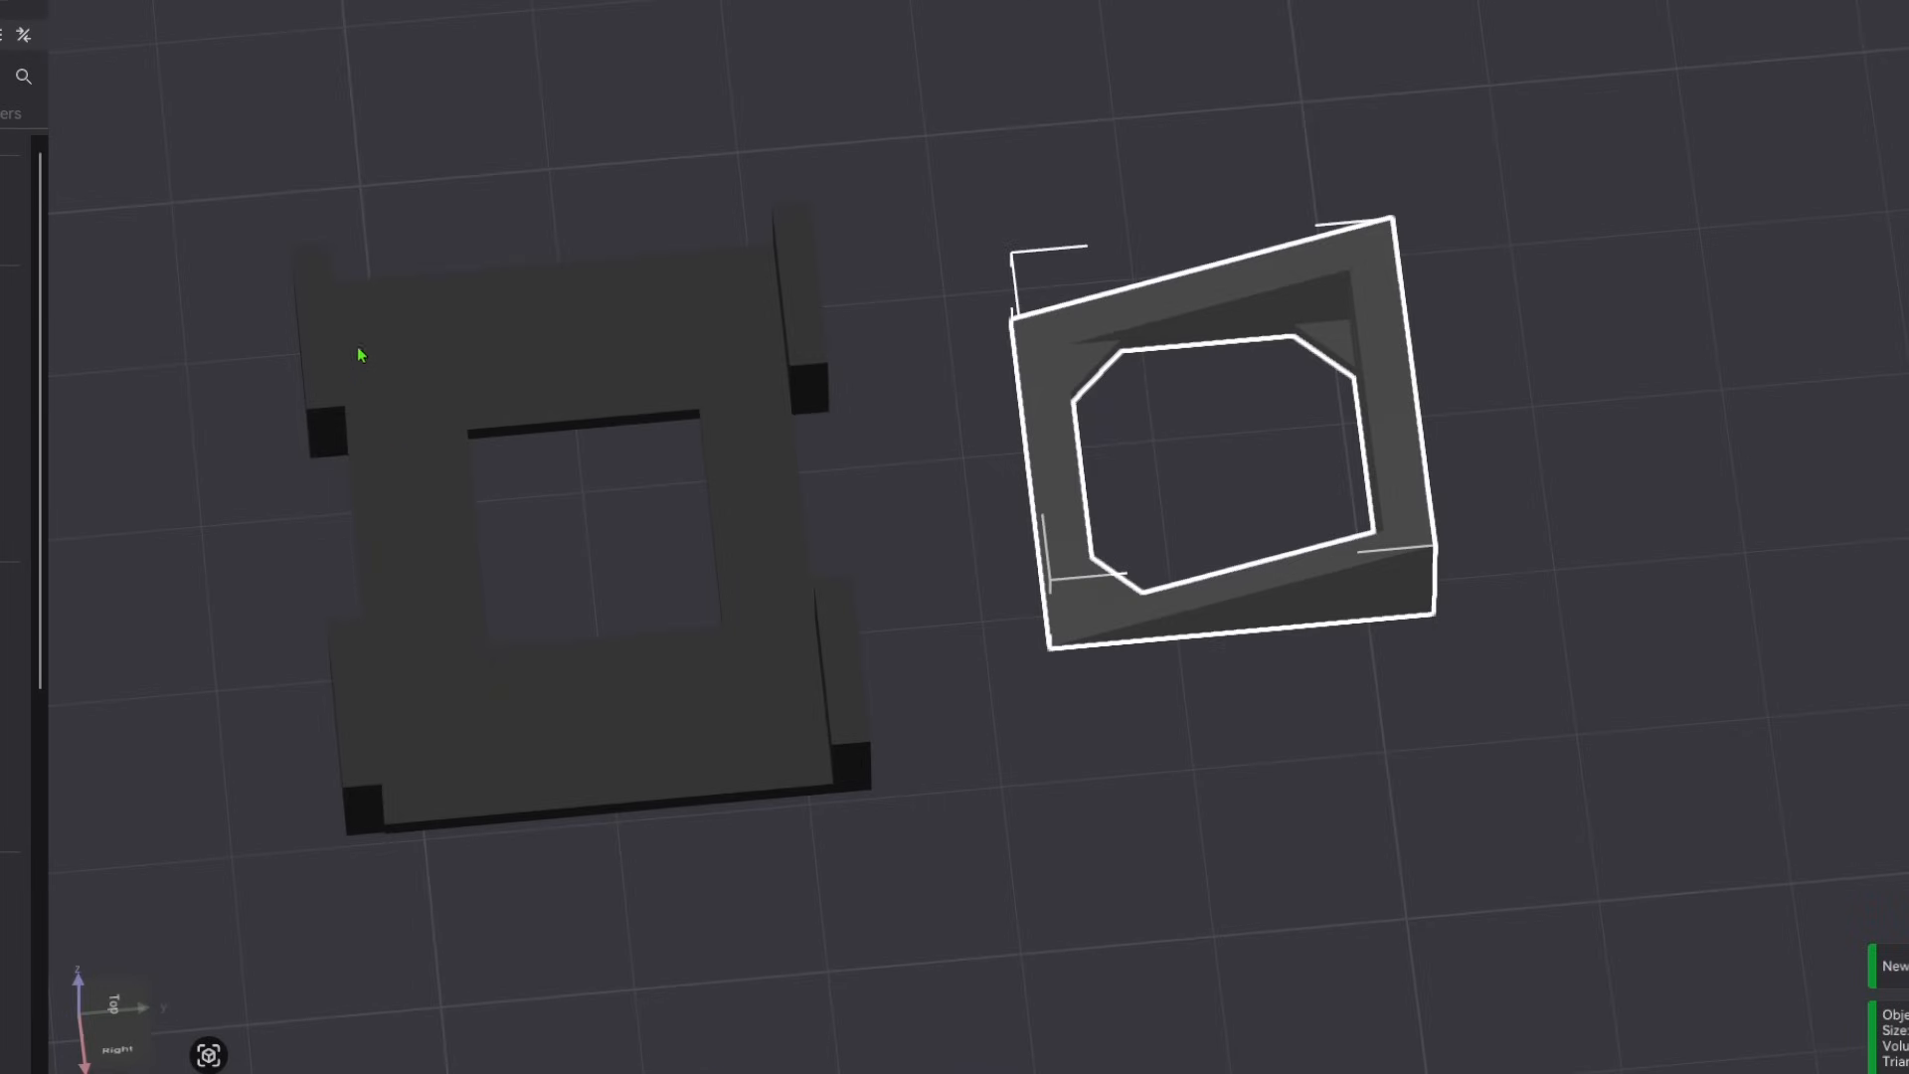
{"action": "mouse_move", "coordinate": [692, 346]}
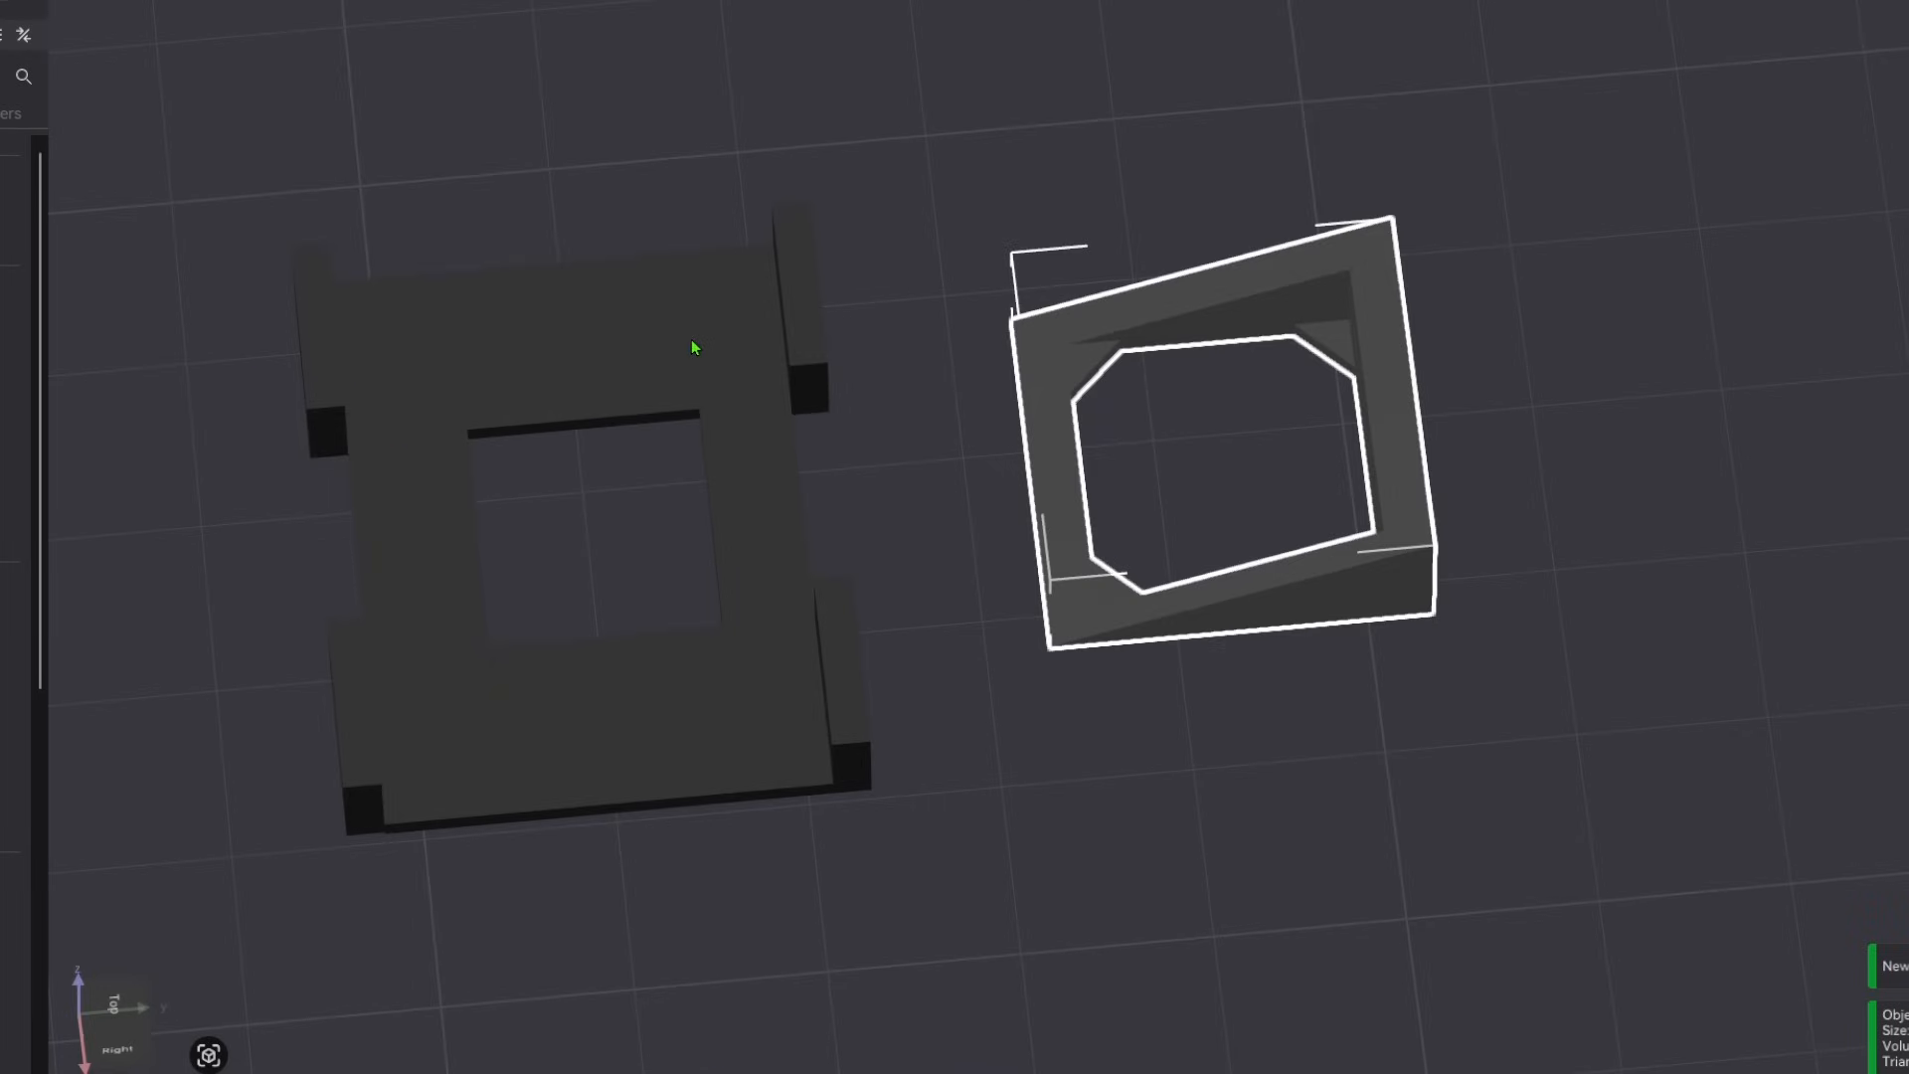
{"action": "mouse_move", "coordinate": [280, 652]}
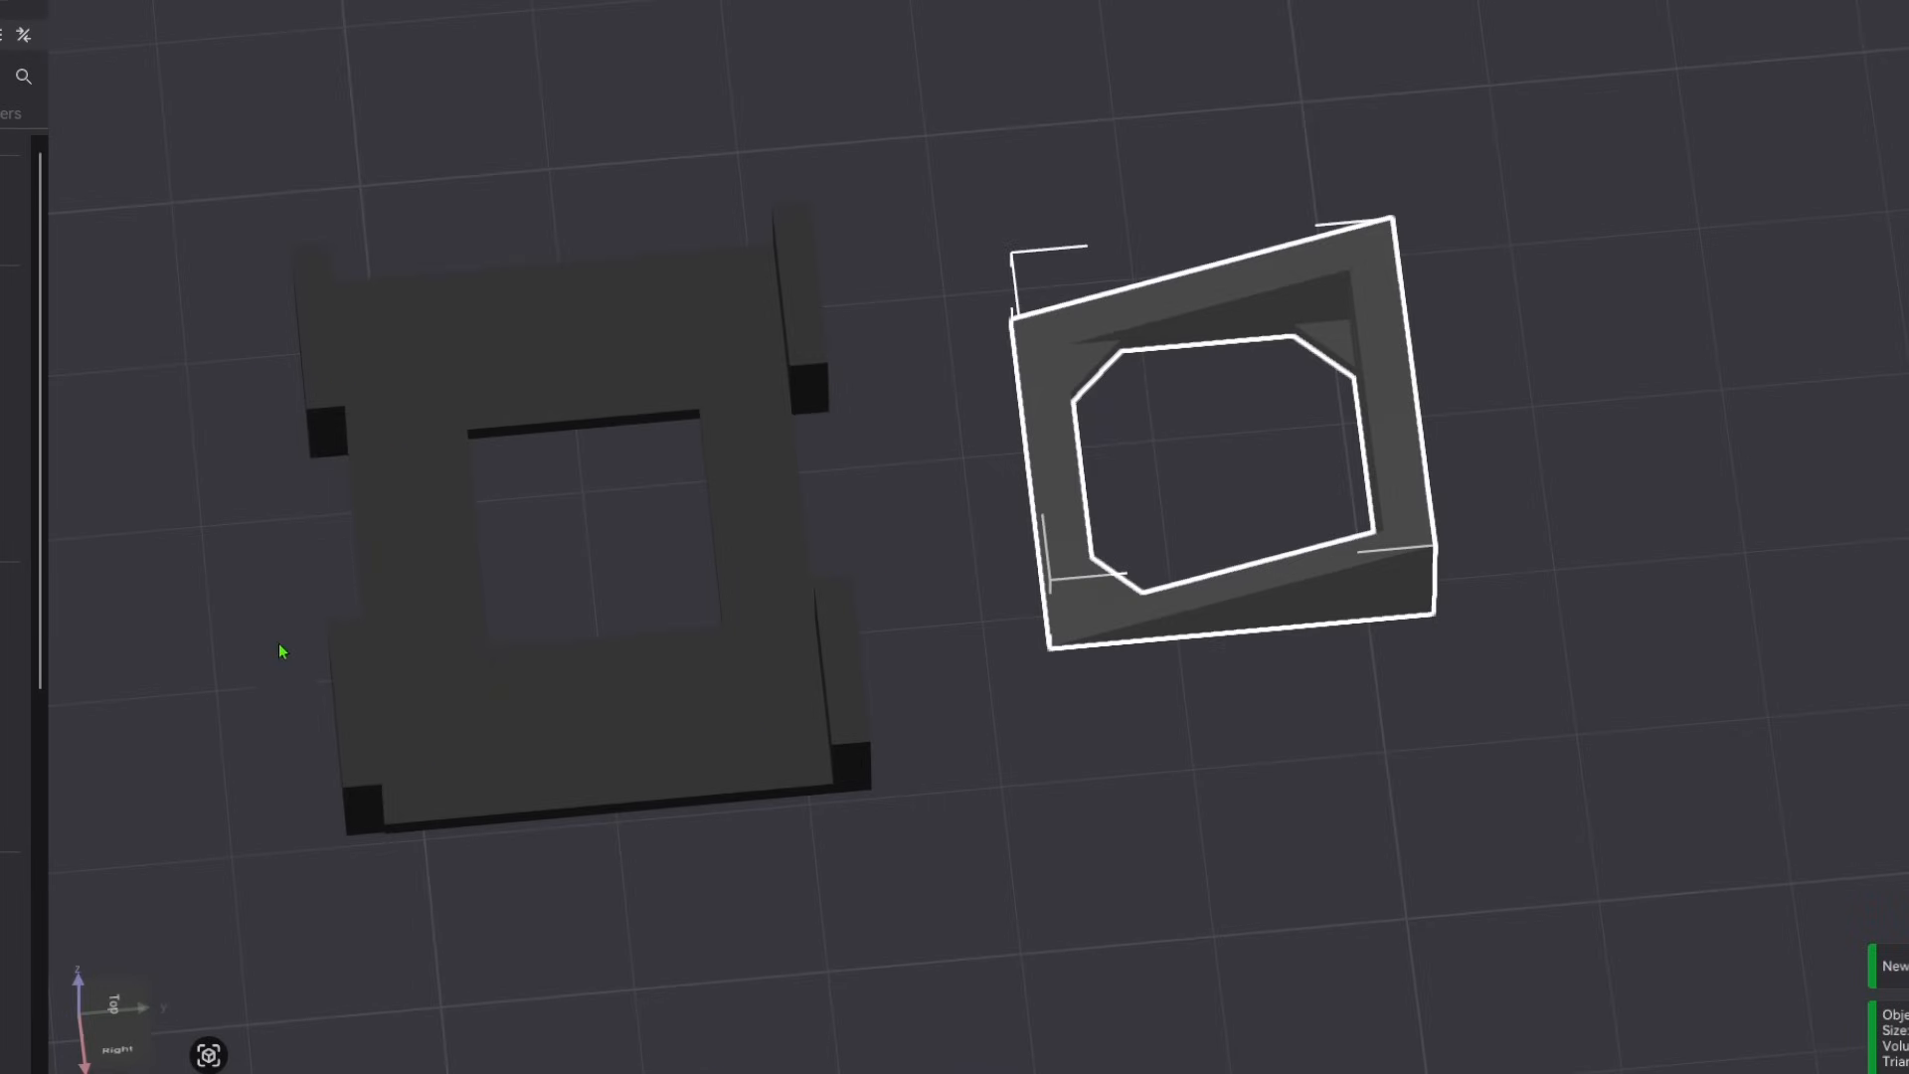
{"action": "mouse_move", "coordinate": [487, 406]}
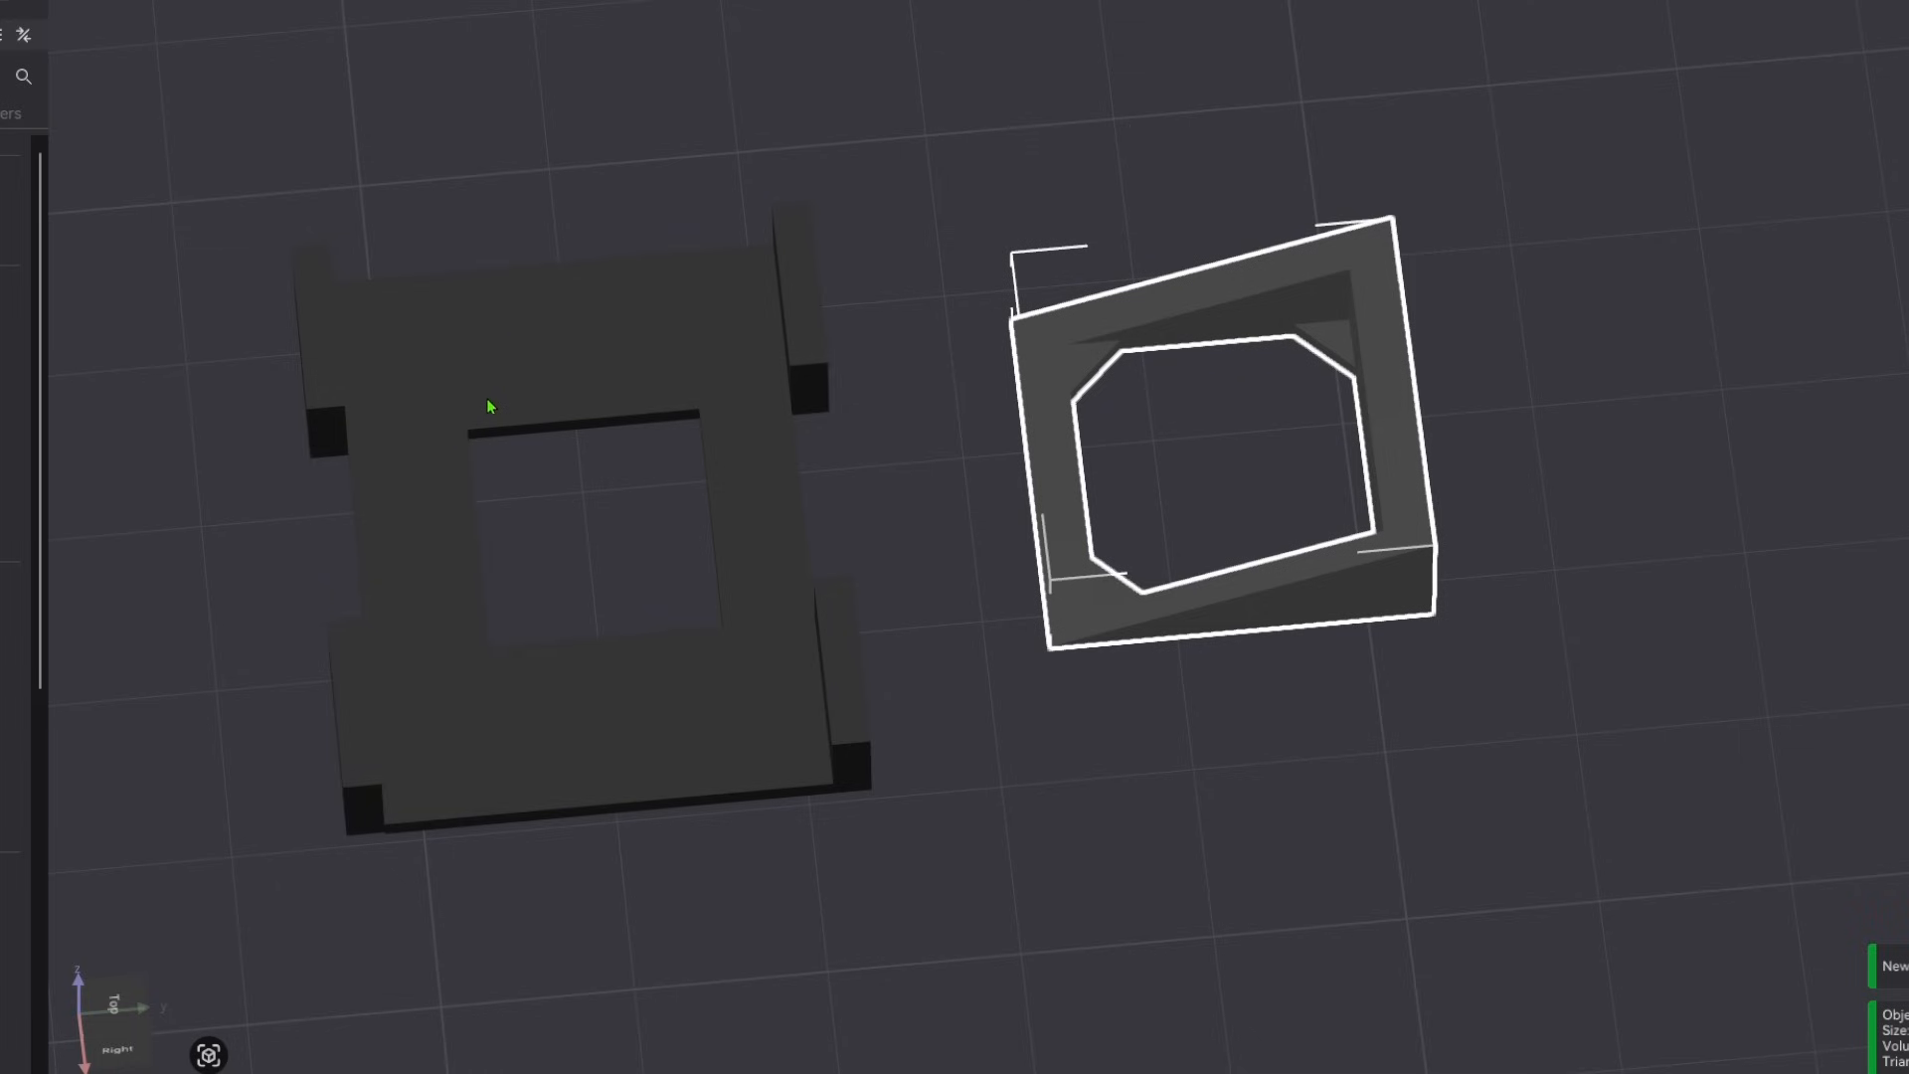
{"action": "mouse_move", "coordinate": [642, 750]}
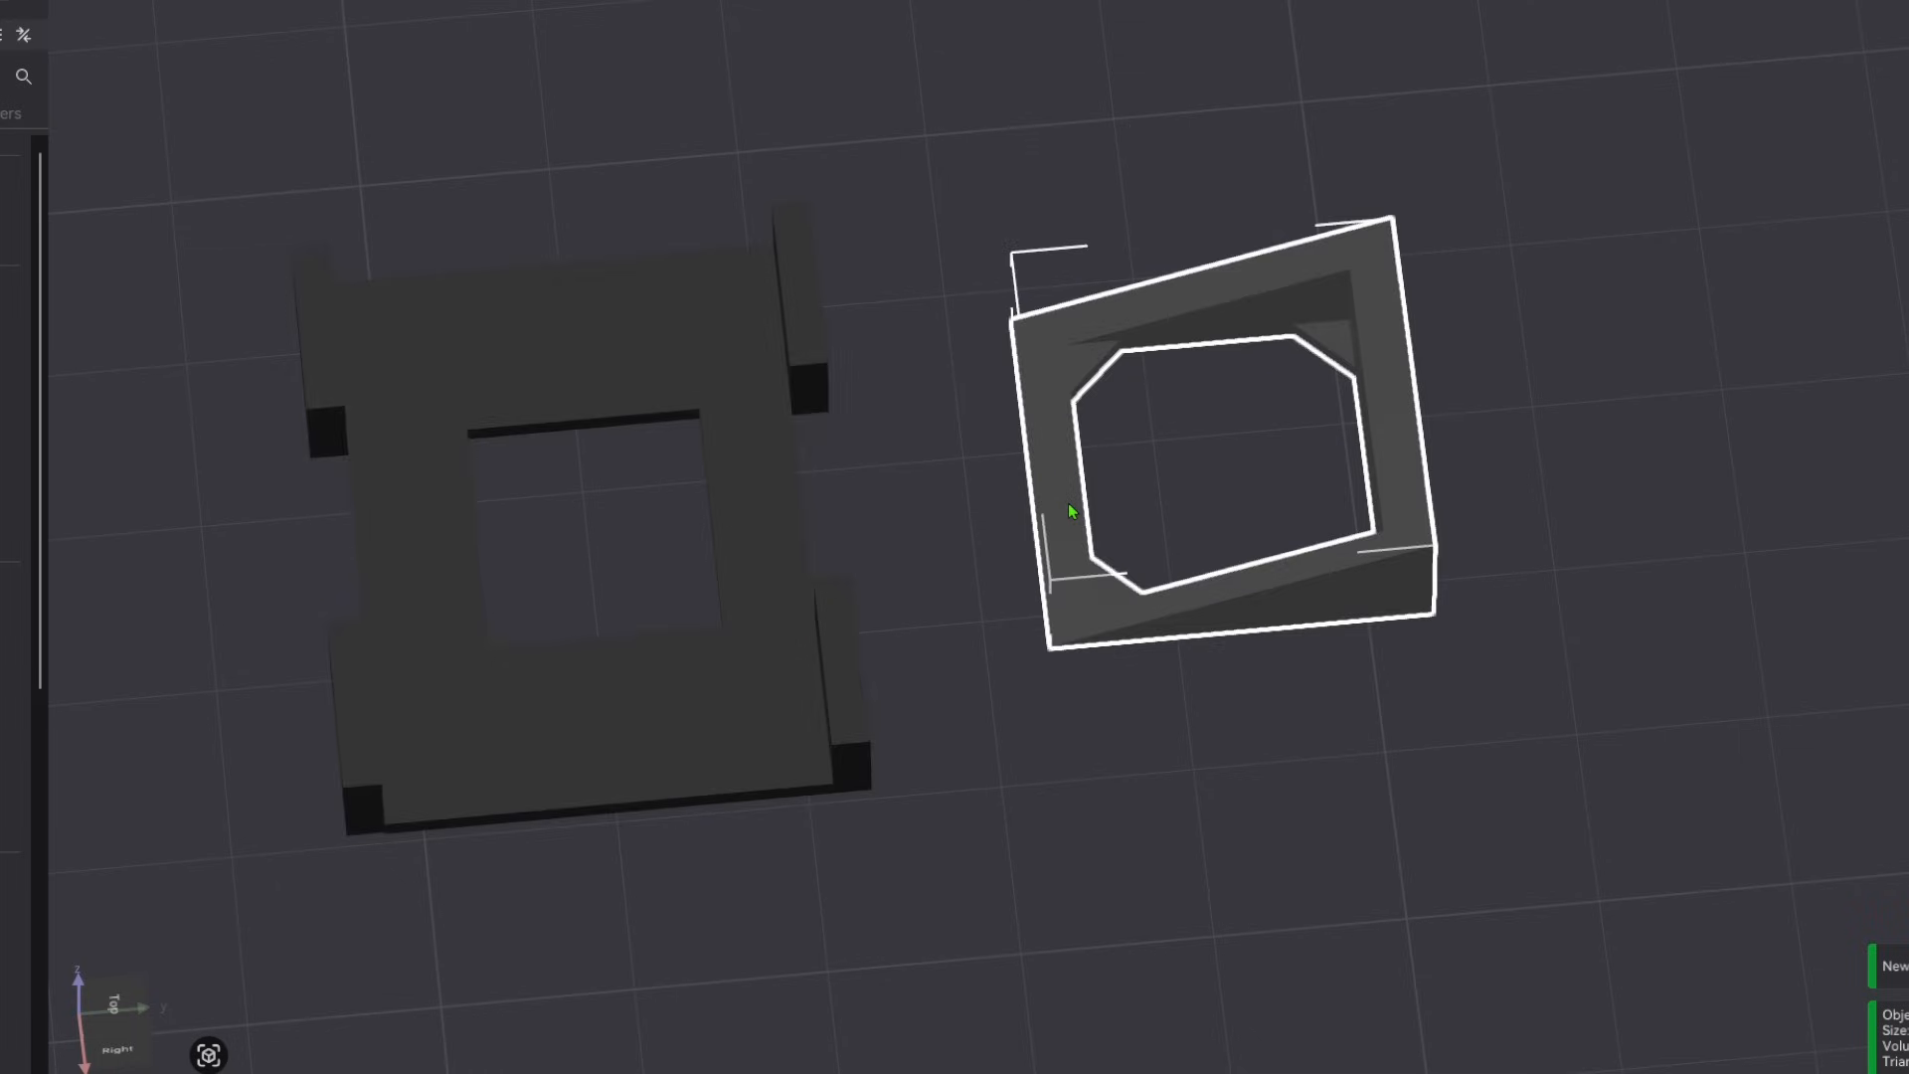
{"action": "mouse_move", "coordinate": [1346, 992]}
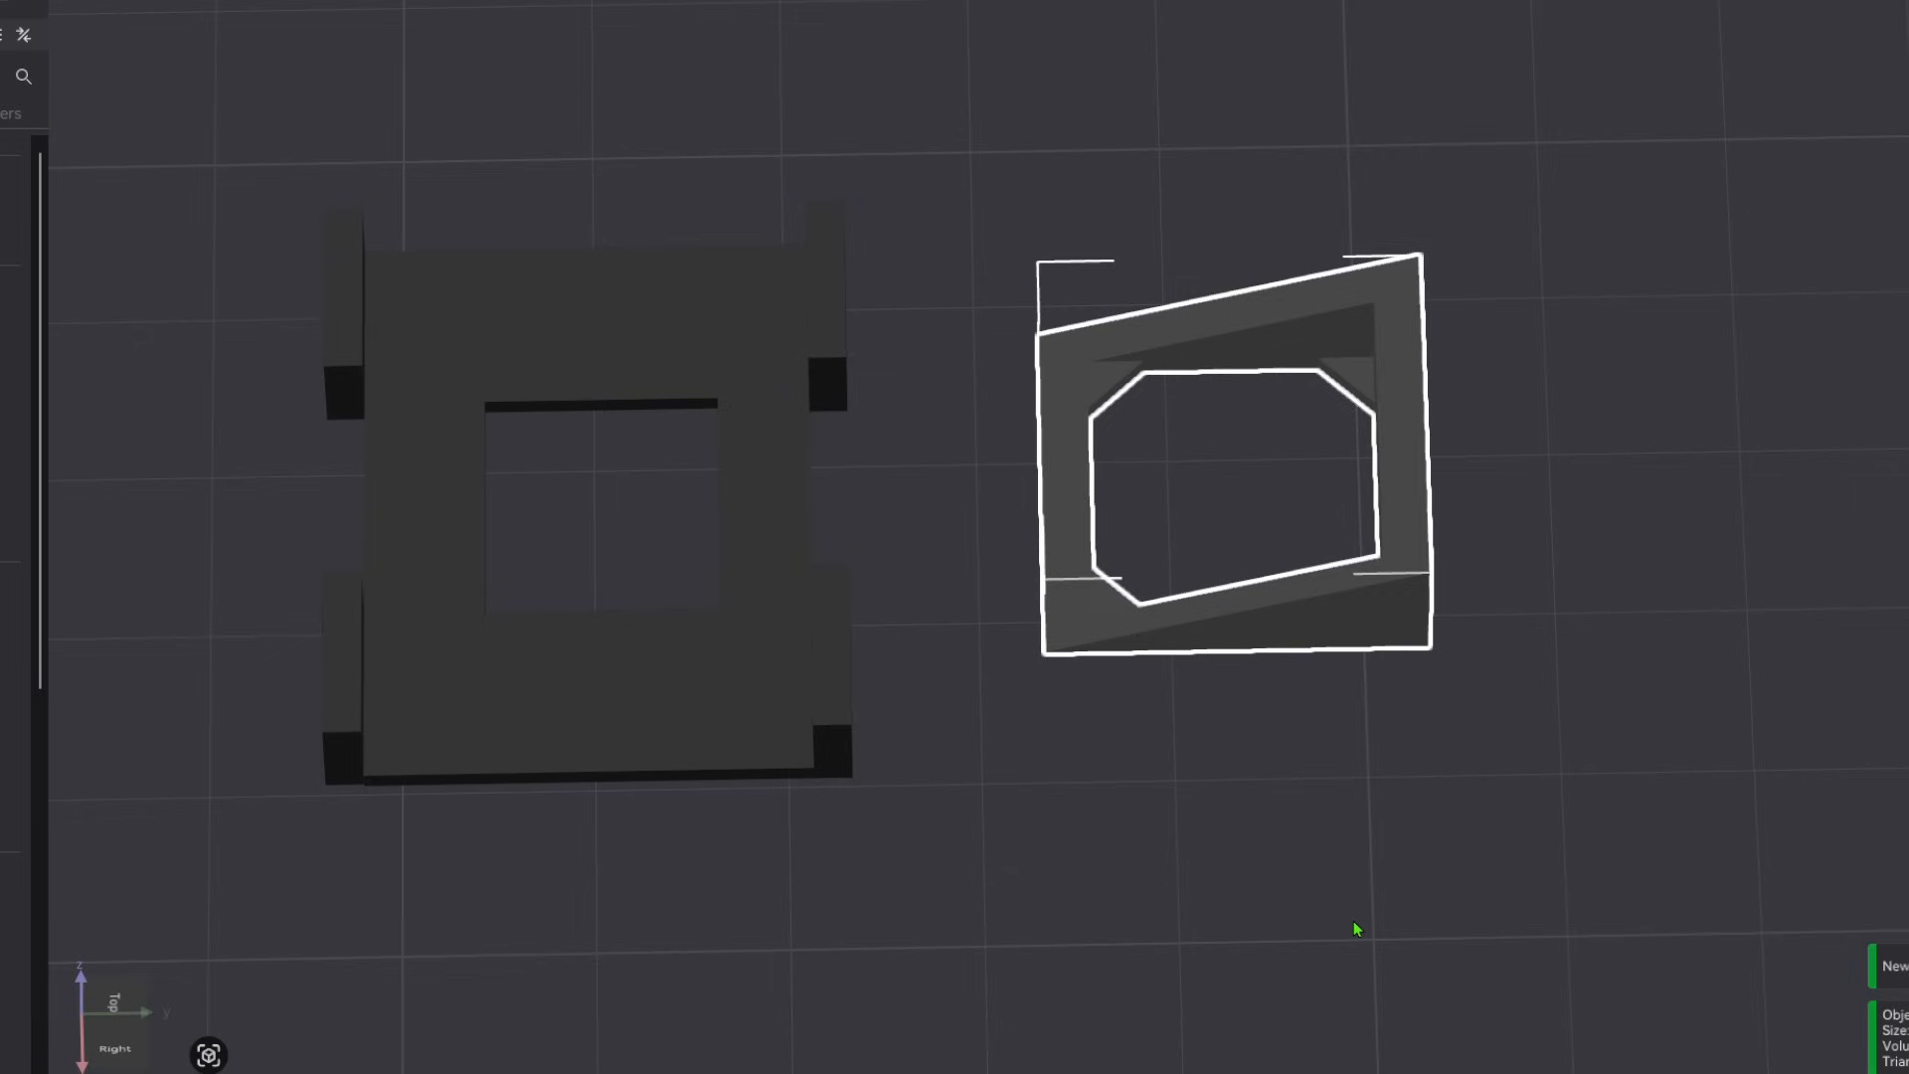
{"action": "mouse_move", "coordinate": [1412, 833]}
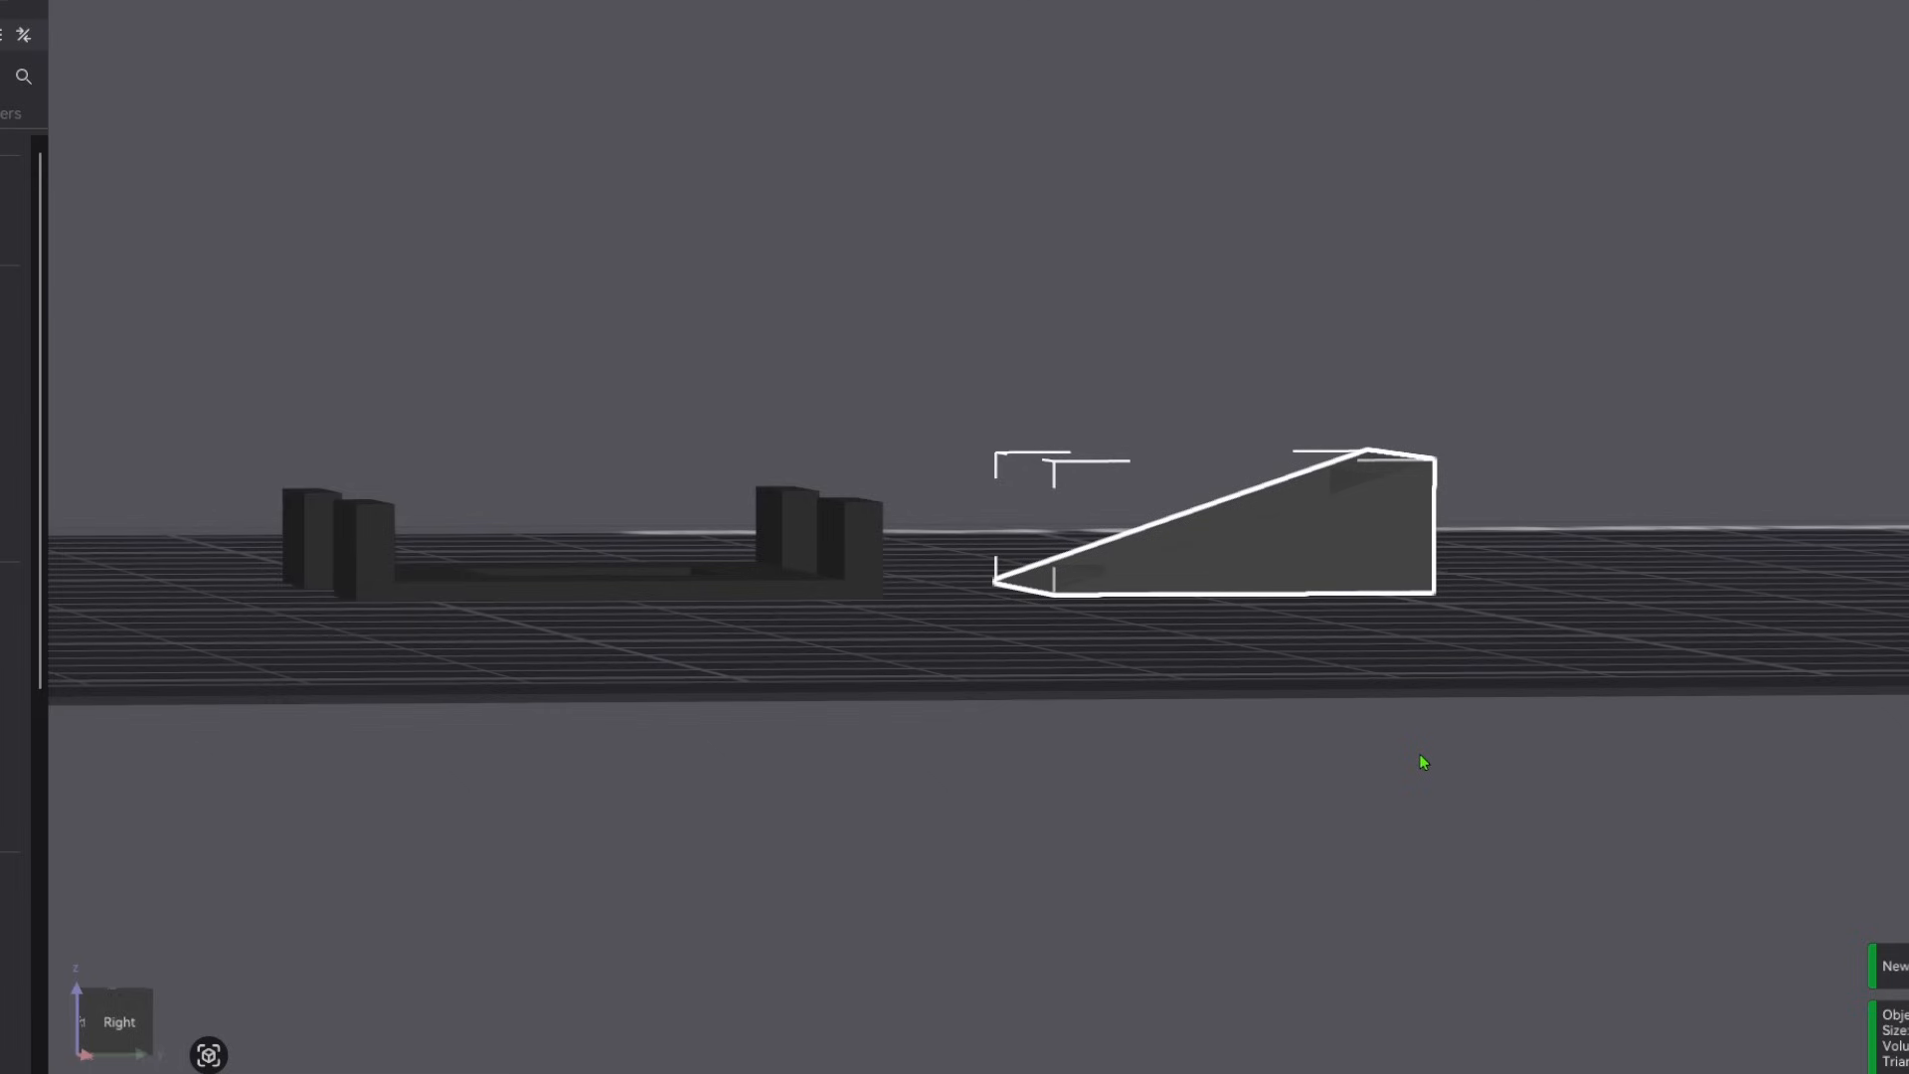
{"action": "mouse_move", "coordinate": [1427, 499]}
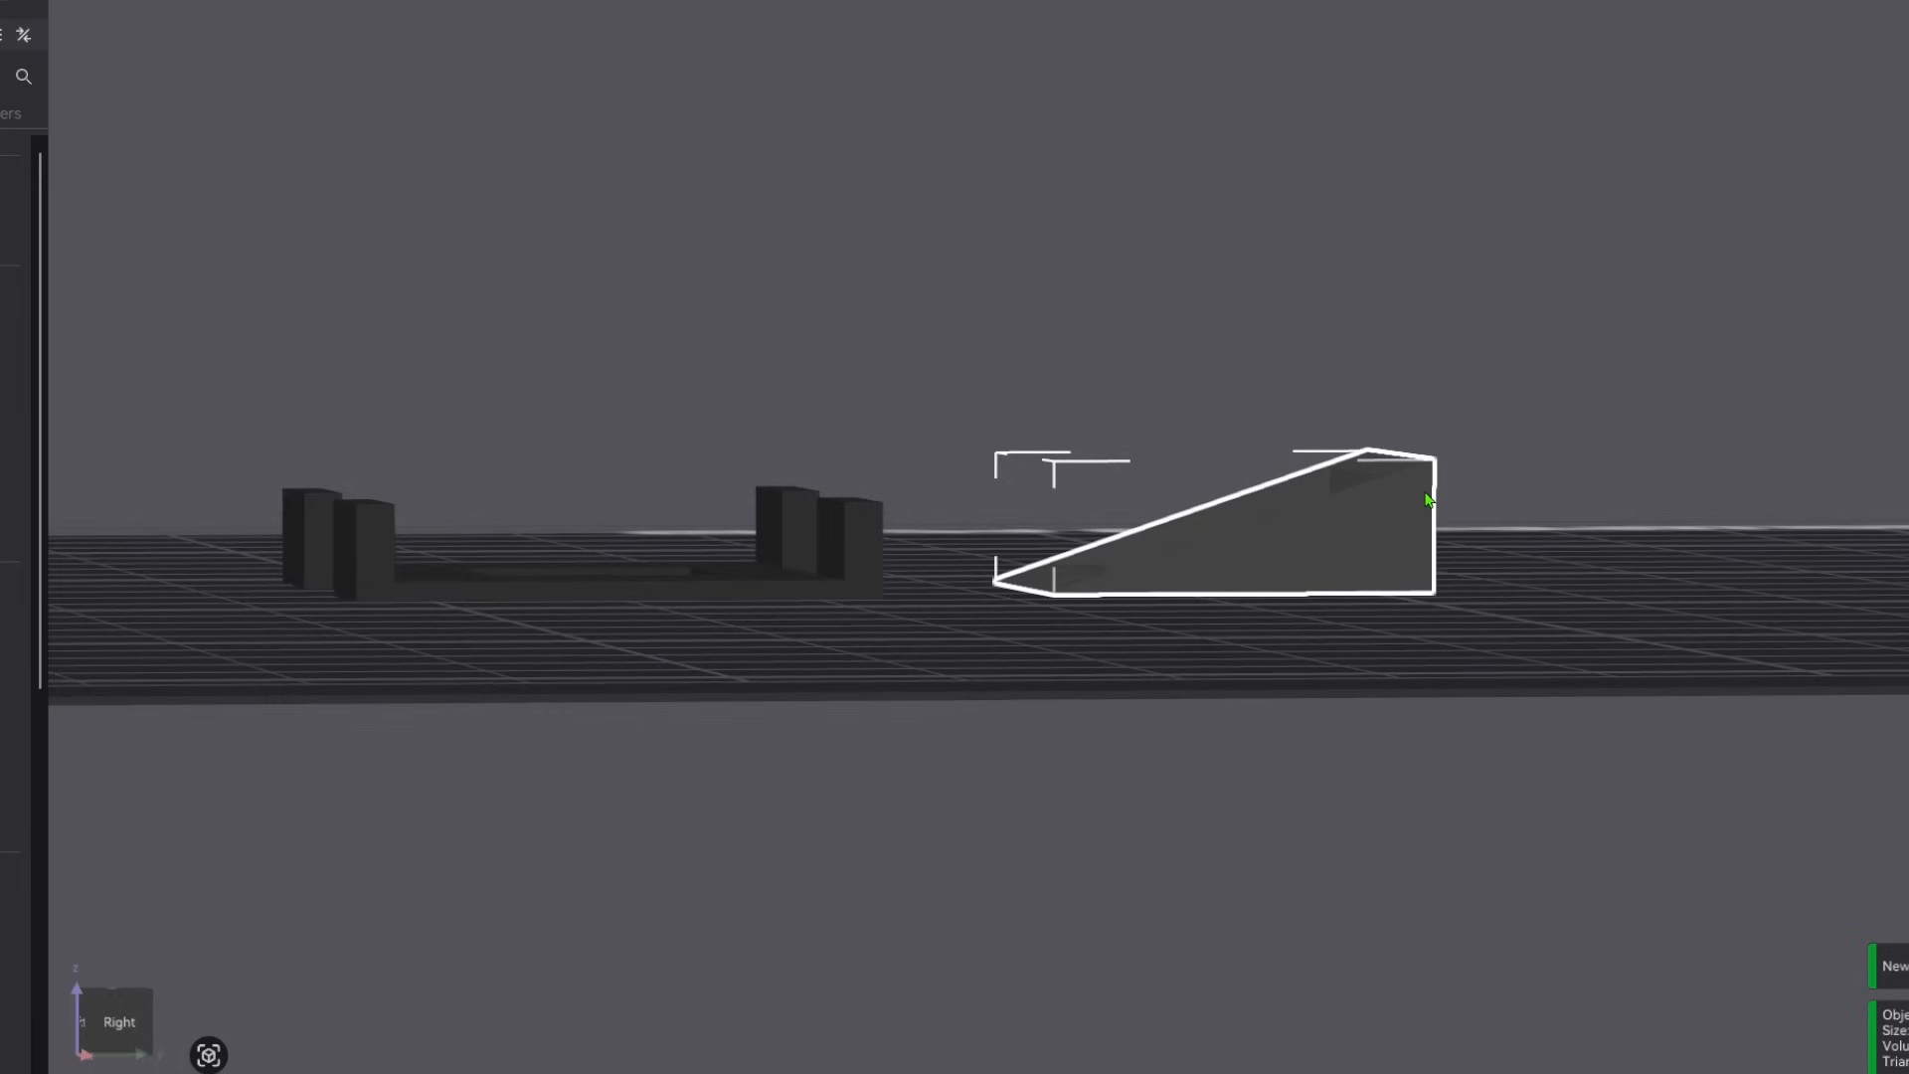
{"action": "mouse_move", "coordinate": [1521, 503]}
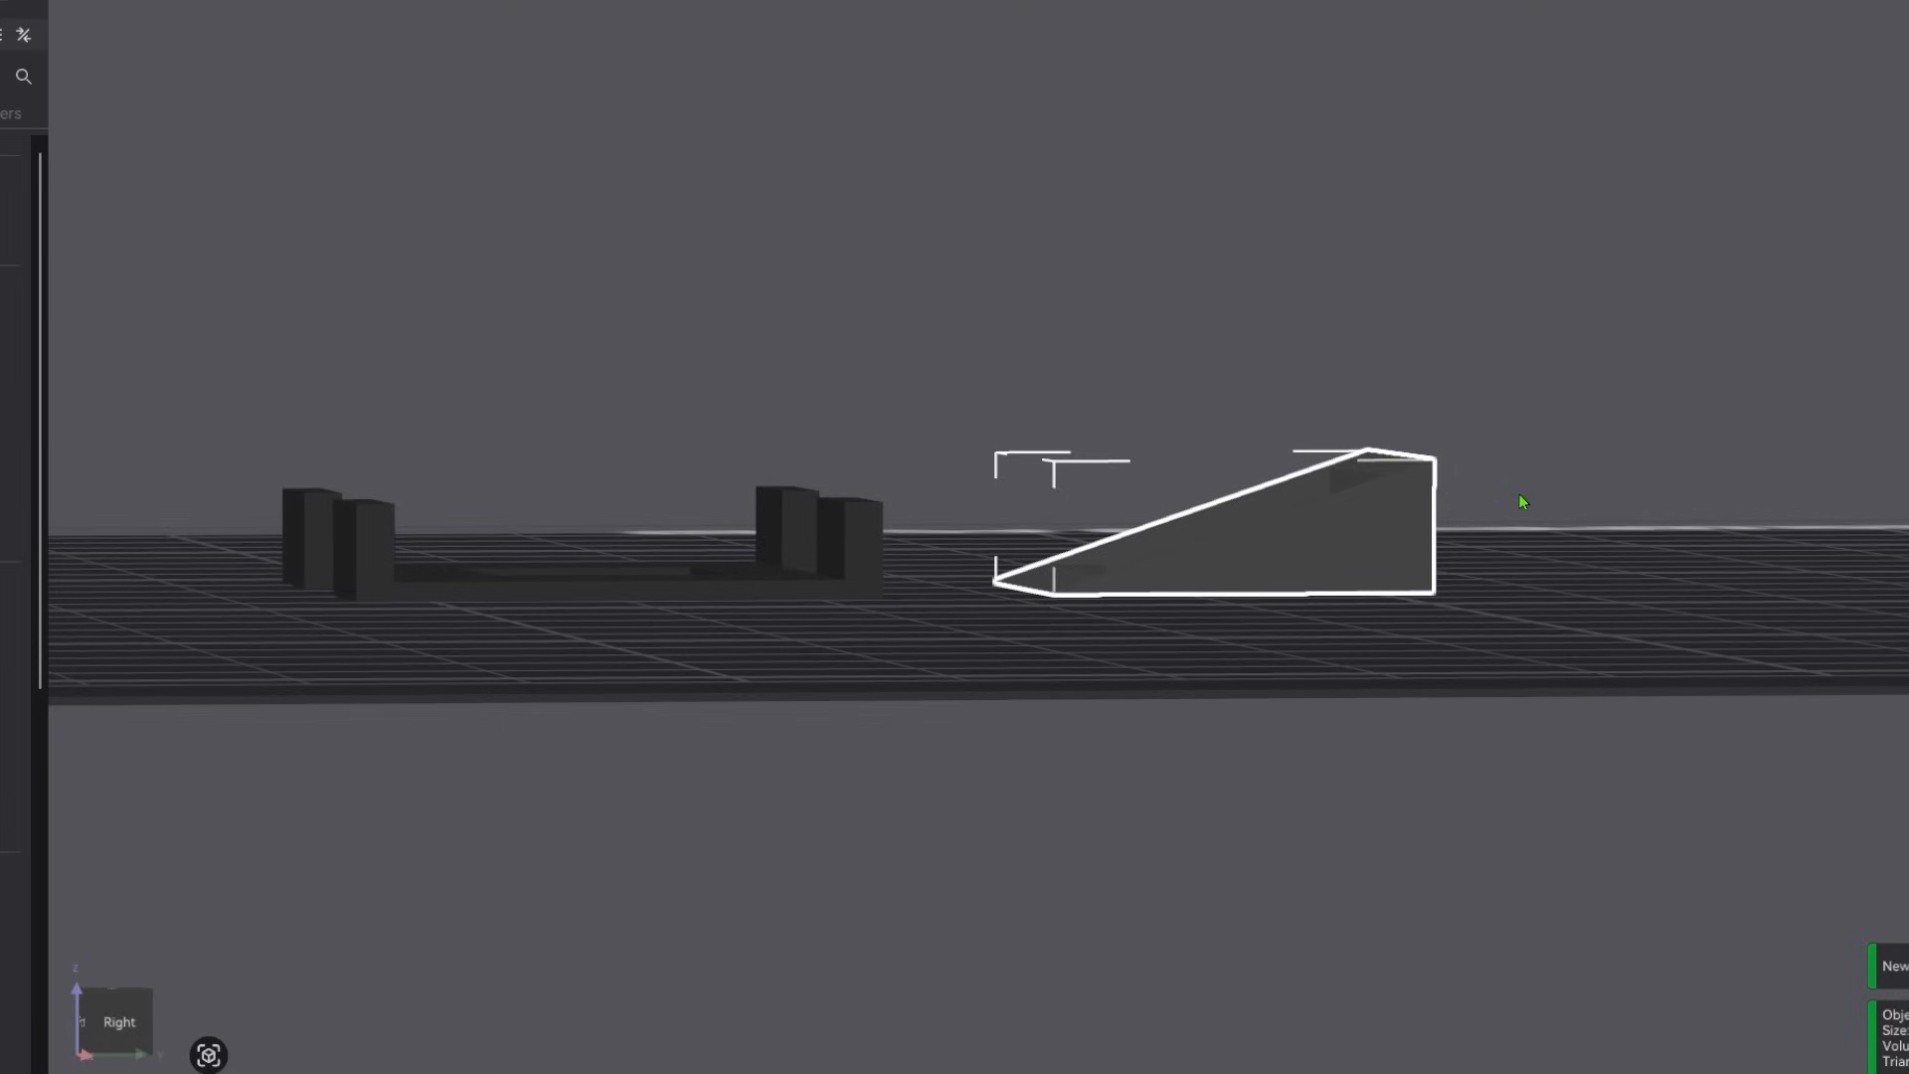
{"action": "mouse_move", "coordinate": [1624, 561]}
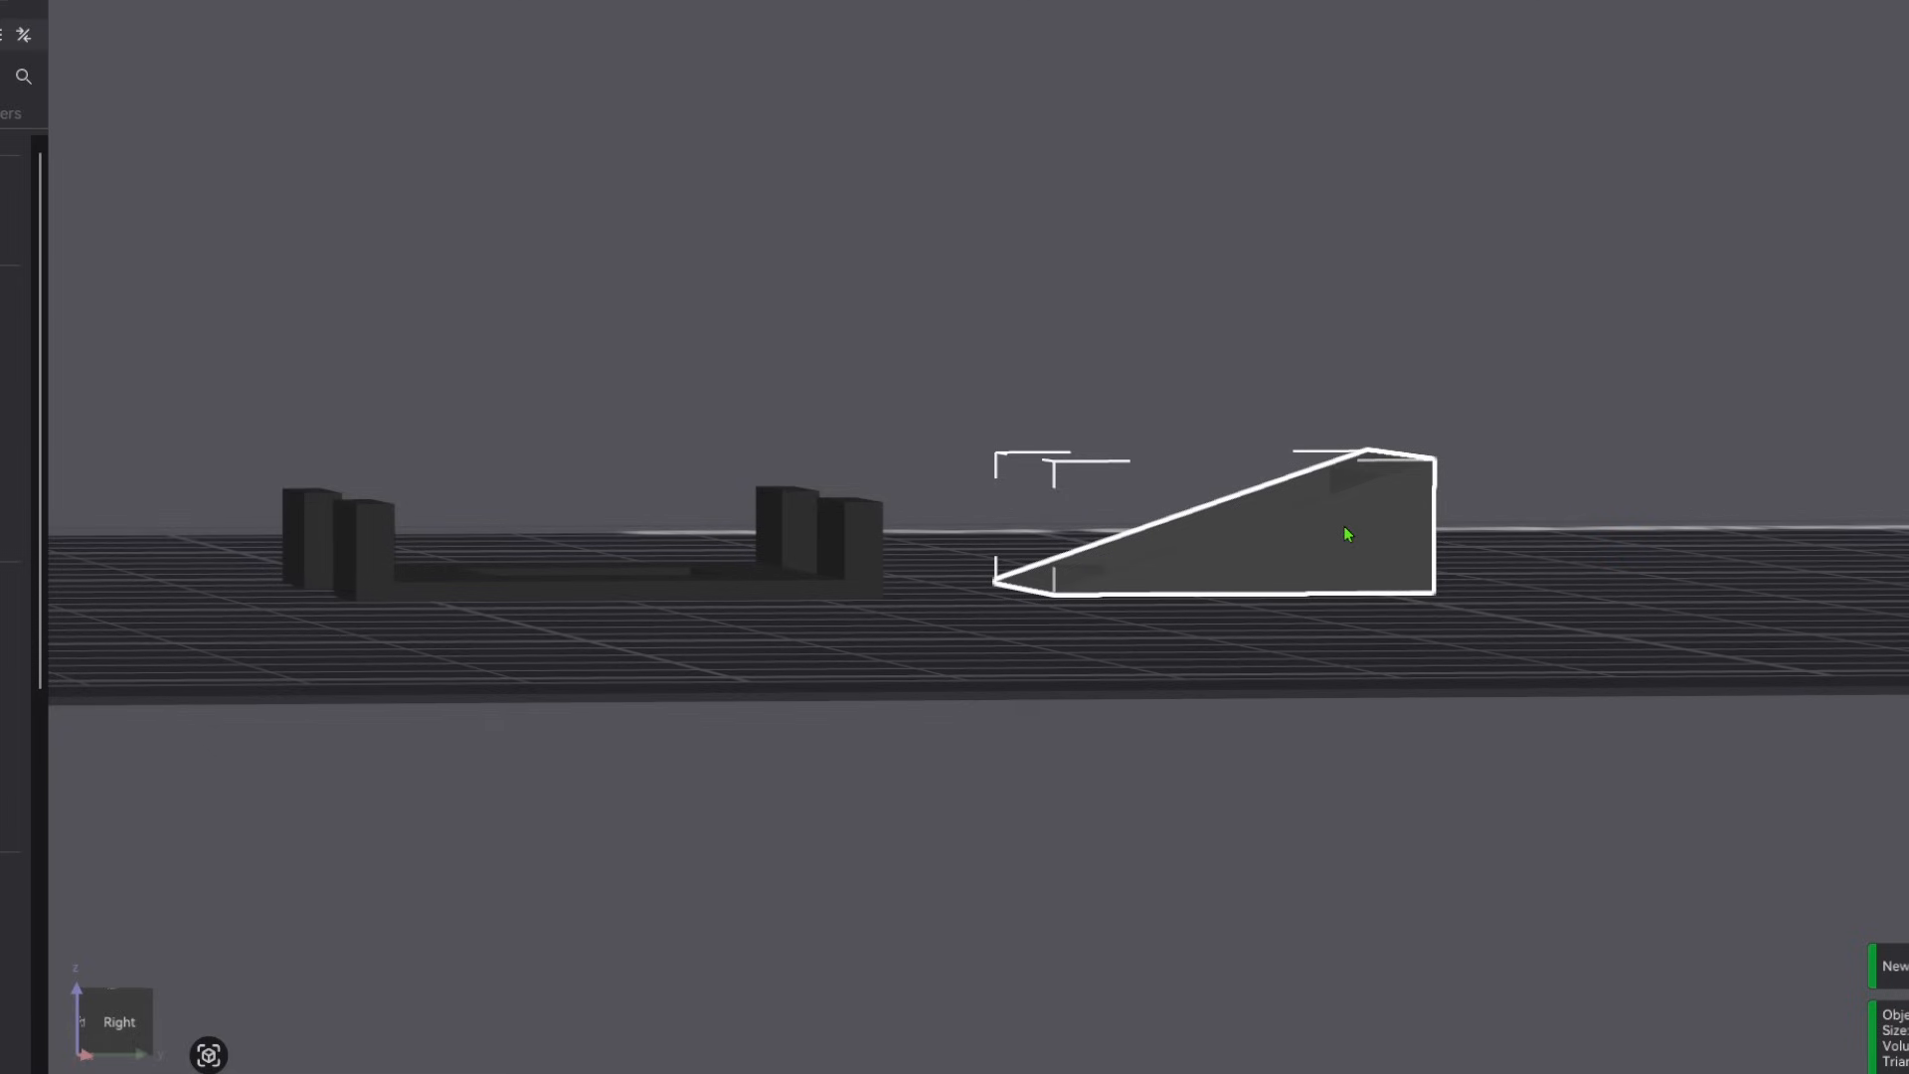
{"action": "mouse_move", "coordinate": [1418, 489]}
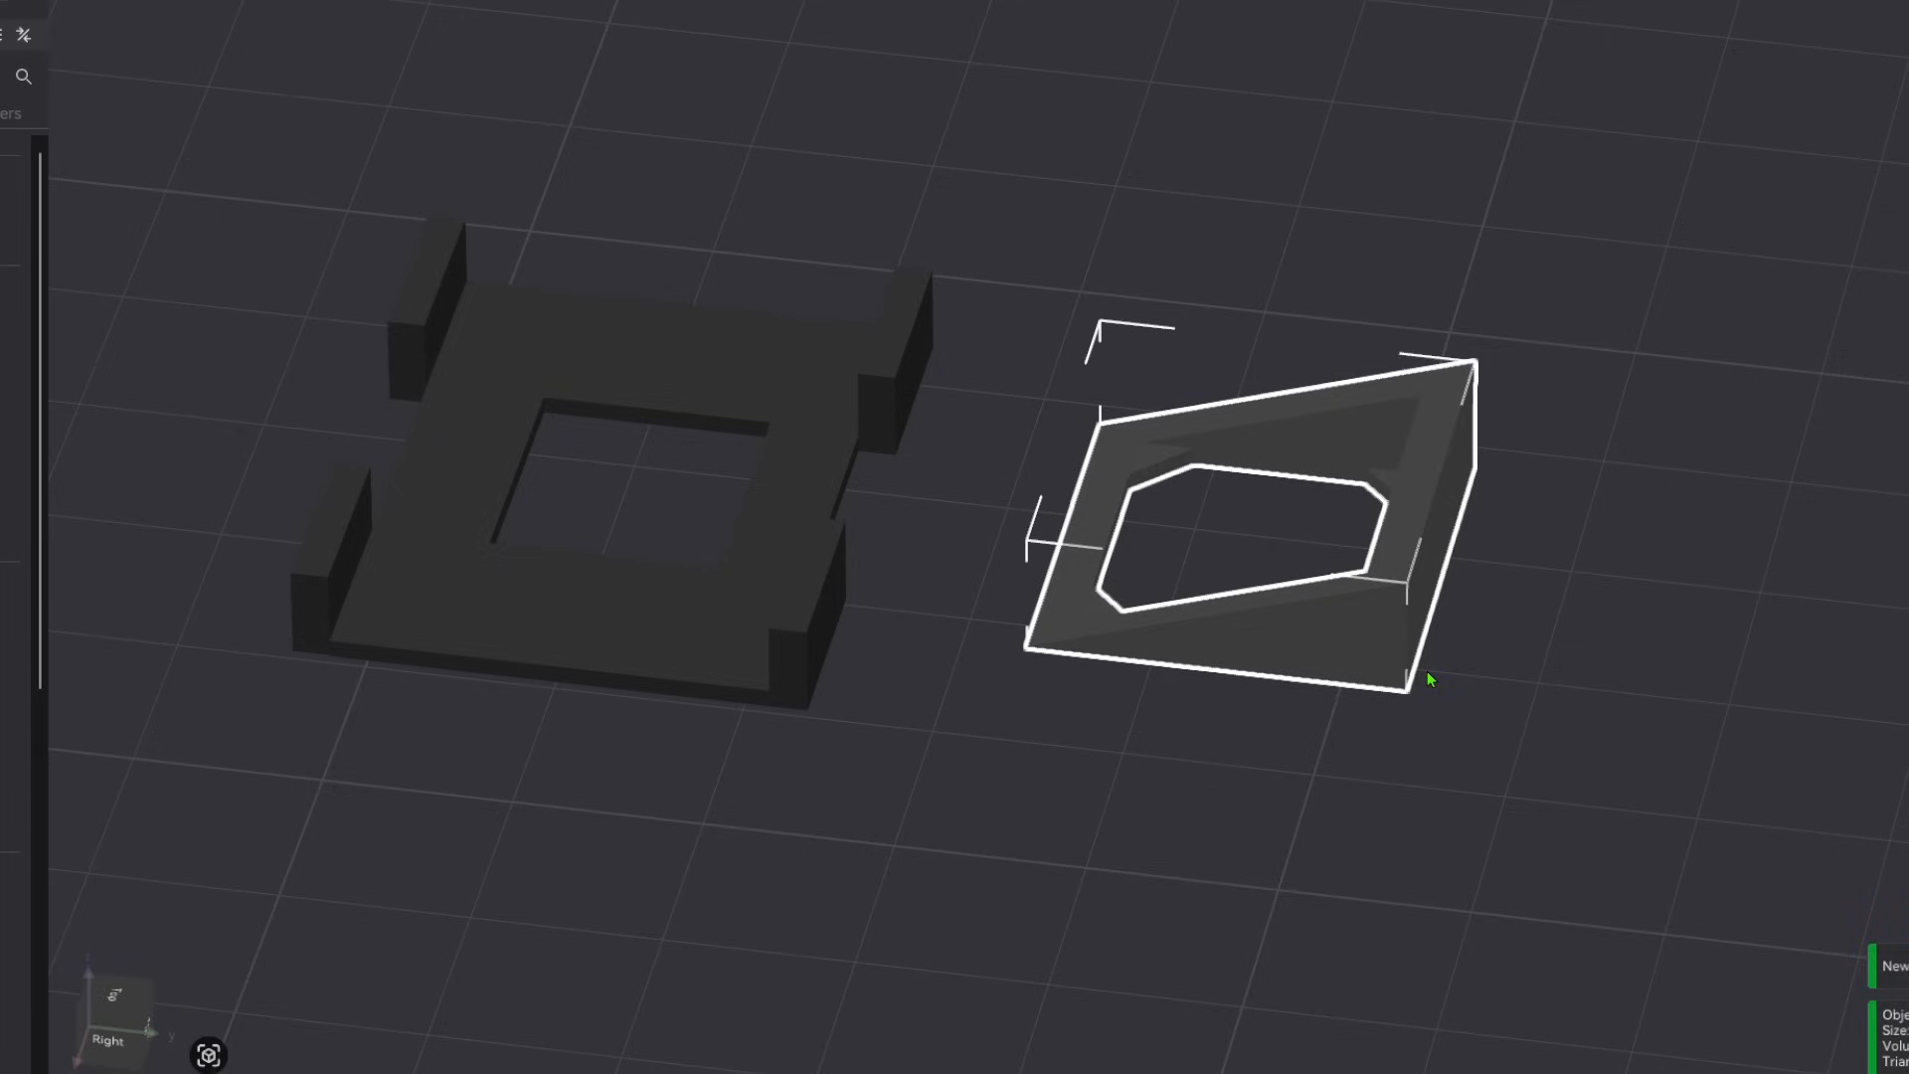
{"action": "mouse_move", "coordinate": [1530, 348]}
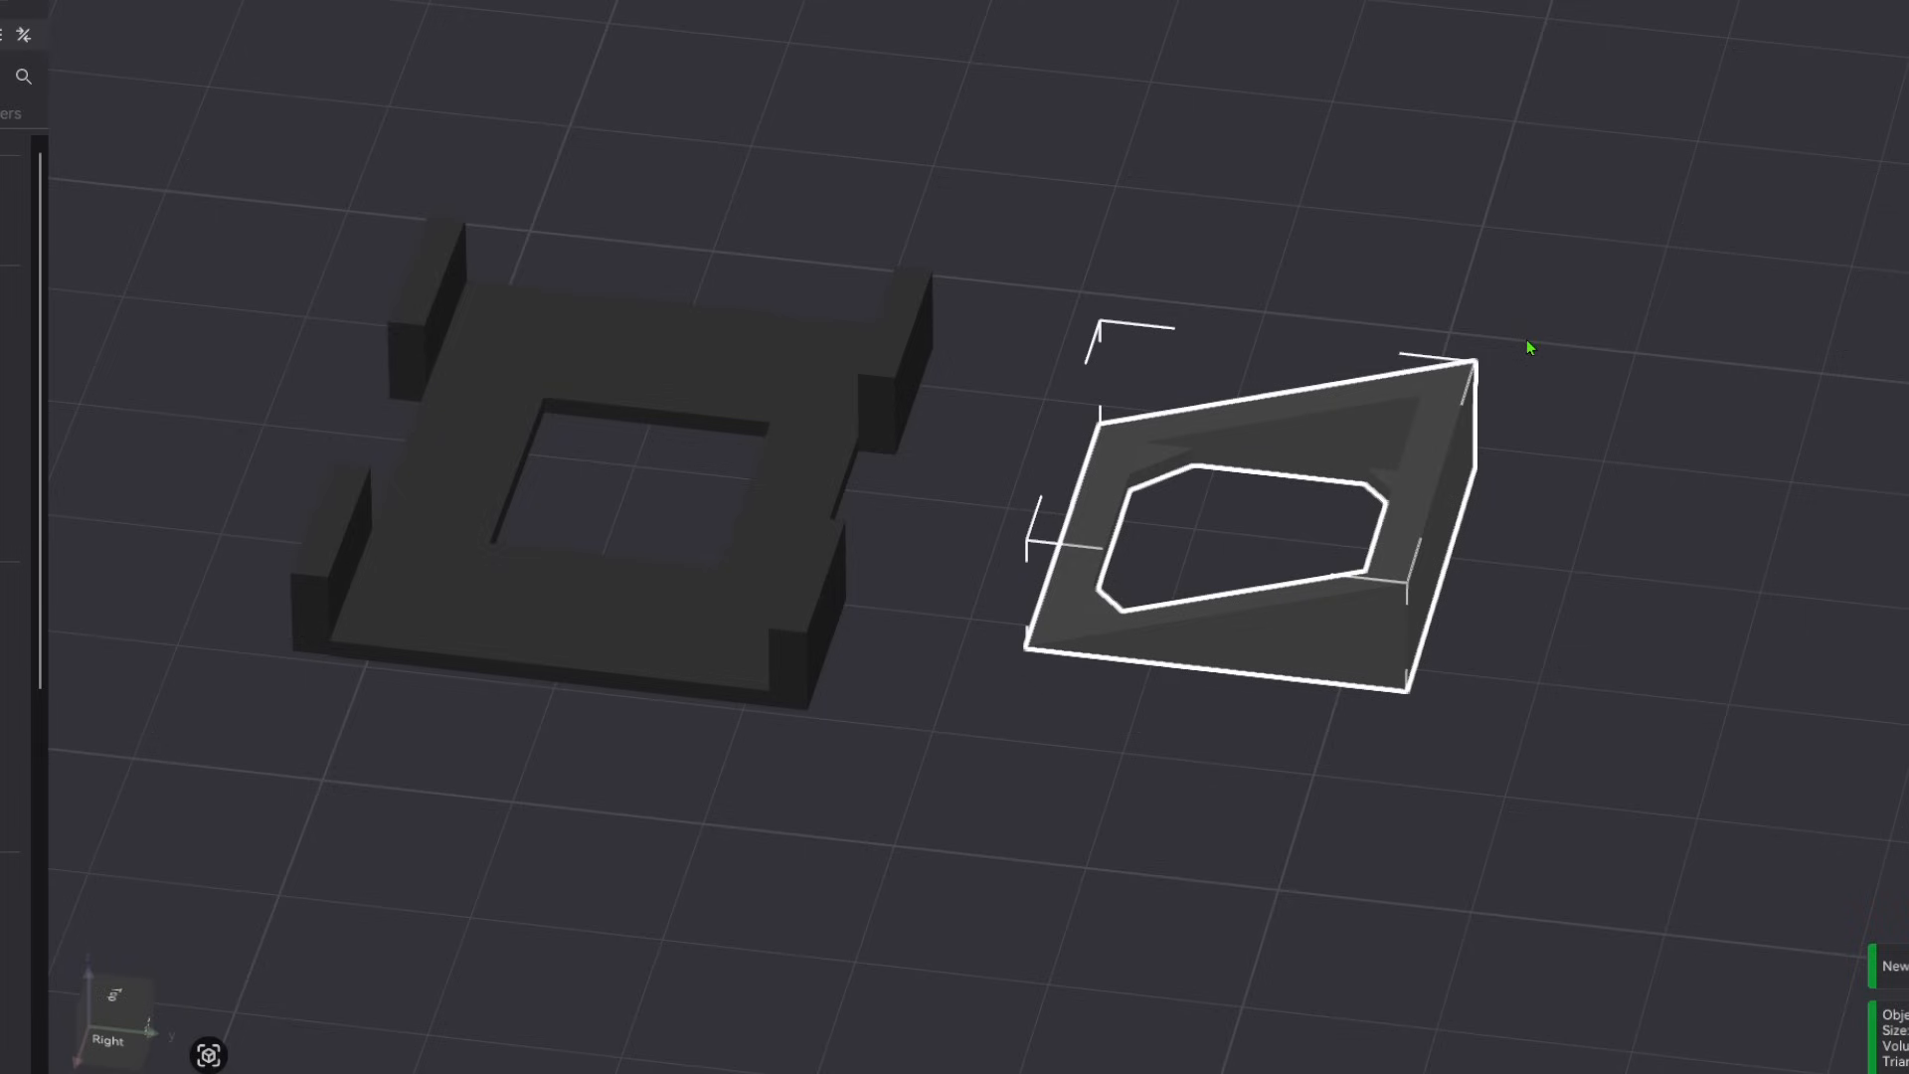
{"action": "mouse_move", "coordinate": [1519, 376]}
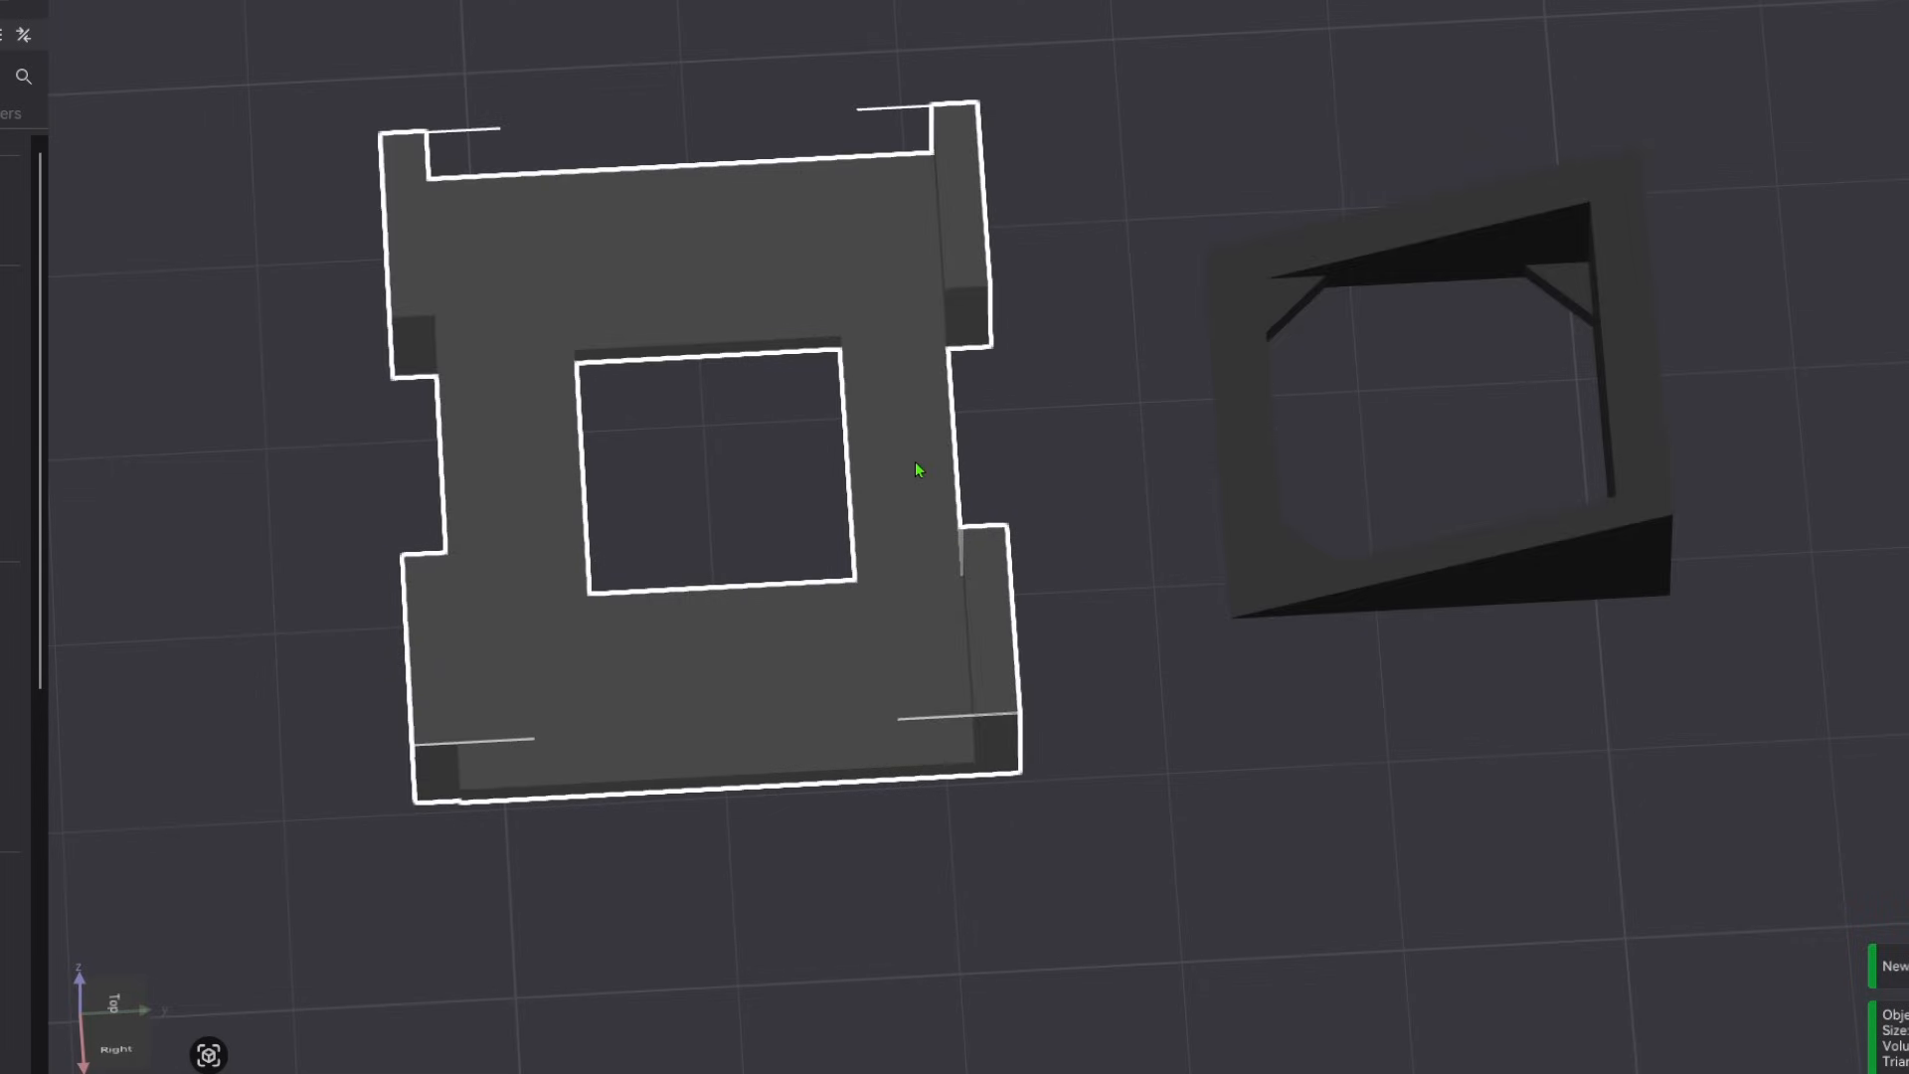
{"action": "left_click", "coordinate": [1241, 406]}
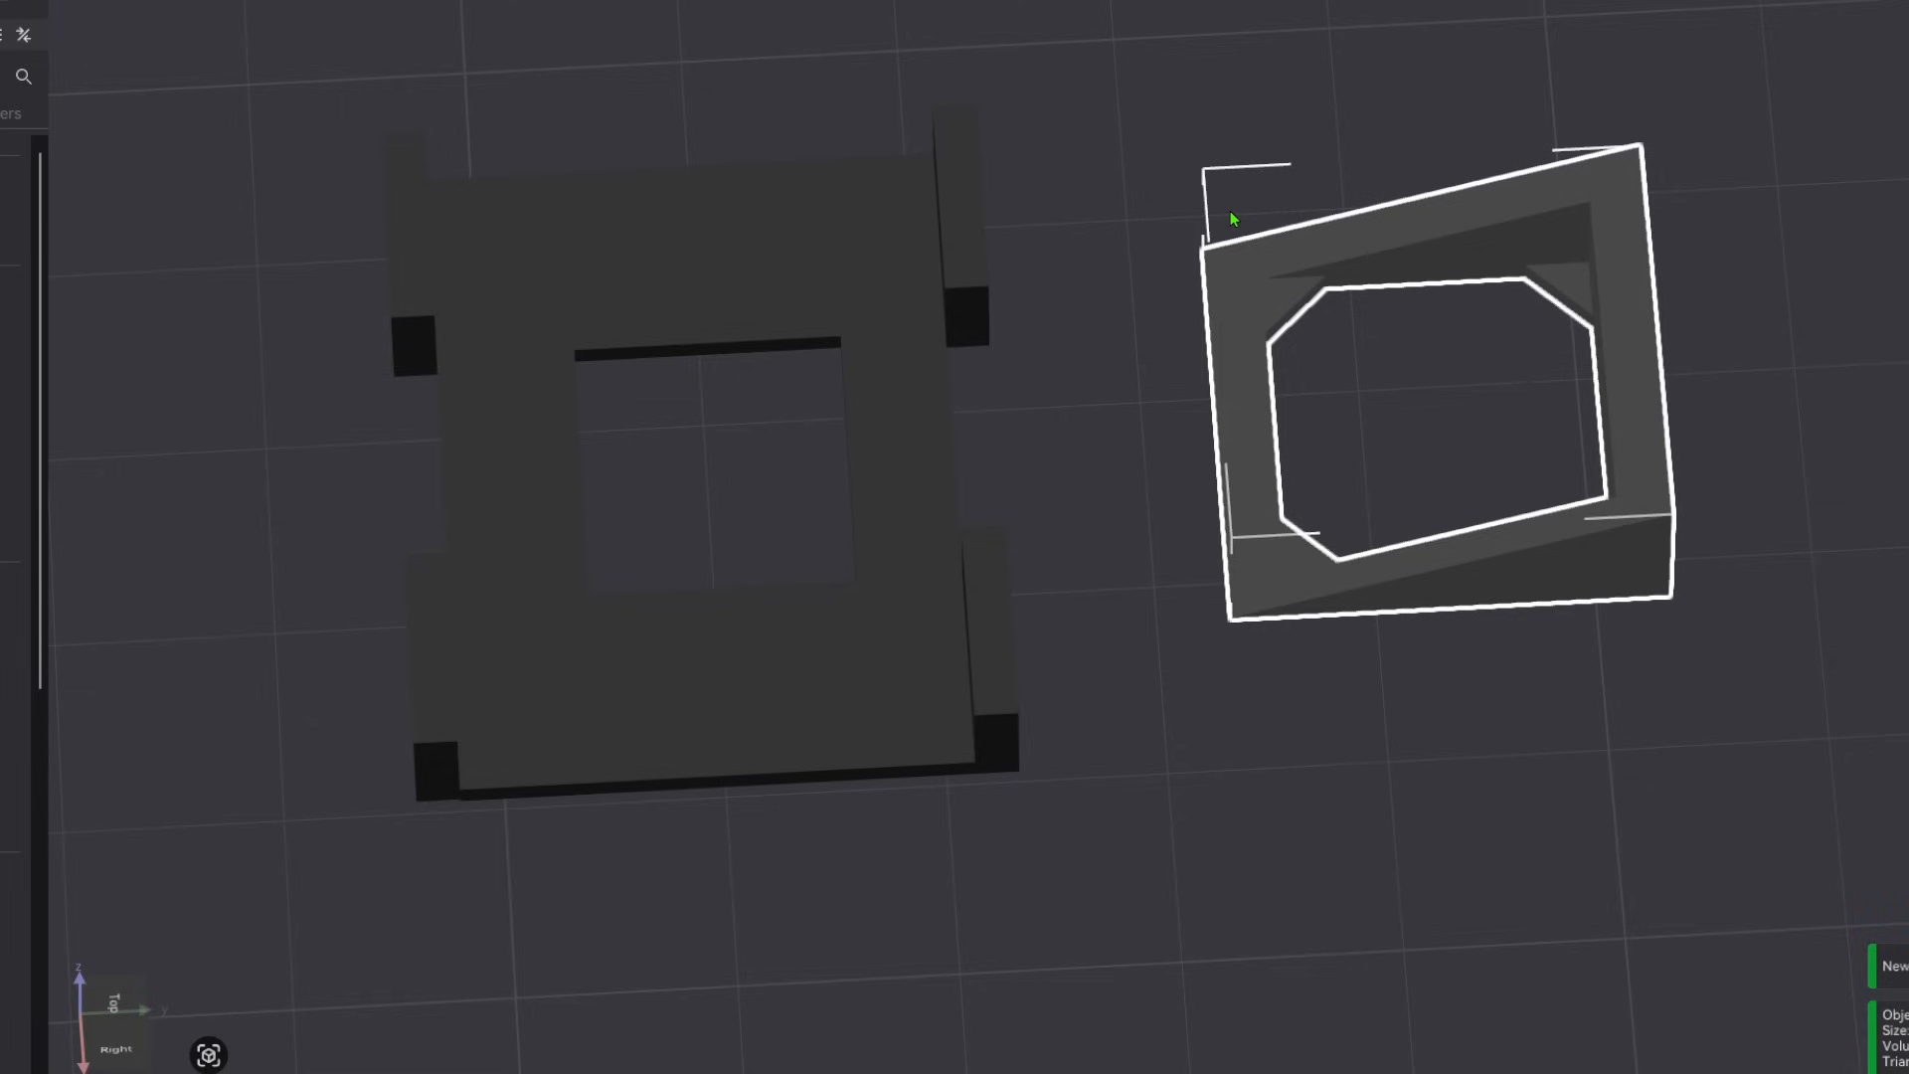
{"action": "mouse_move", "coordinate": [1108, 360]}
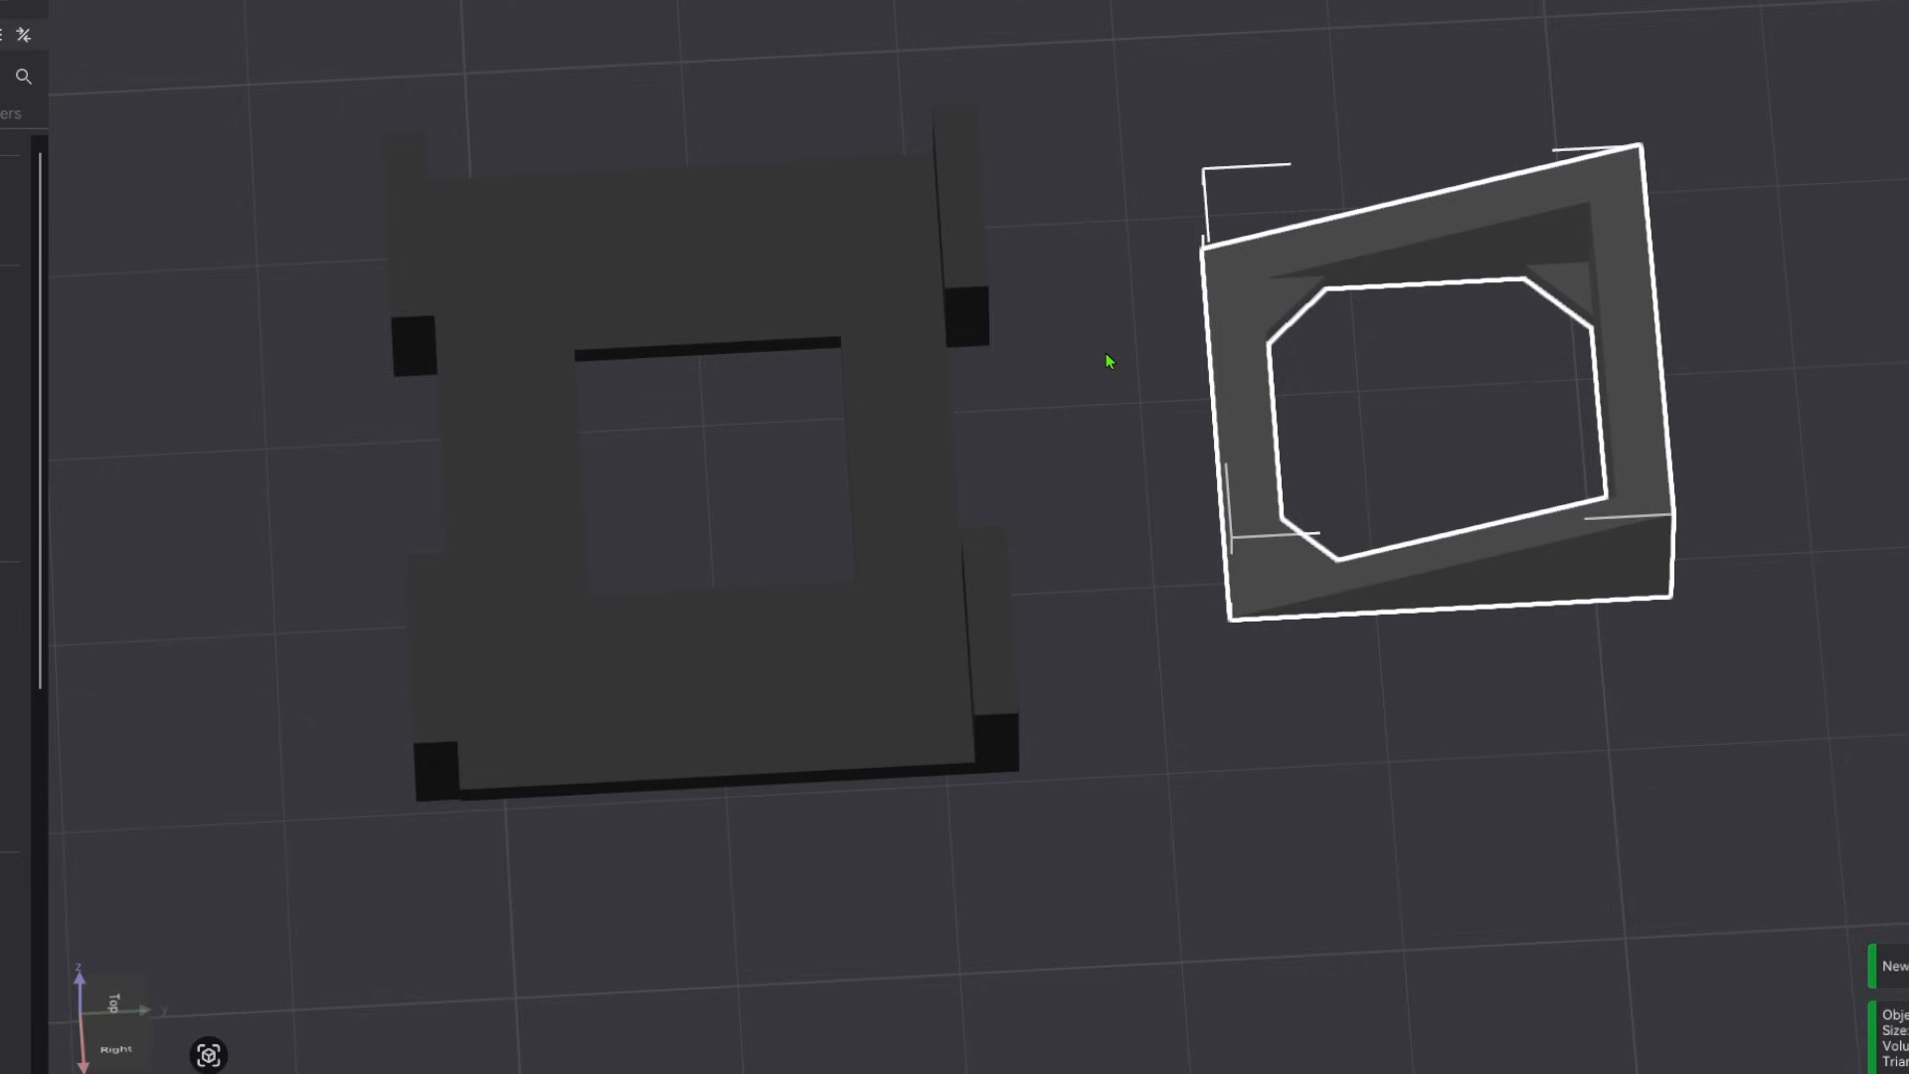
{"action": "mouse_move", "coordinate": [684, 340]}
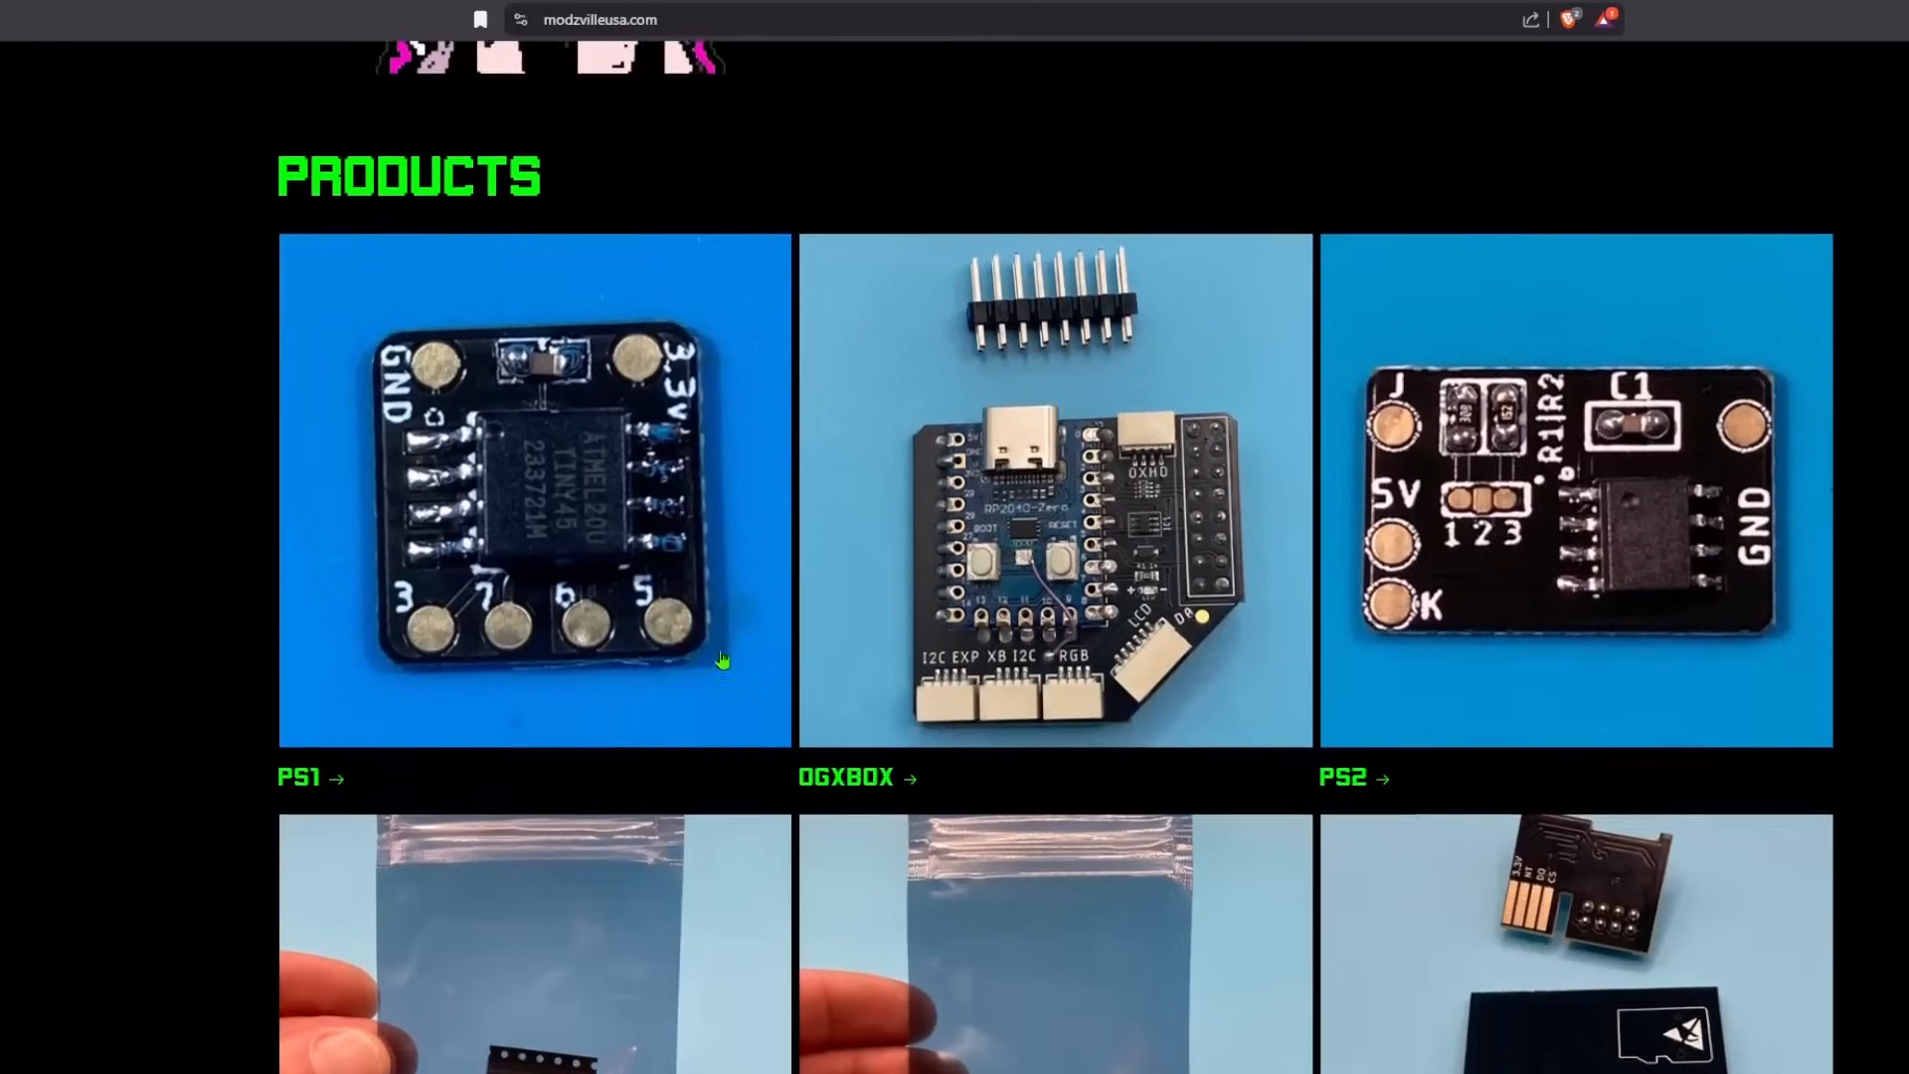
Step: Browse the OGXBOX collection, then the Ps2 collection from the Shop menu
{"action": "left_click", "coordinate": [845, 778]}
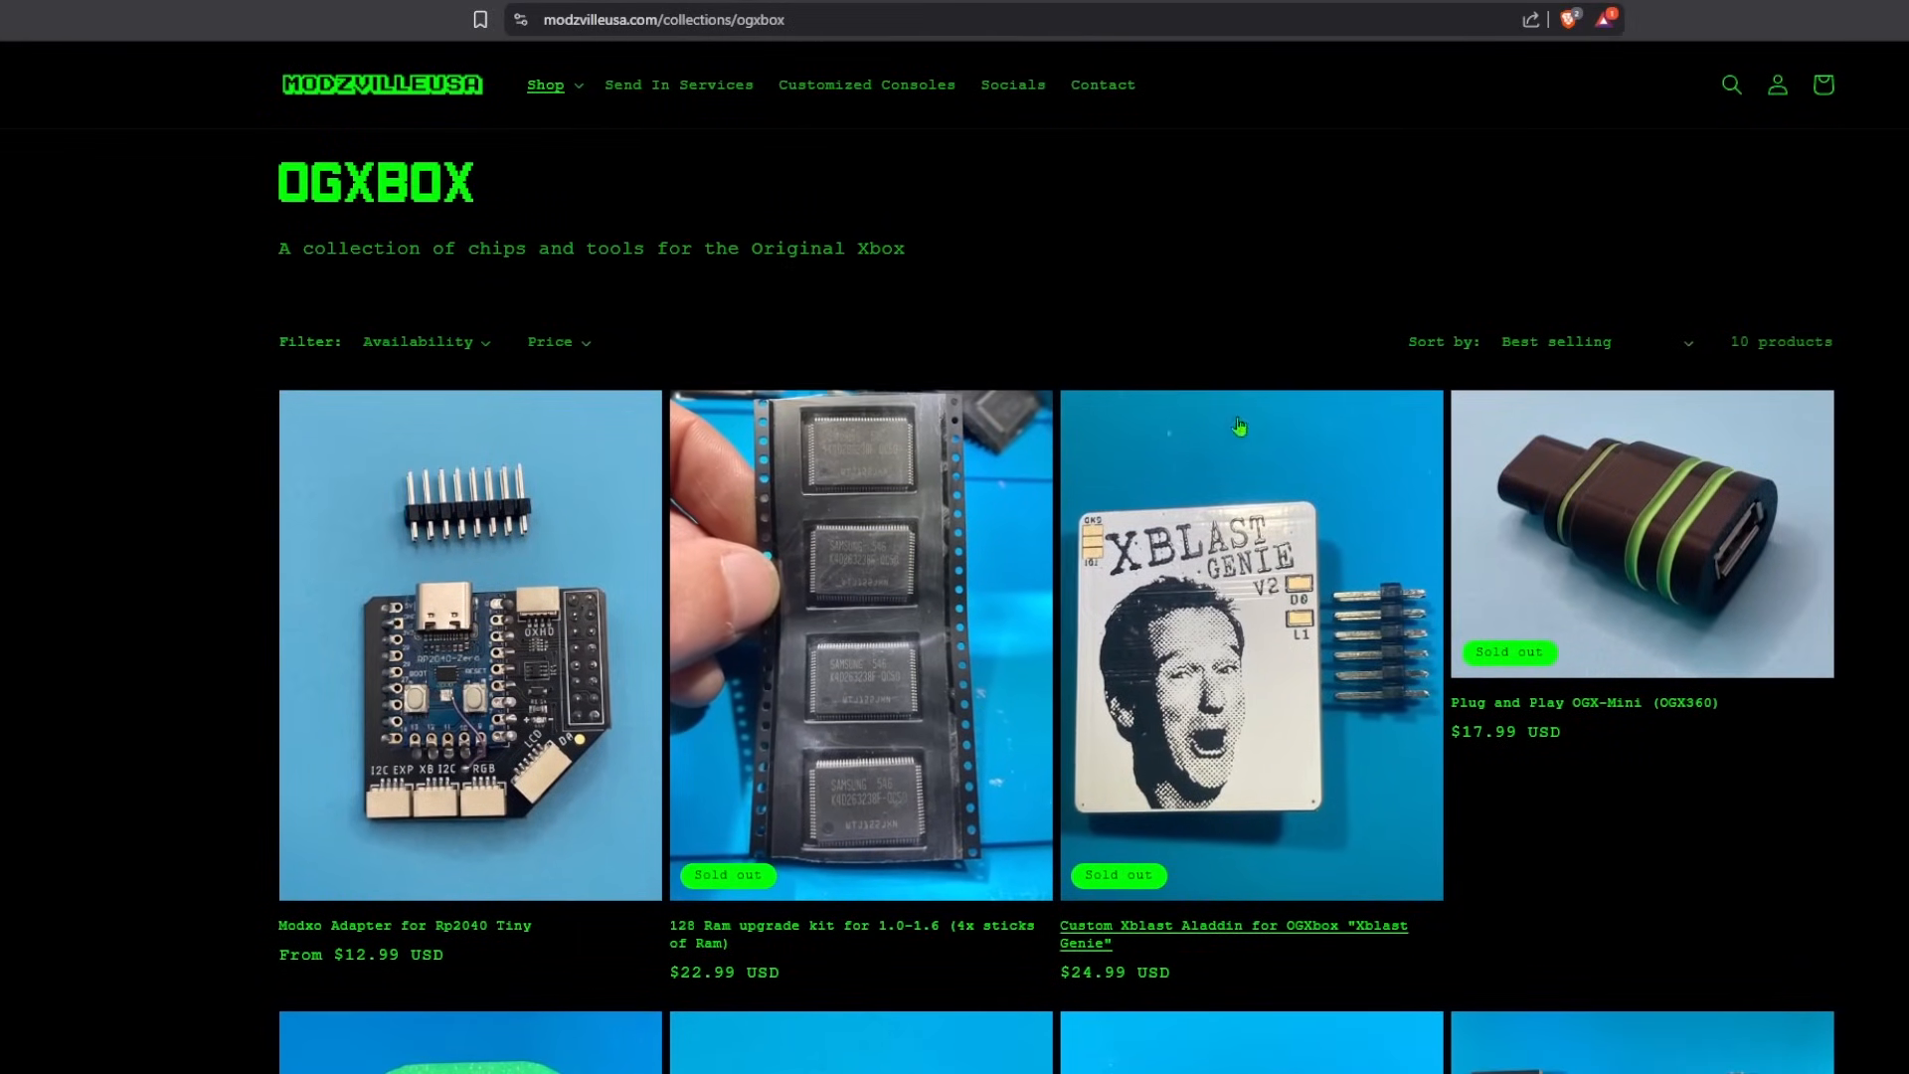
{"action": "mouse_move", "coordinate": [676, 84]}
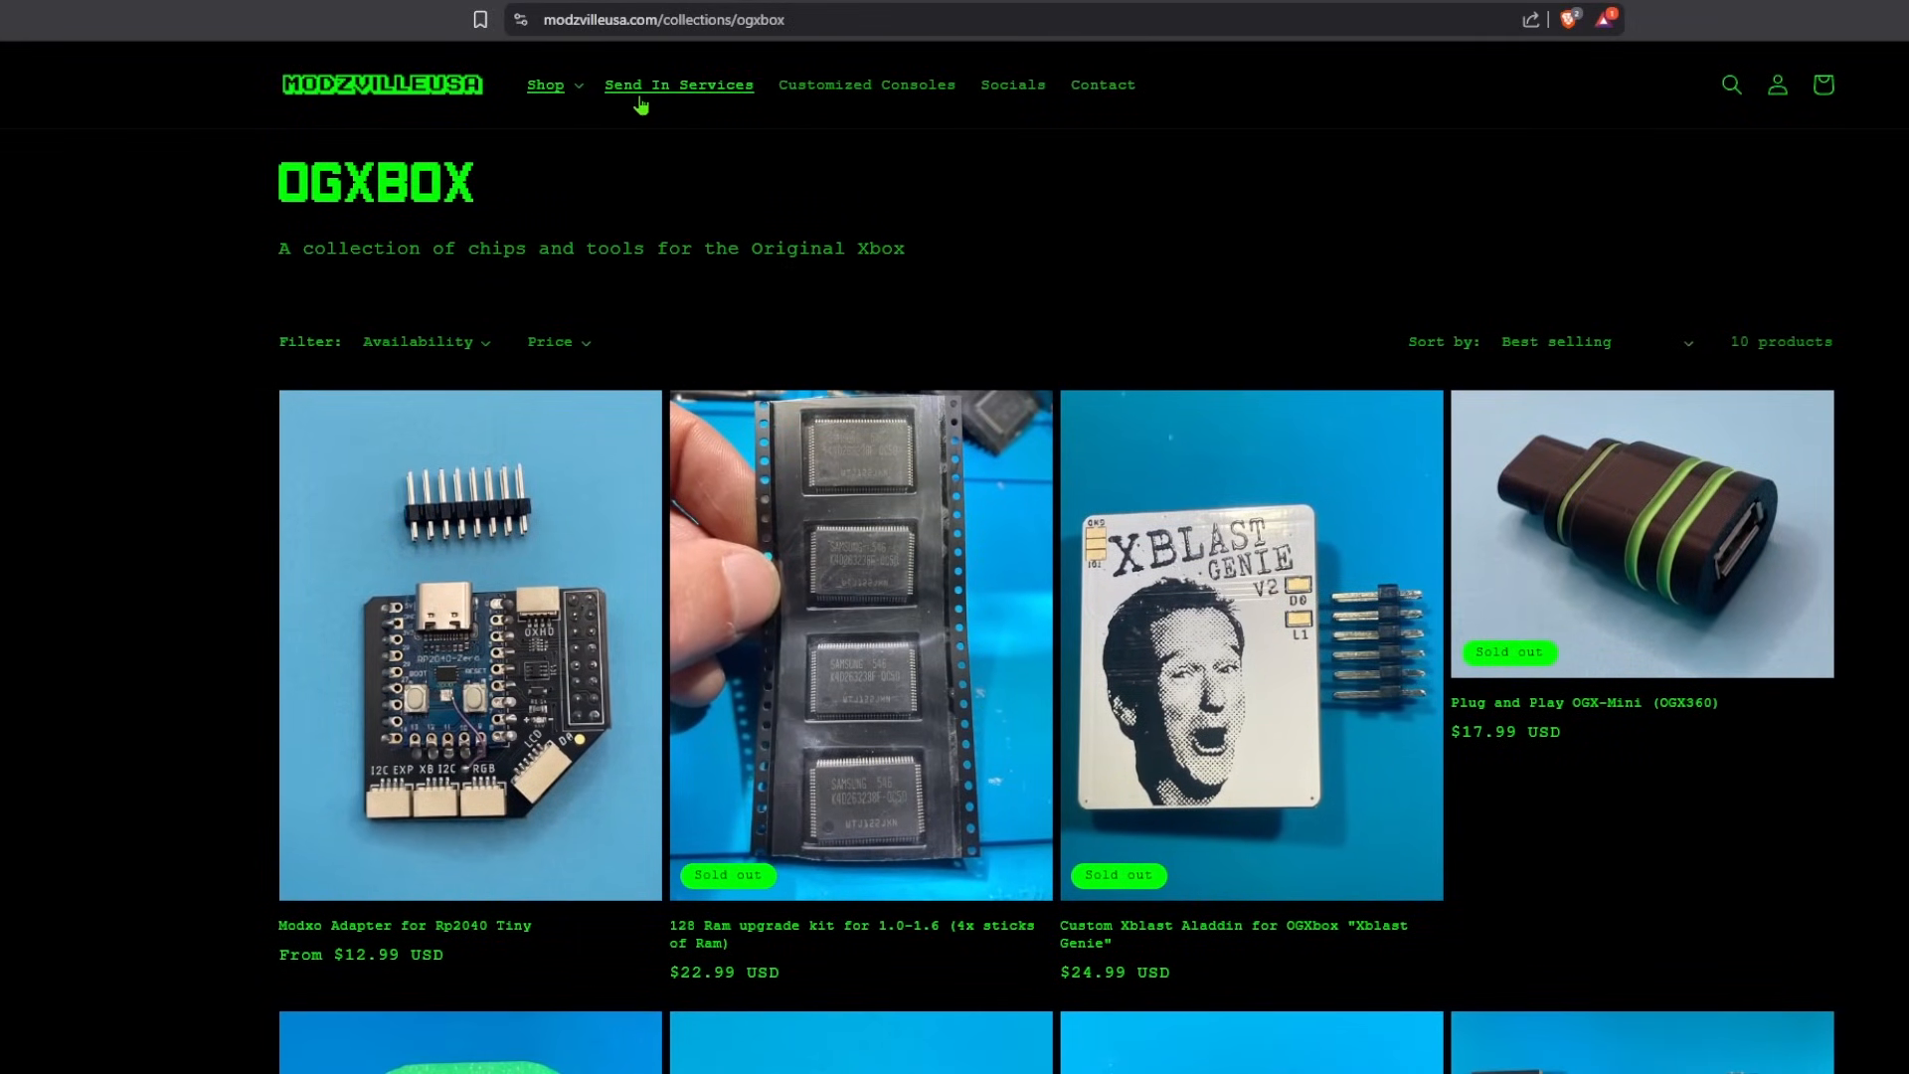
{"action": "left_click", "coordinate": [545, 83]}
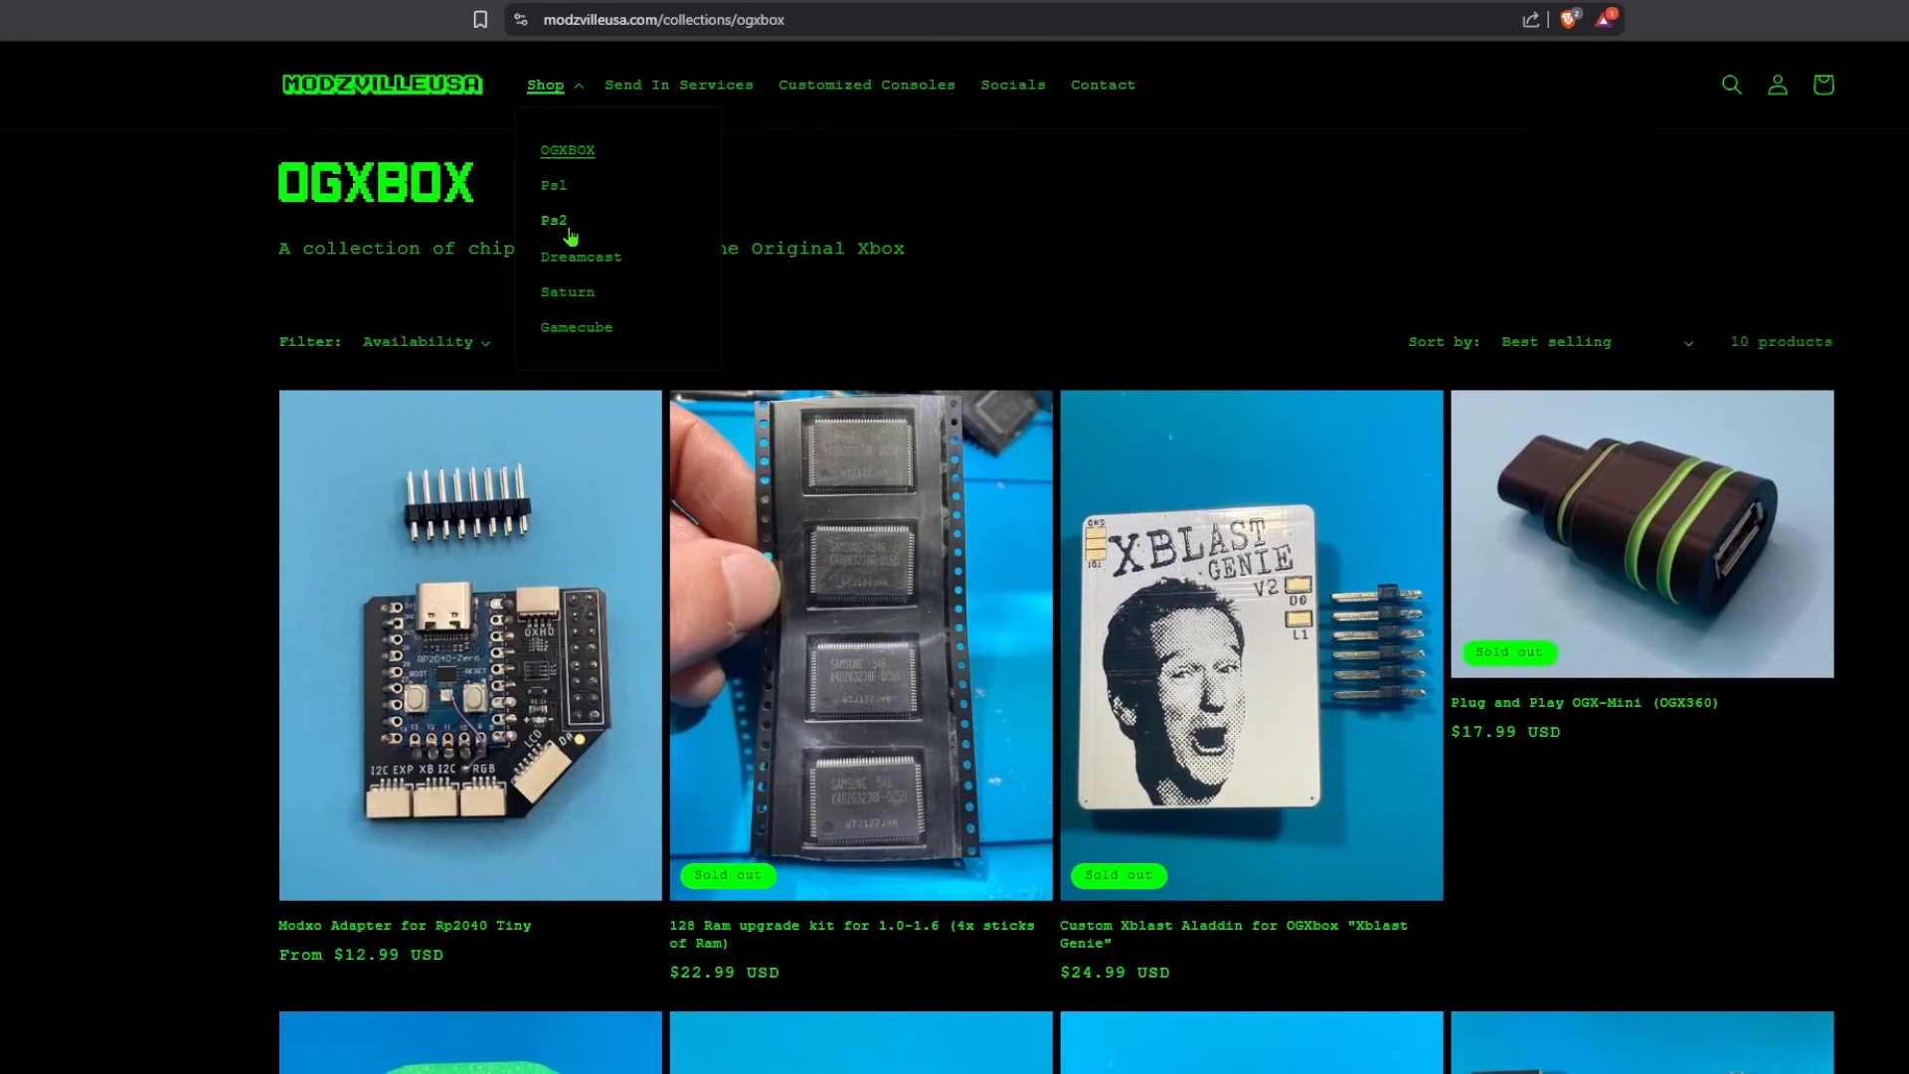
{"action": "left_click", "coordinate": [555, 221]}
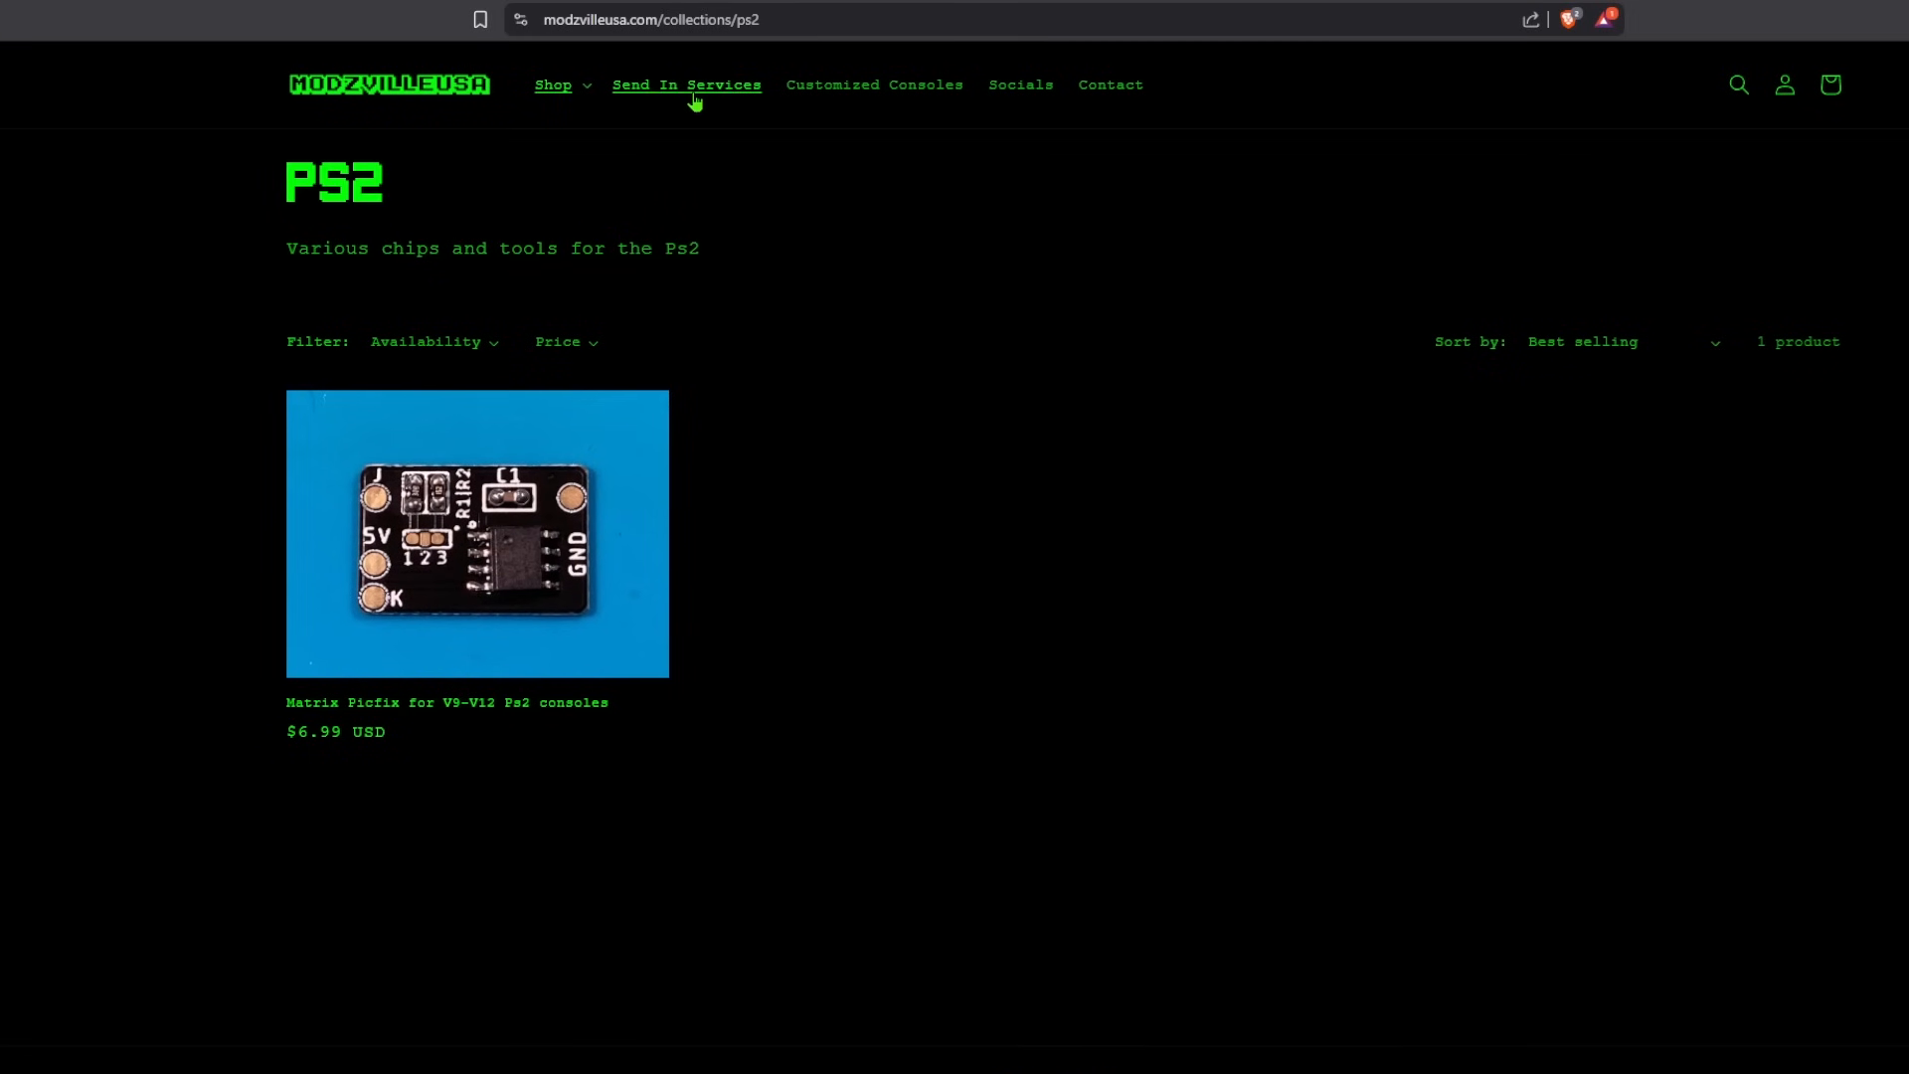
Step: Go to Send In Services and scroll down to its Contact Form
{"action": "left_click", "coordinate": [686, 83]}
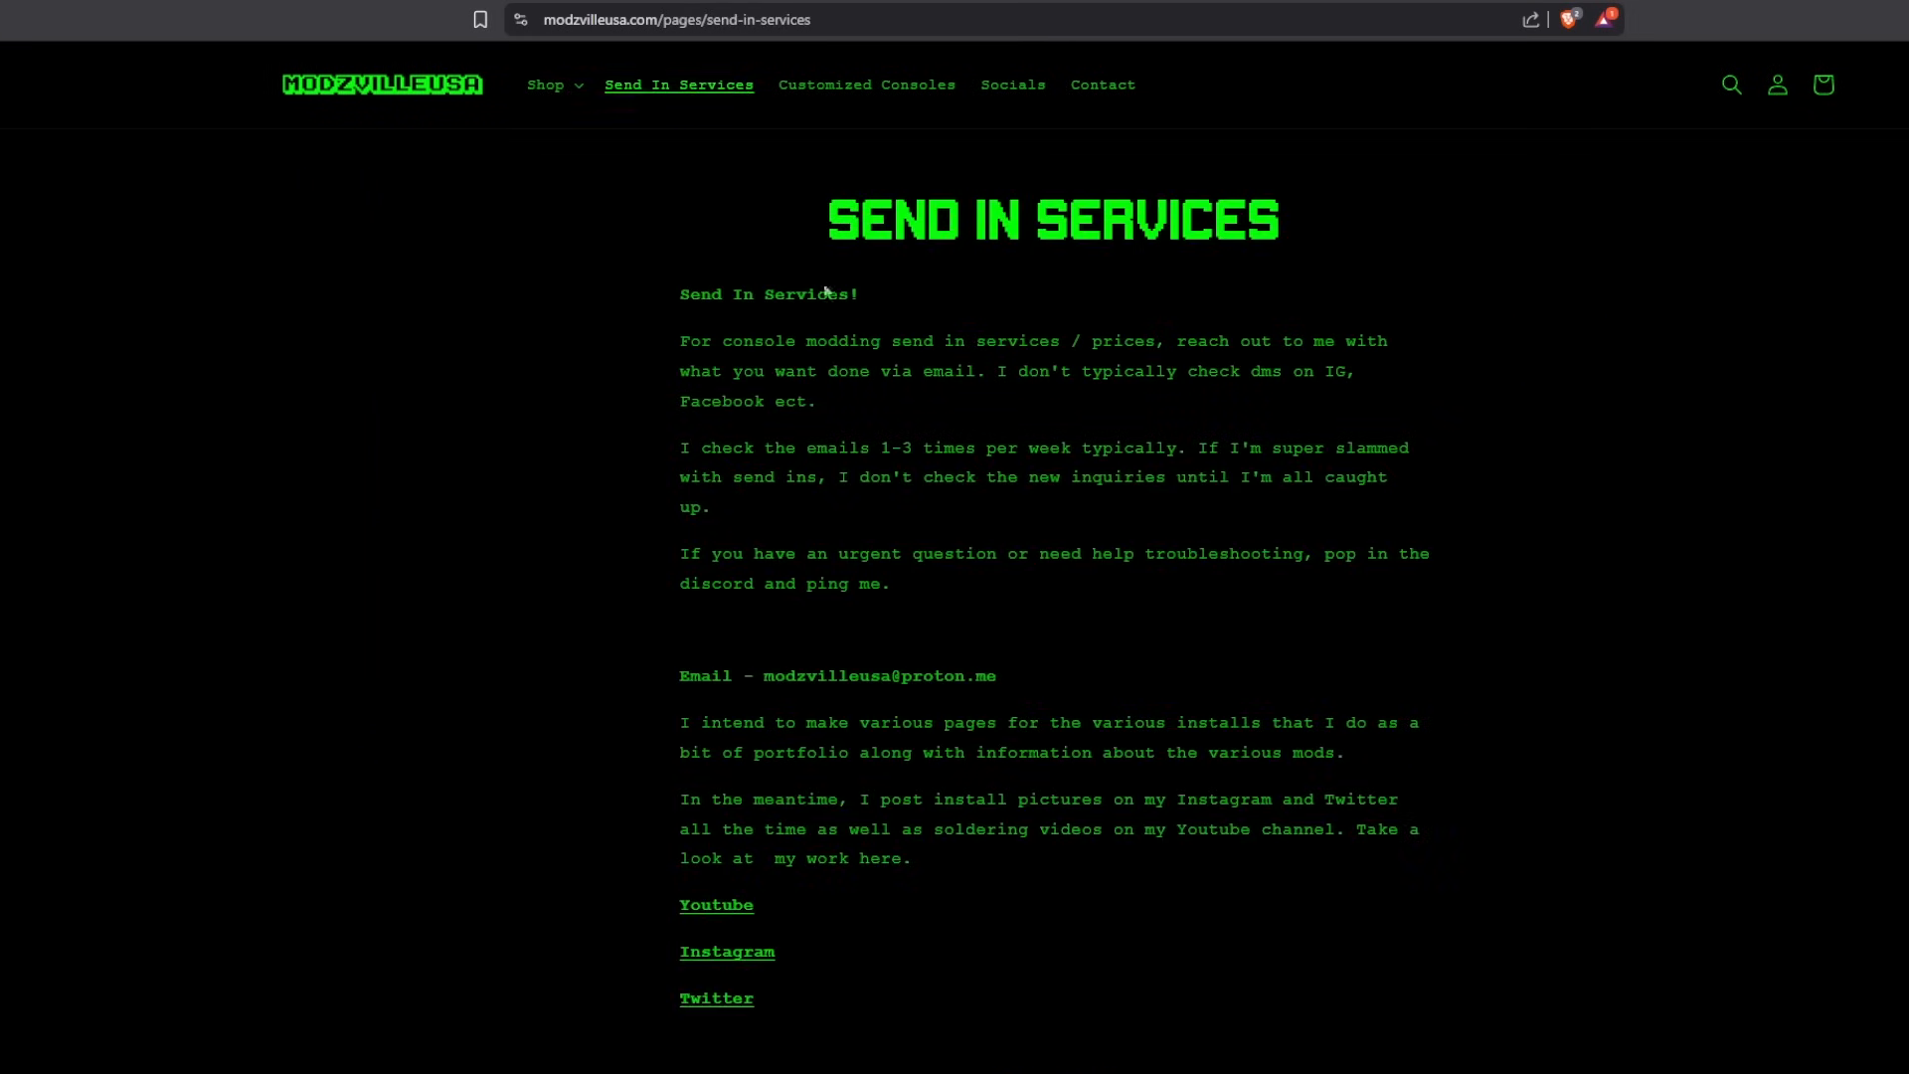
{"action": "scroll", "scroll_direction": "down", "scroll_amount": 3}
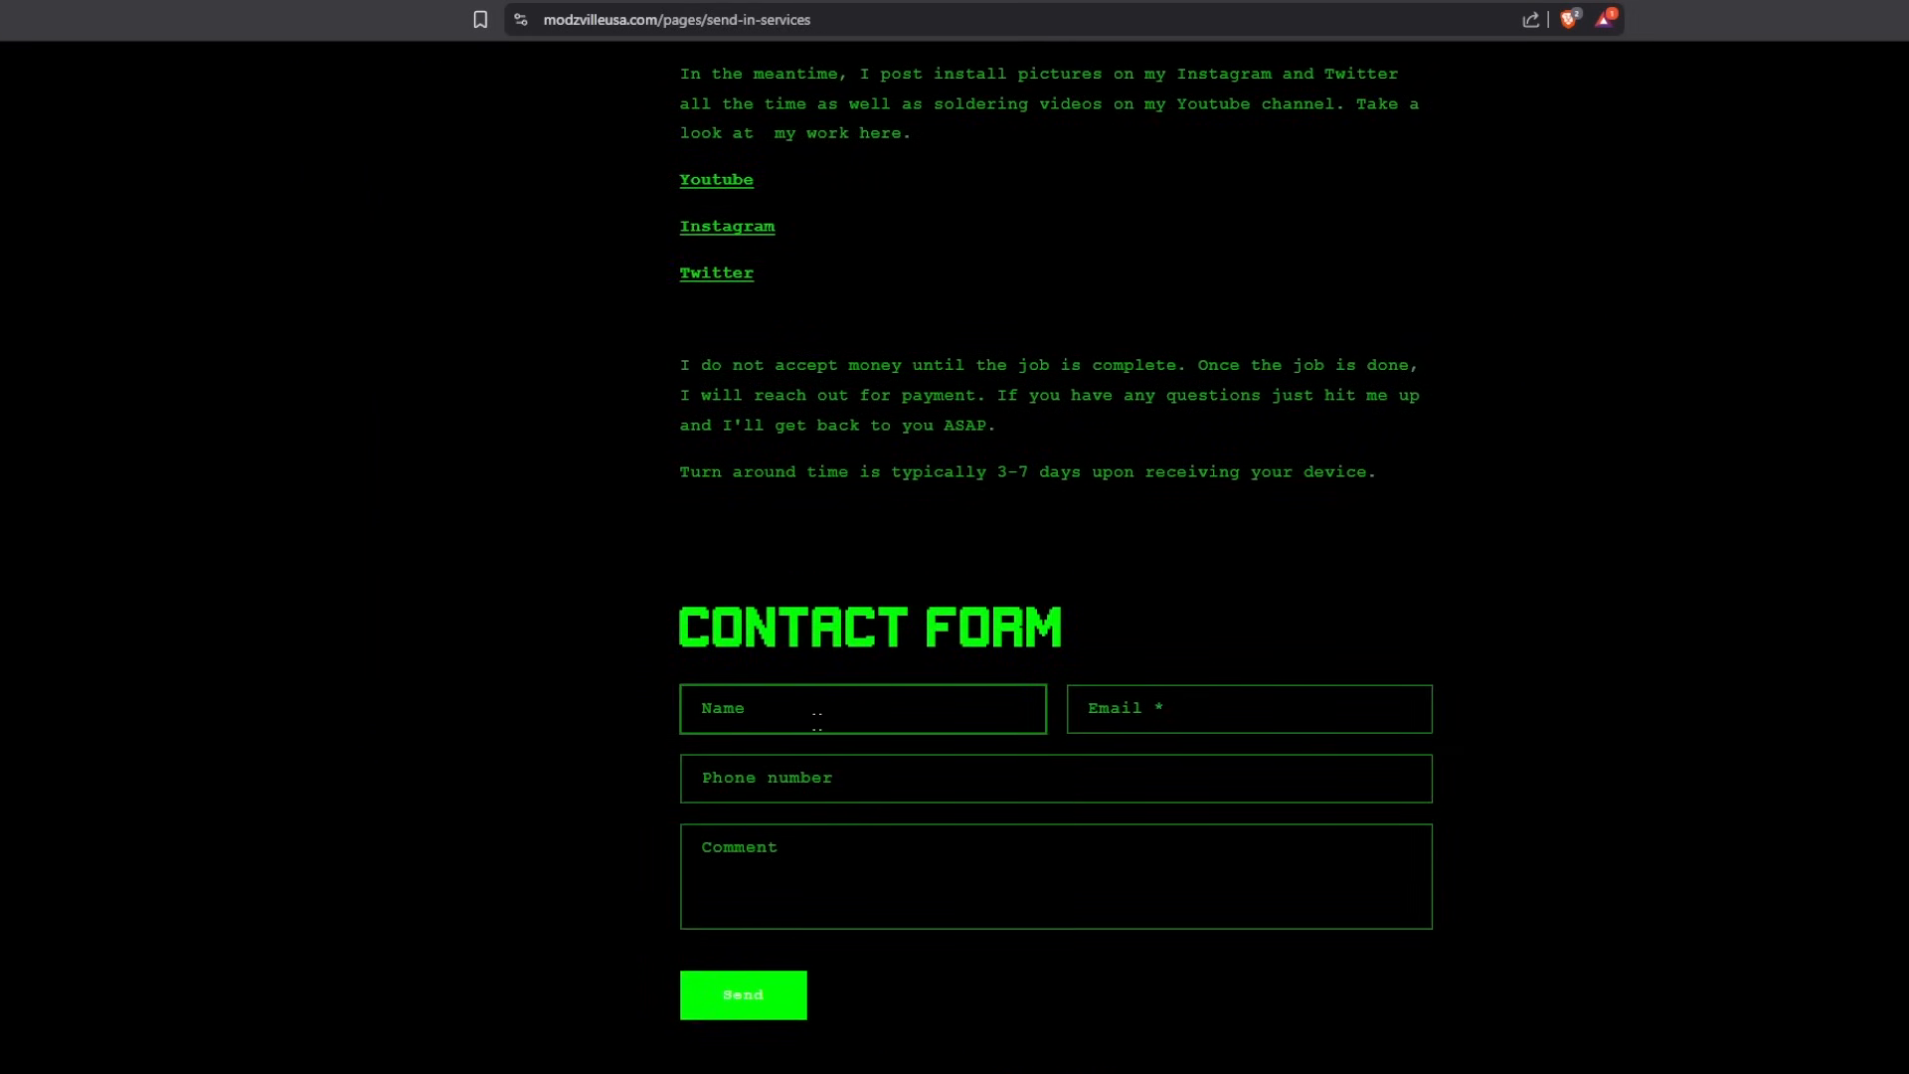